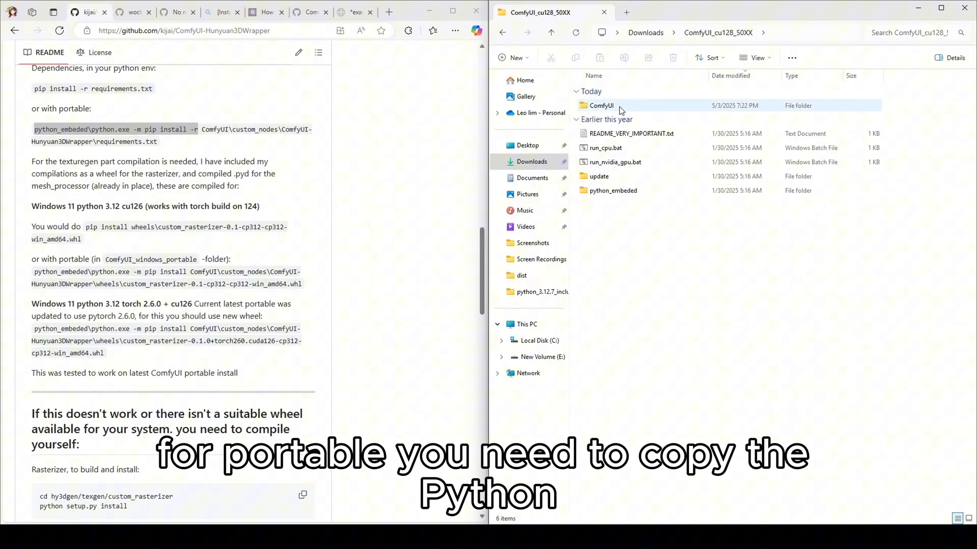
Step: Open python_embeded and bring up python.exe's context menu to copy its full path
click(613, 191)
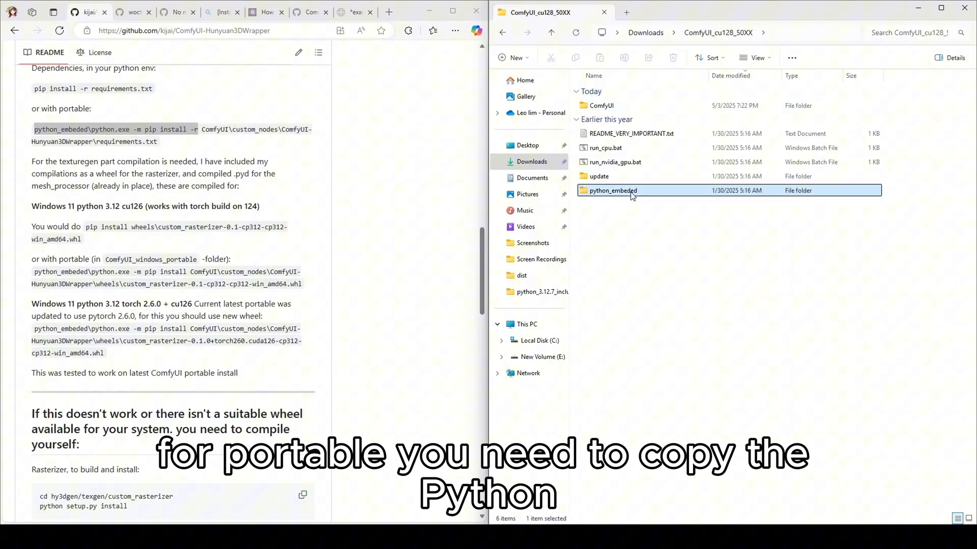
double_click(613, 191)
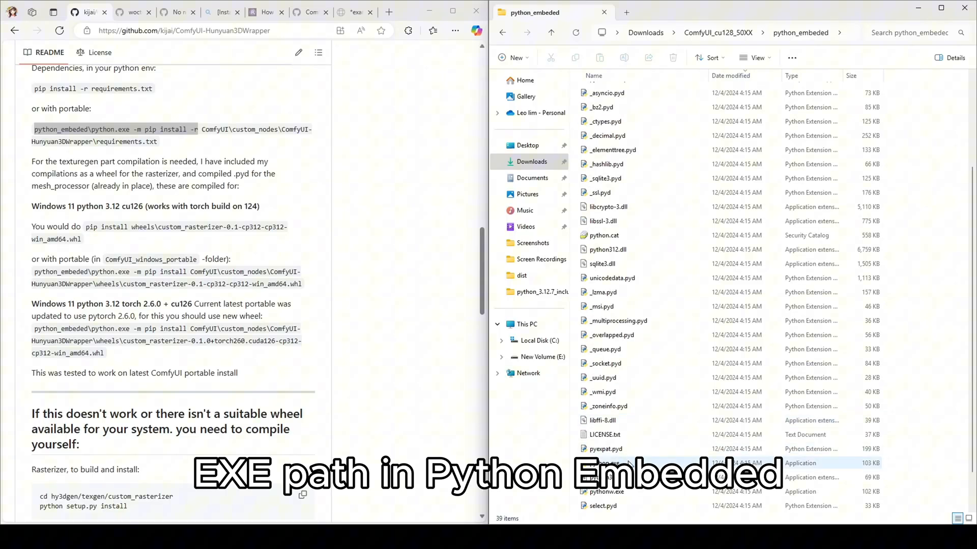
right_click(603, 463)
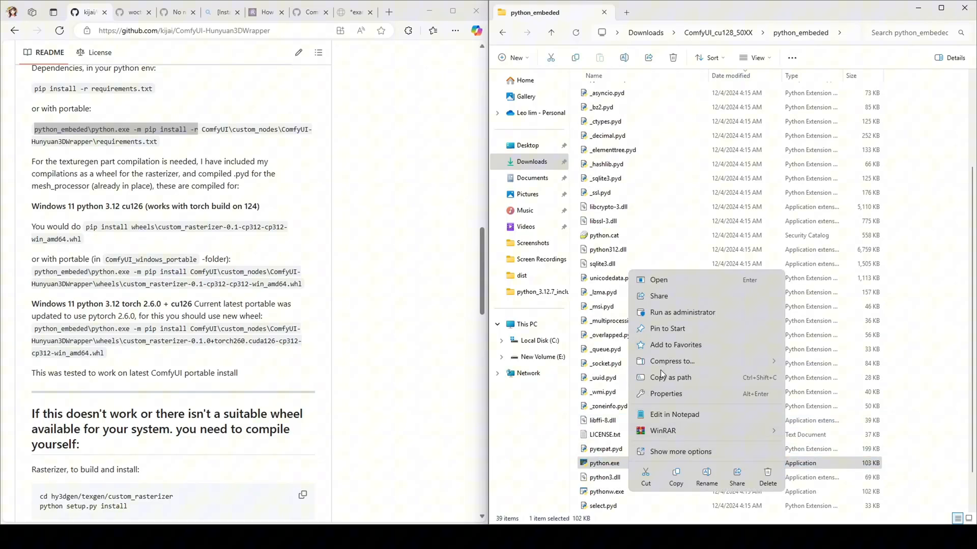
mouse_move(669, 378)
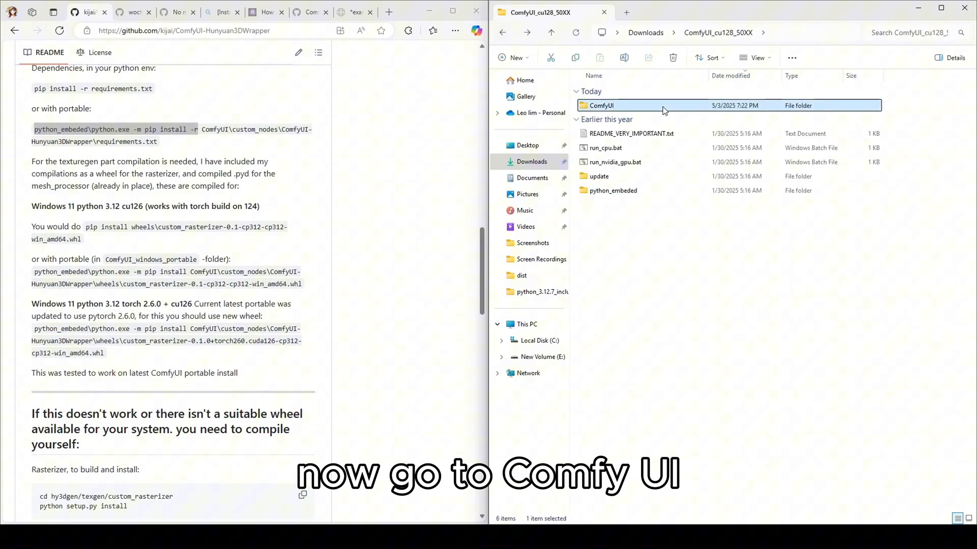
Step: Go to ComfyUI\custom_nodes\comfyui-hunyuan3dwrapper and launch cmd from its address bar
double_click(600, 105)
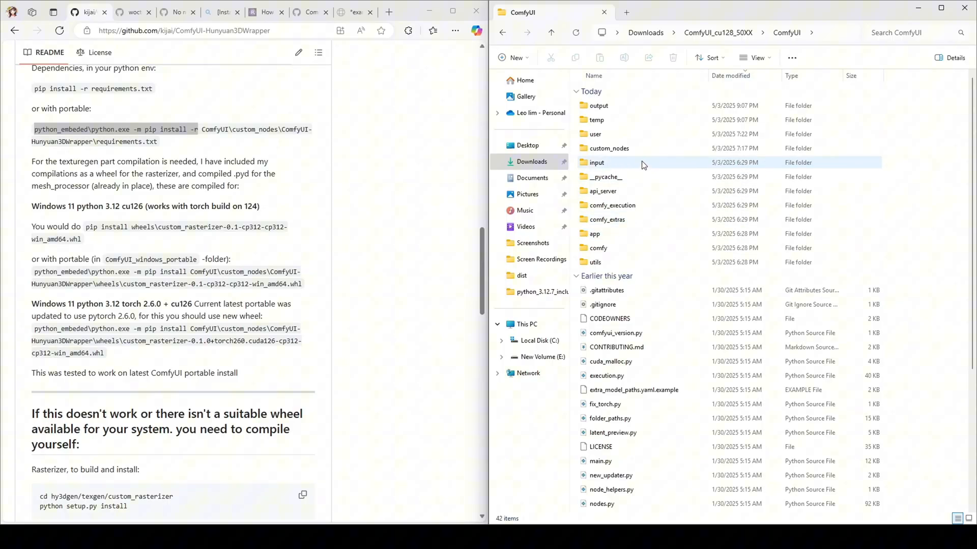
double_click(607, 148)
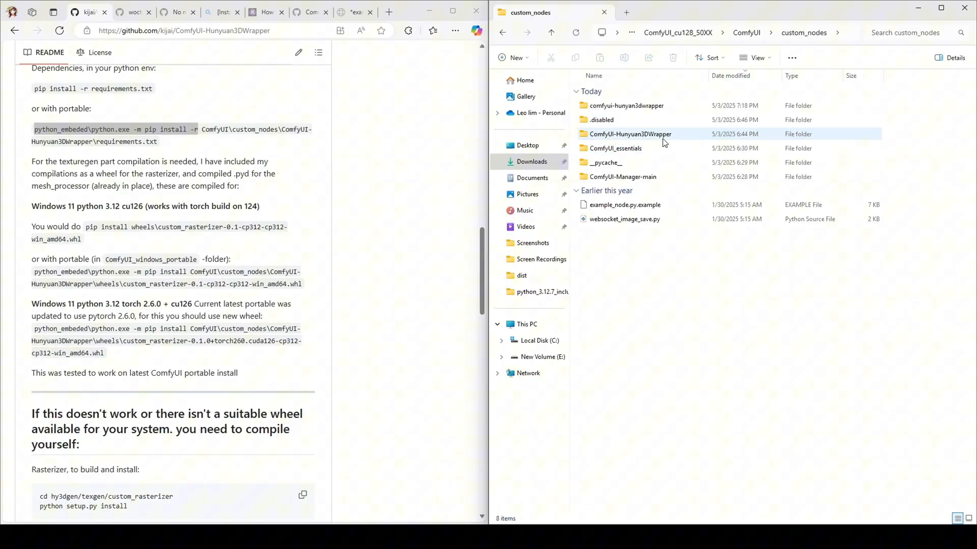
click(625, 106)
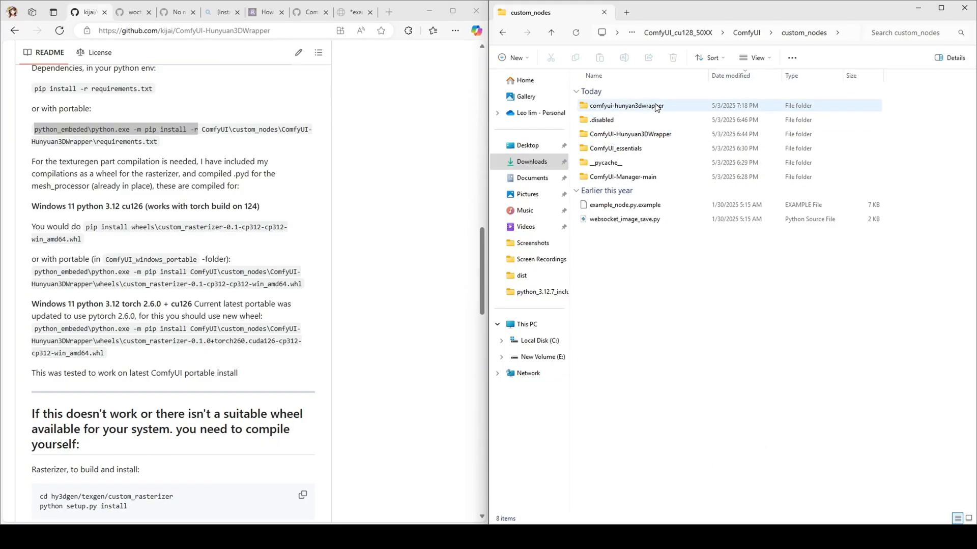
double_click(625, 106)
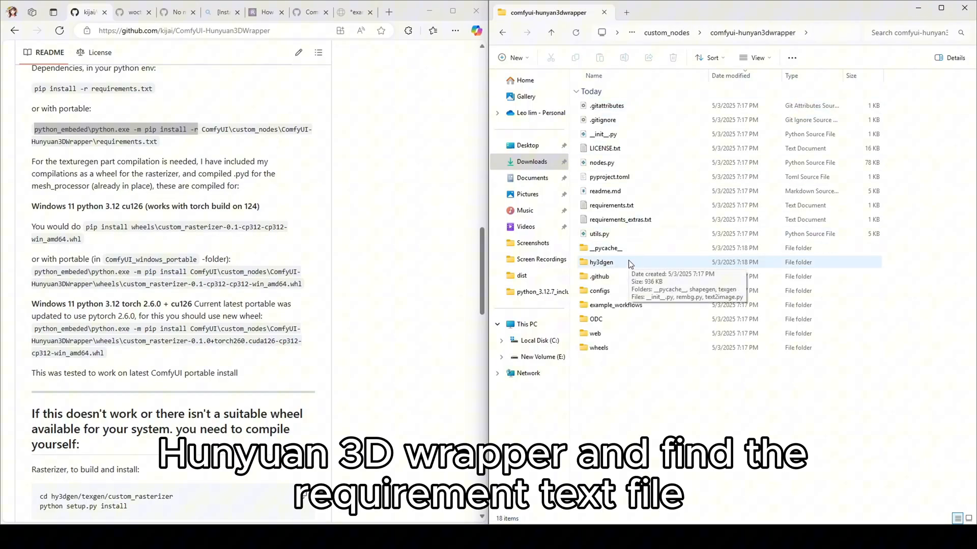
click(611, 205)
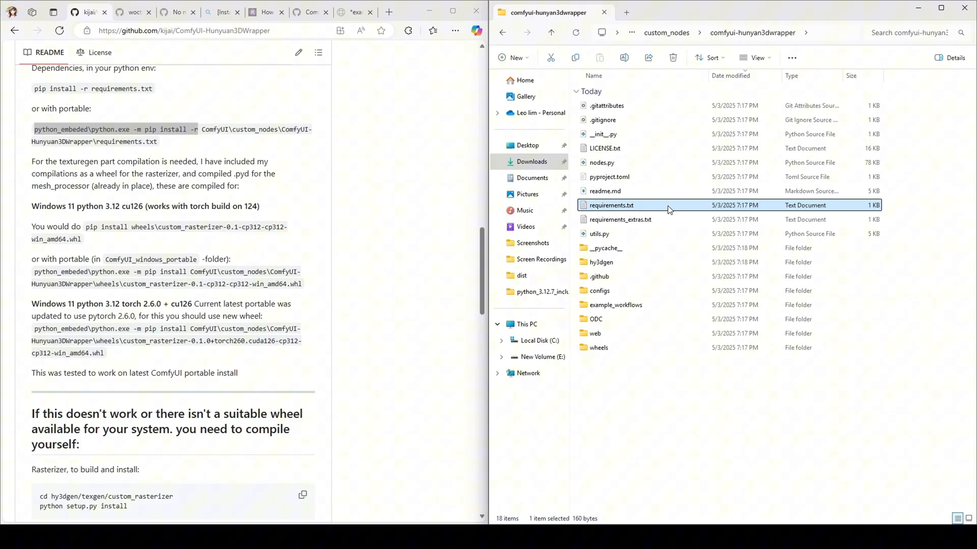
click(716, 33)
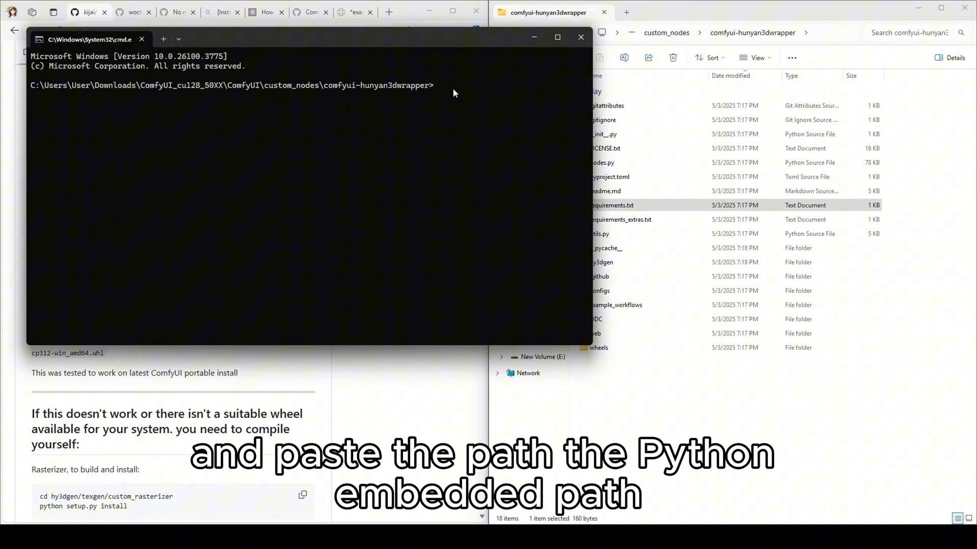
Step: Run the embedded python.exe -m pip install -r requirements.txt in the wrapper folder
text("C:\Users\User\Downloads\ComfyUI_cu128_50XX\python_embeded\python.exe")
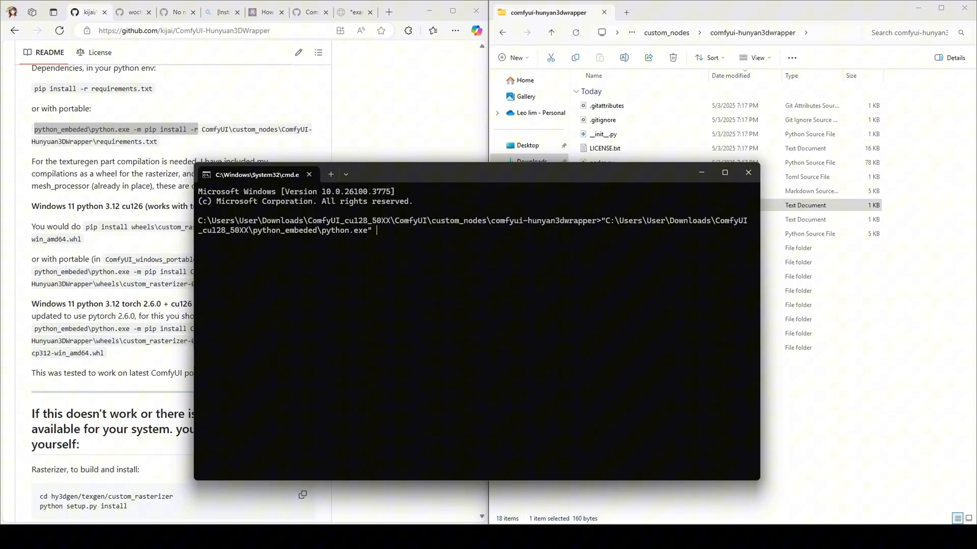
text(-m)
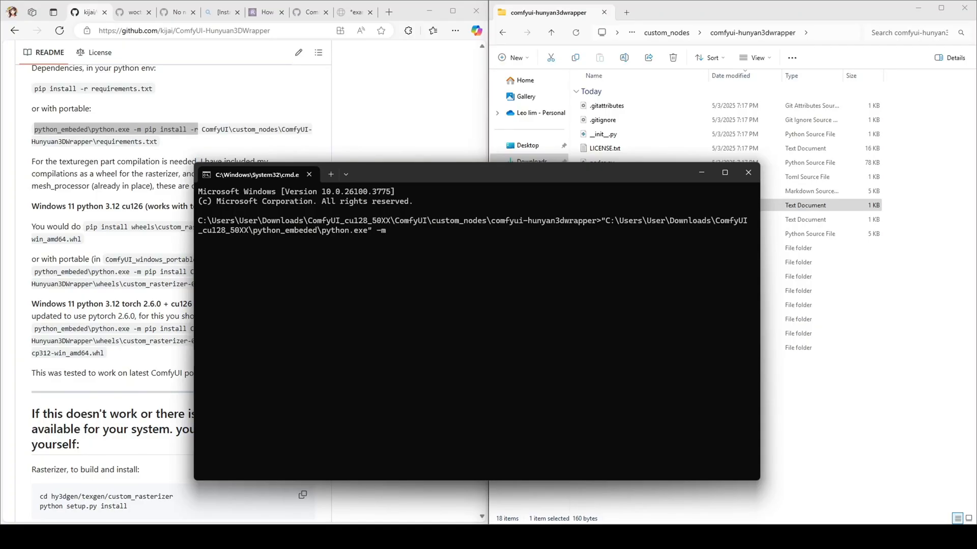
text(pip)
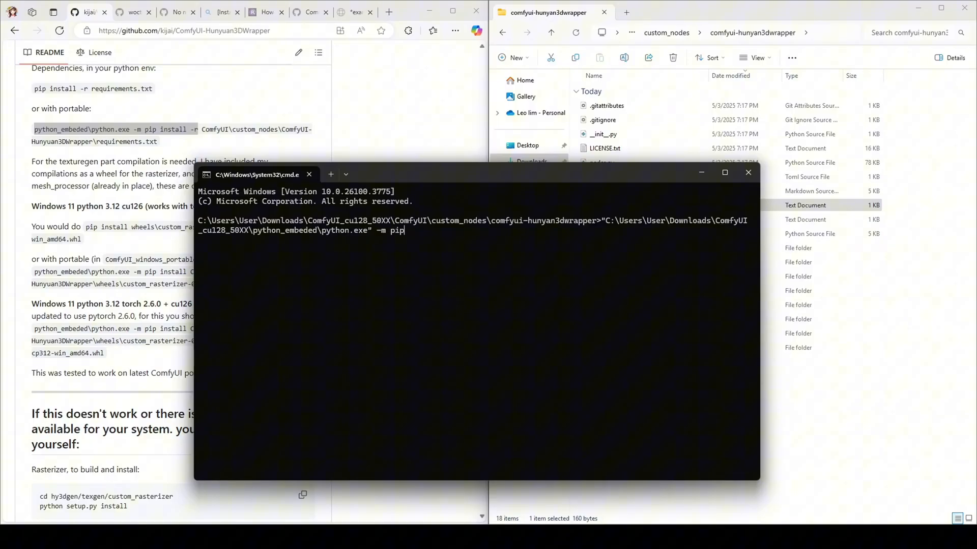
text(install)
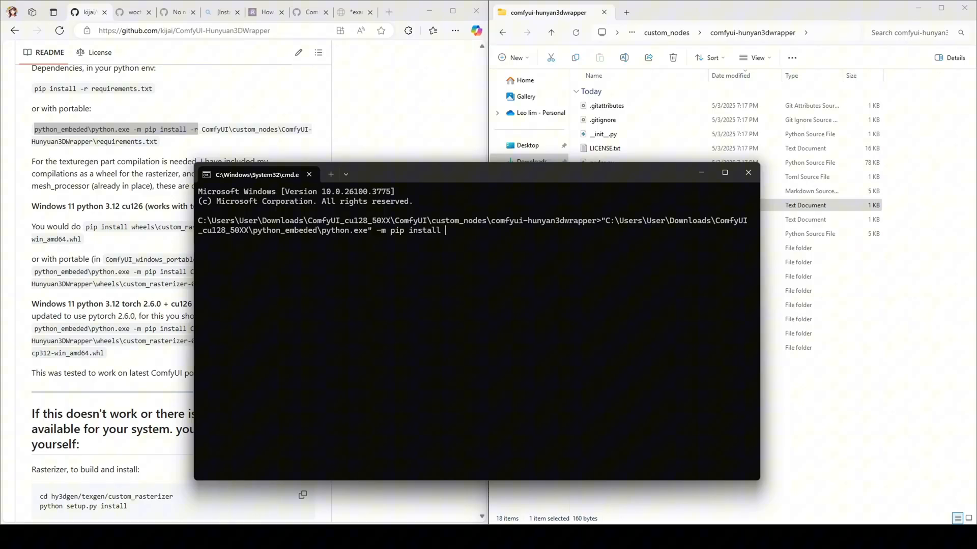
text(-r)
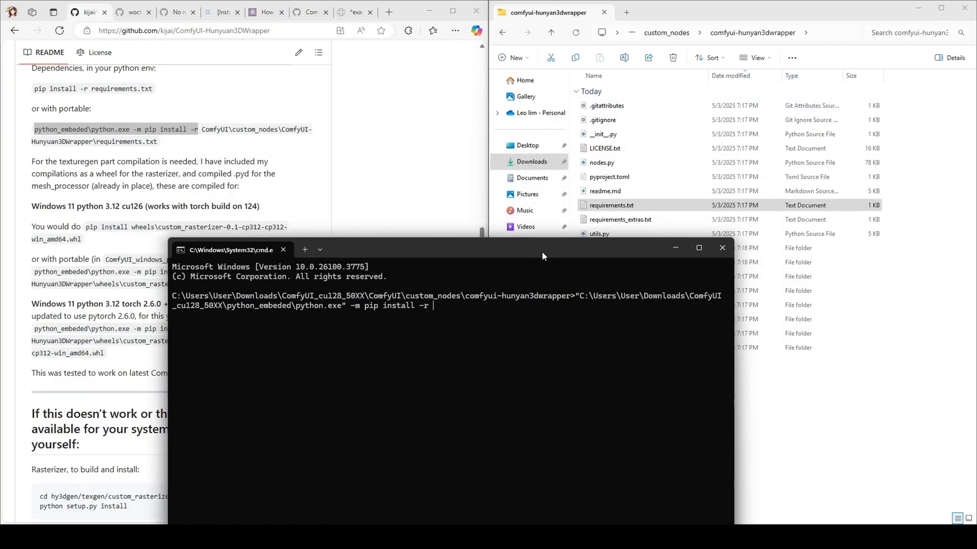
drag(448, 249, 495, 230)
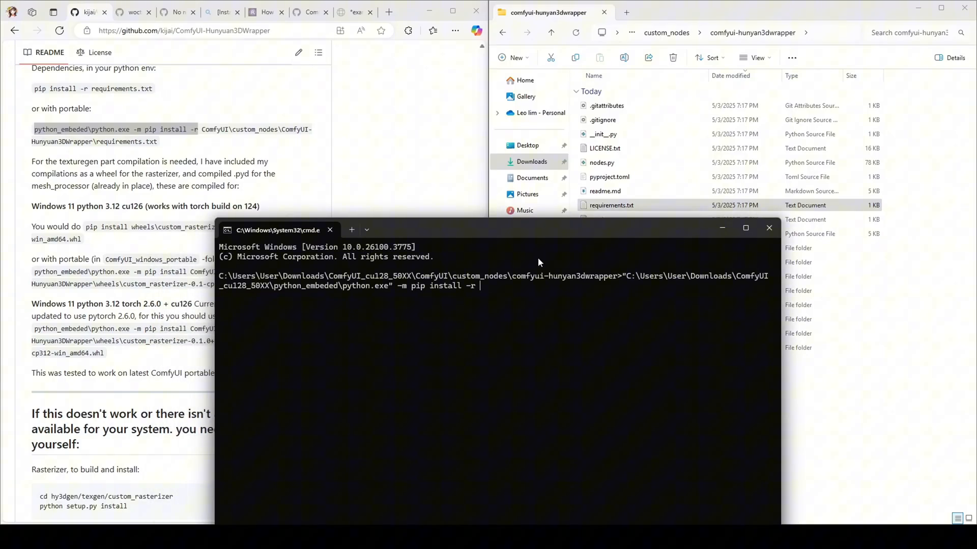
text(requirements)
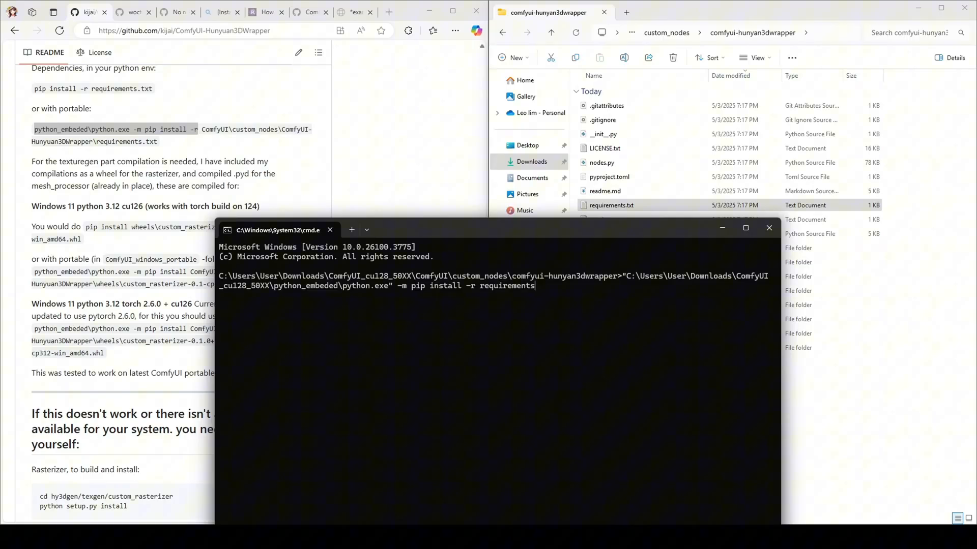
text(.txt)
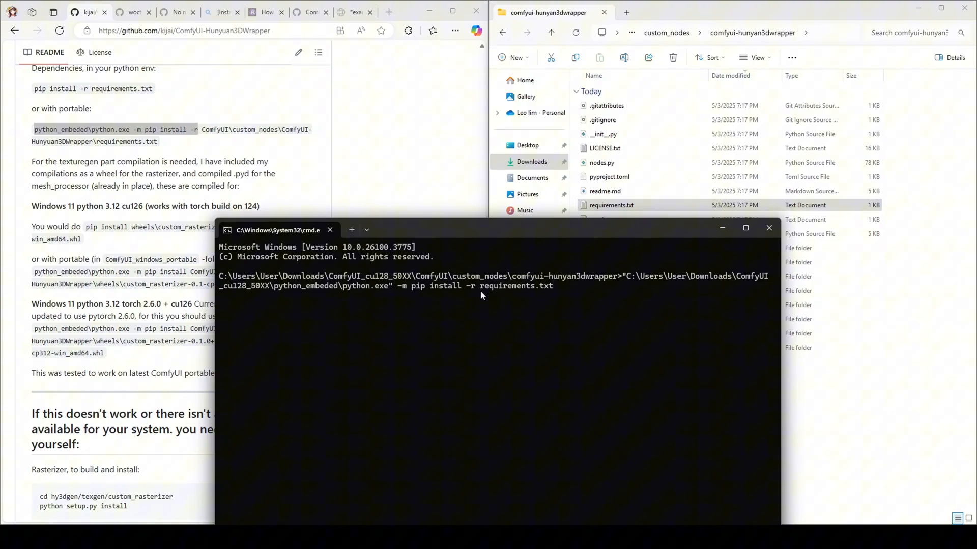
mouse_move(544, 293)
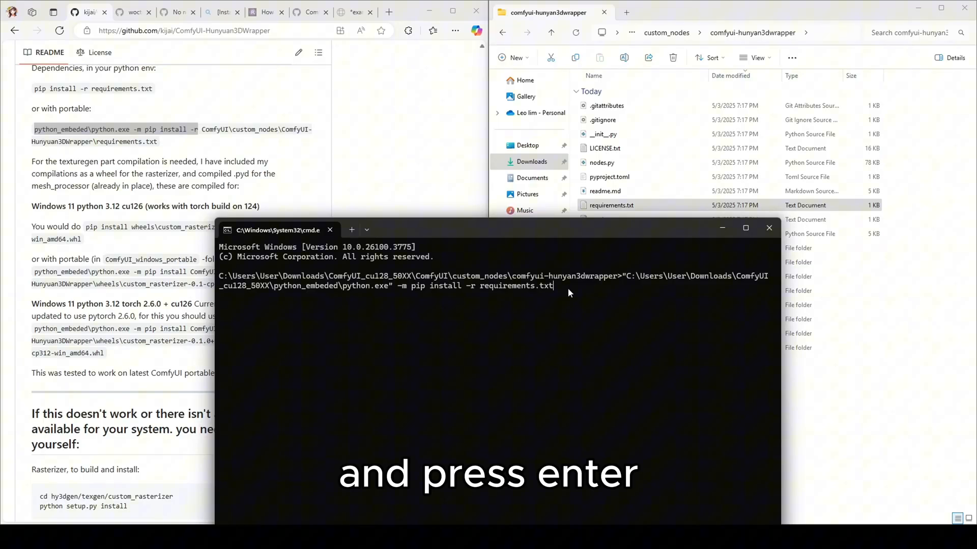
key(enter)
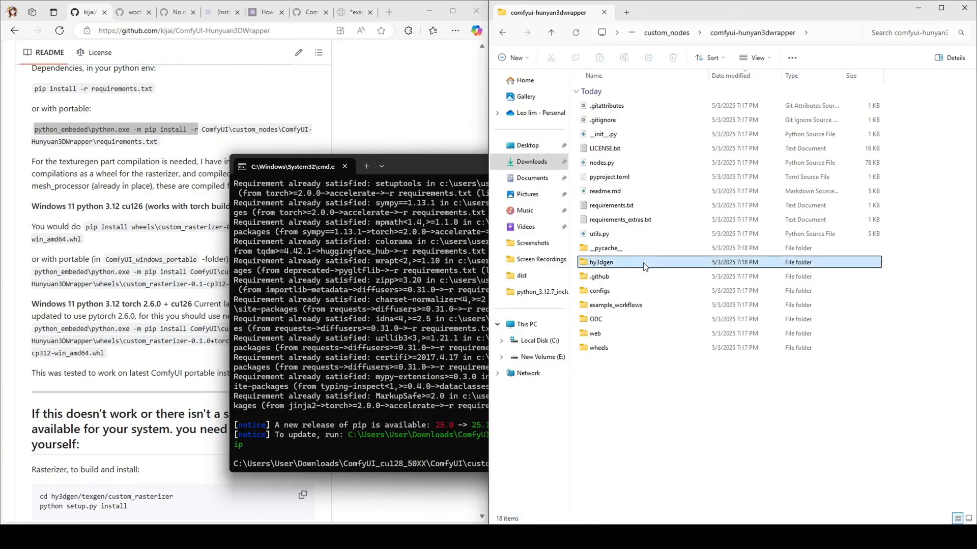
Step: Go into hy3dgen\texgen\custom_rasterizer and start a command prompt from the address bar
double_click(601, 261)
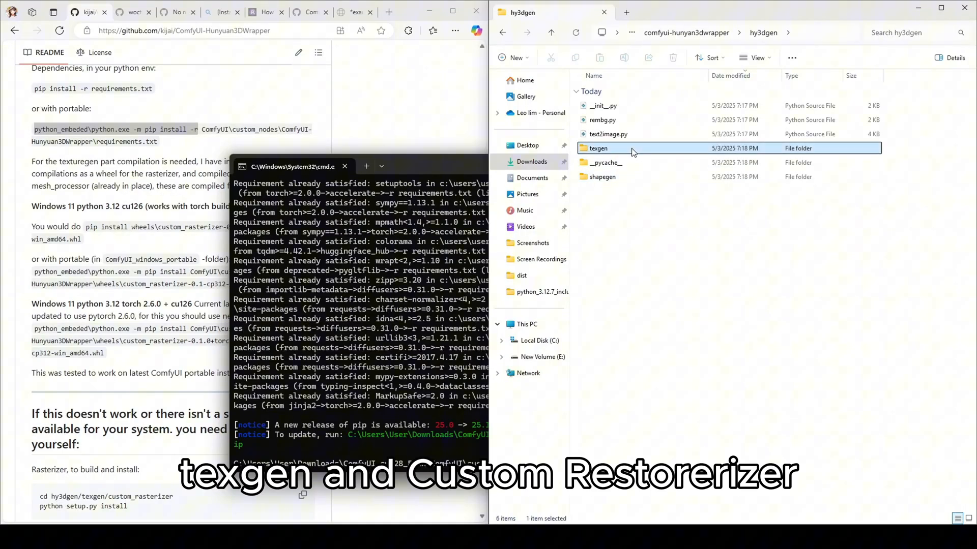
double_click(598, 148)
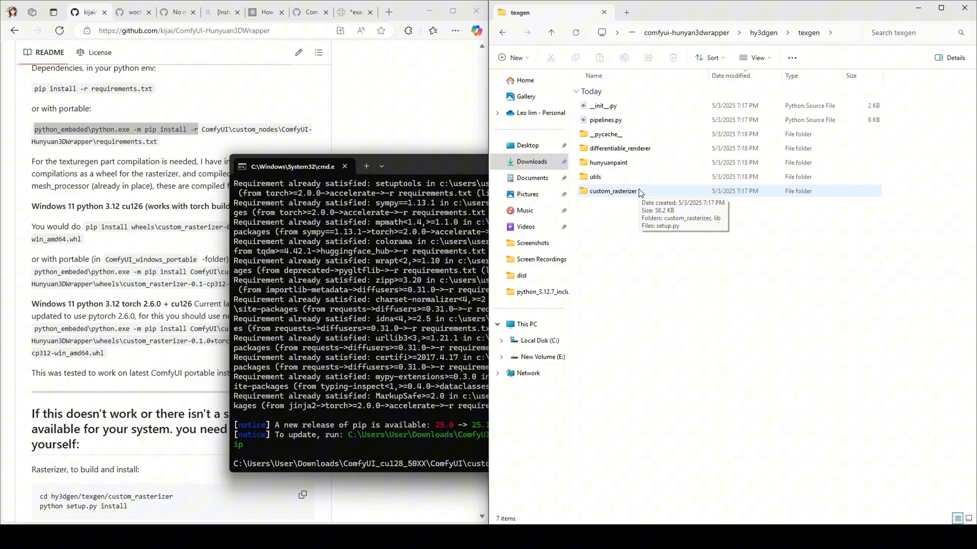
double_click(613, 190)
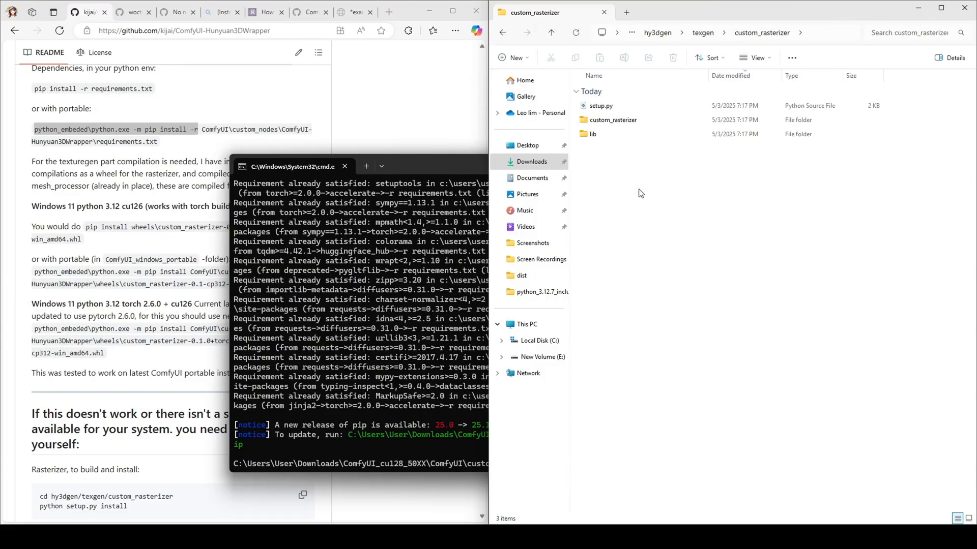
click(716, 33)
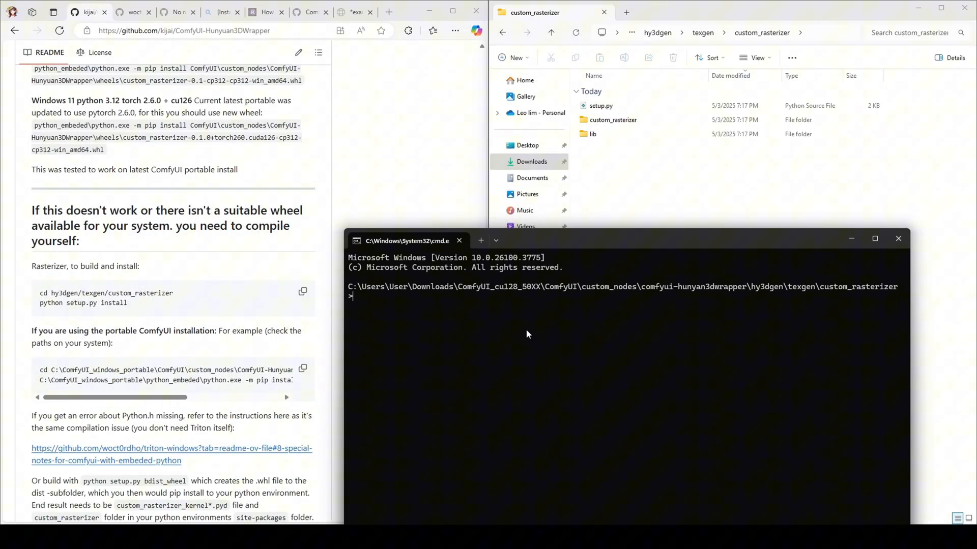
mouse_move(449, 333)
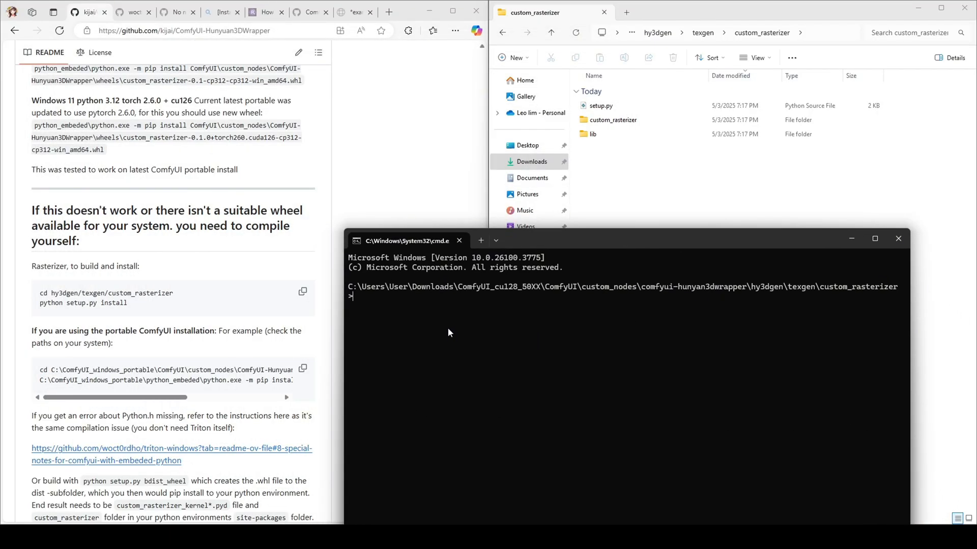
Step: Run embedded python.exe -m pip install . and highlight the missing Python.h error
text("C:\Users\User\Downloads\ComfyUI_cu128_50XX\python_embeded\python.exe")
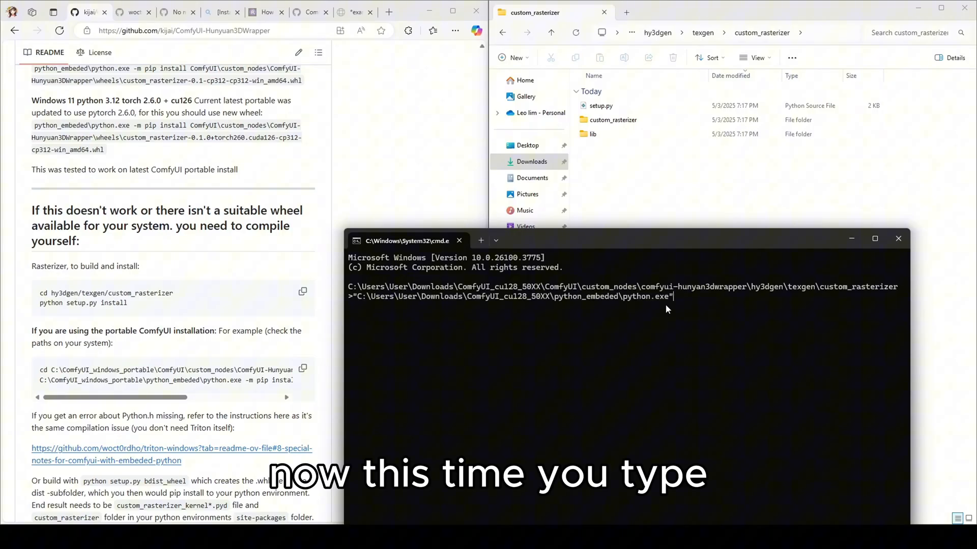
mouse_move(682, 310)
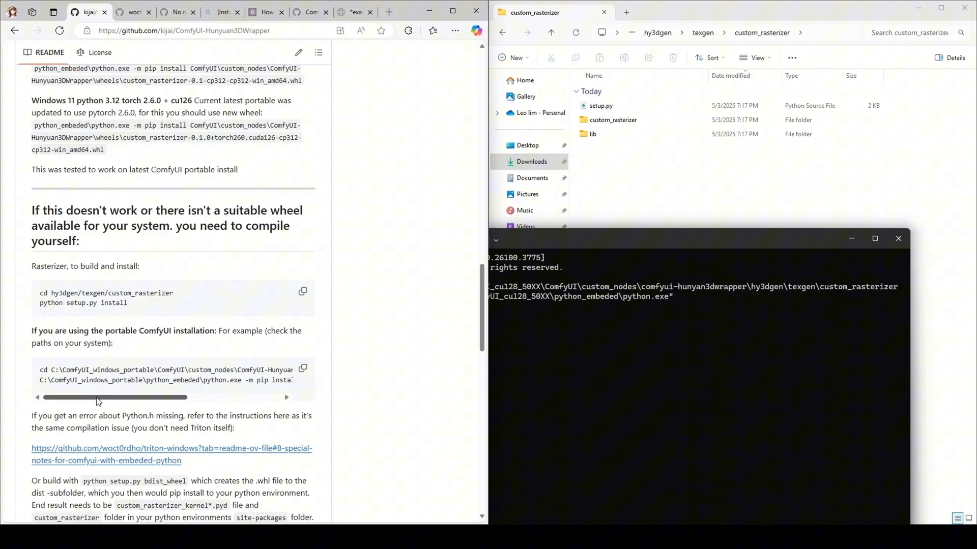
drag(96, 397, 181, 398)
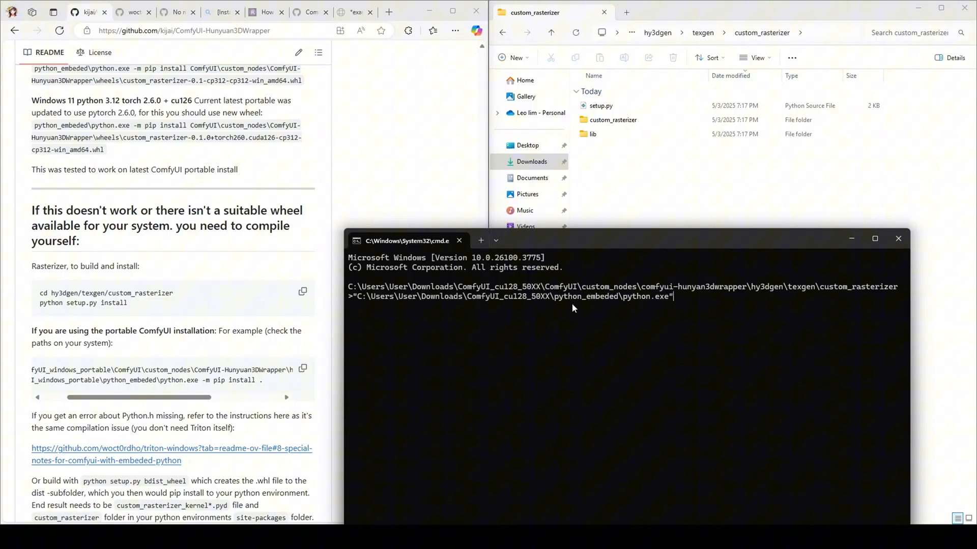
mouse_move(163, 413)
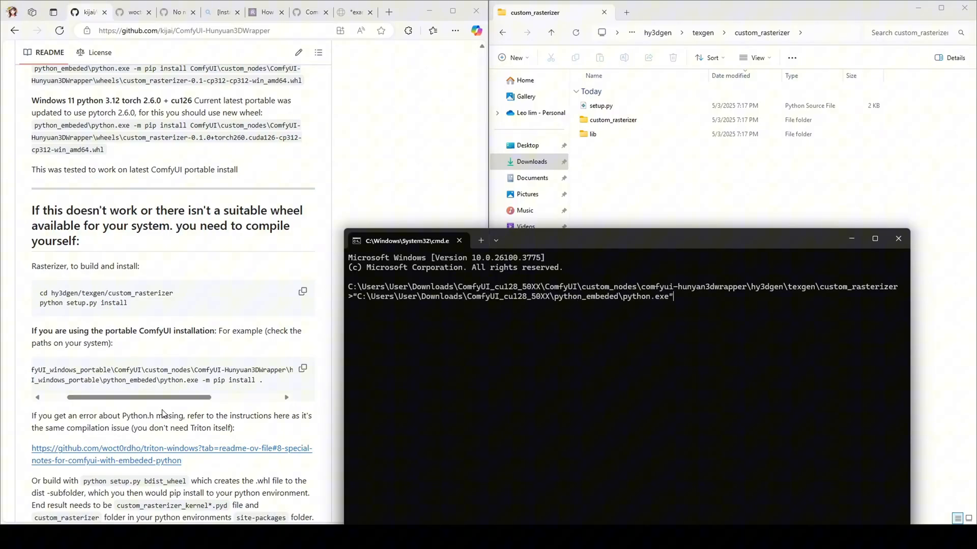
mouse_move(502, 399)
text( -m)
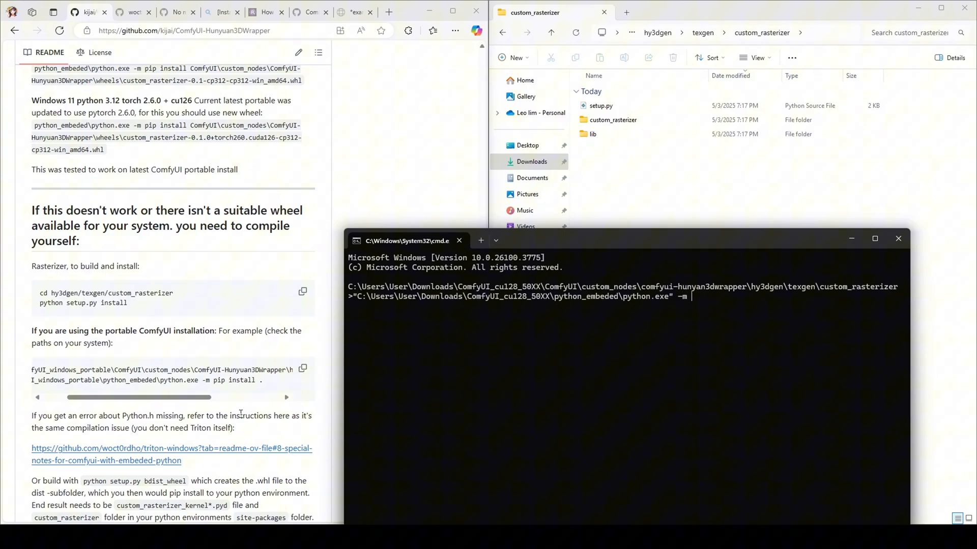
text(pip)
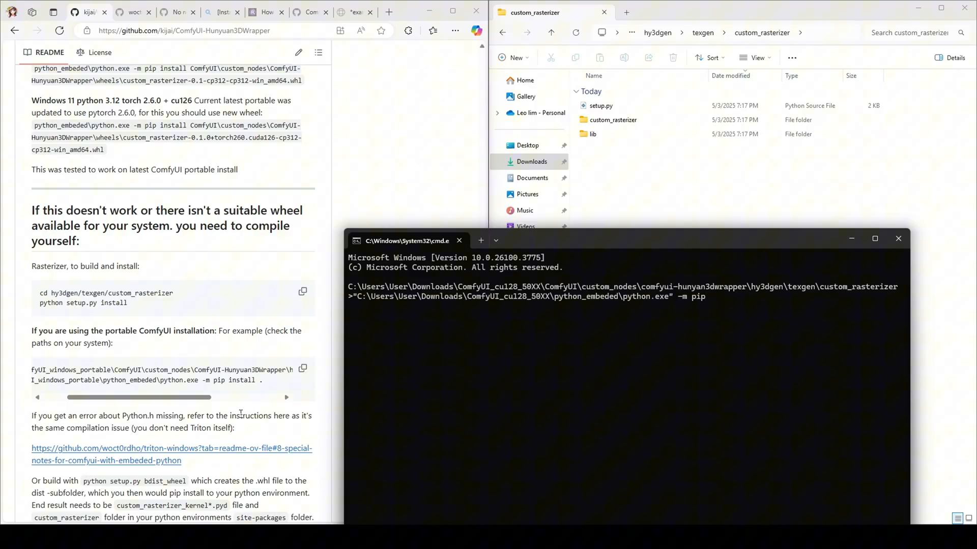
text(i)
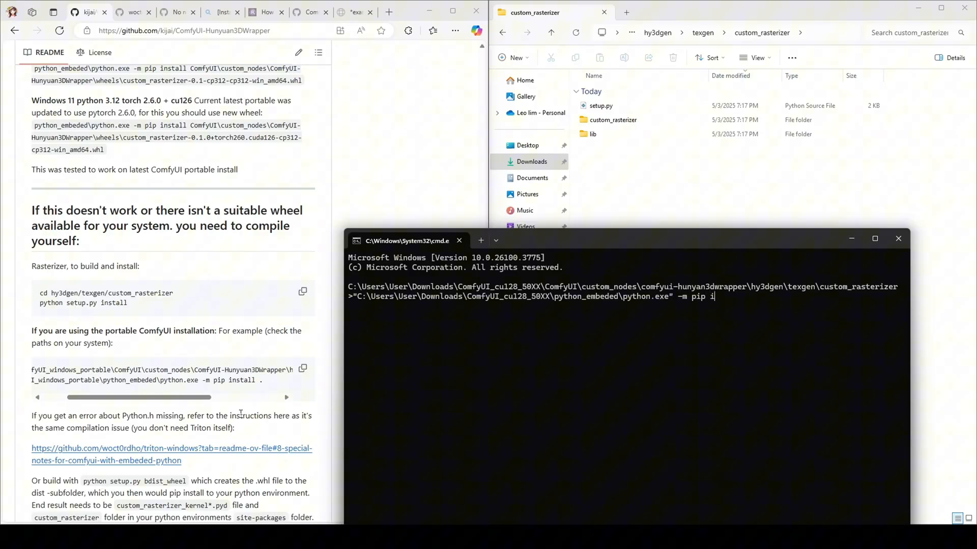
text(nstall)
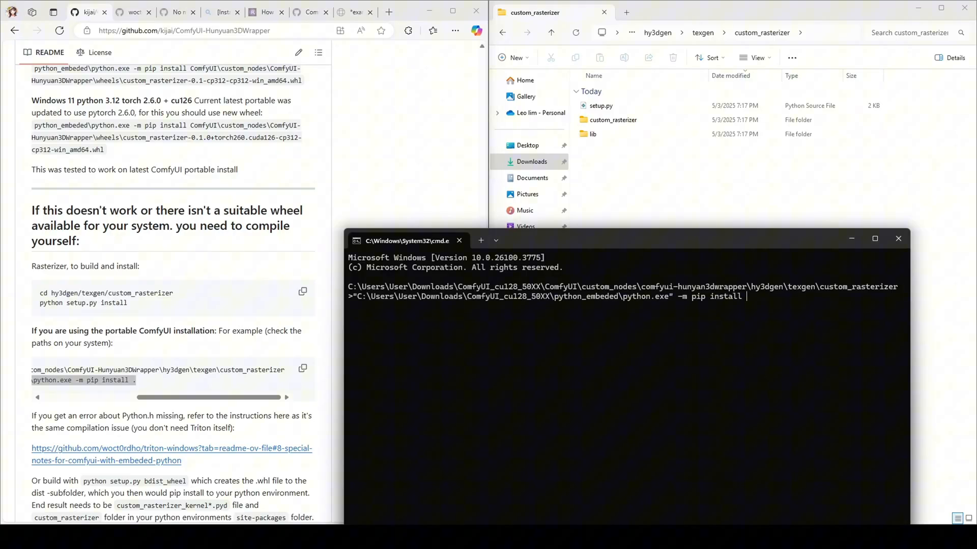
text(.)
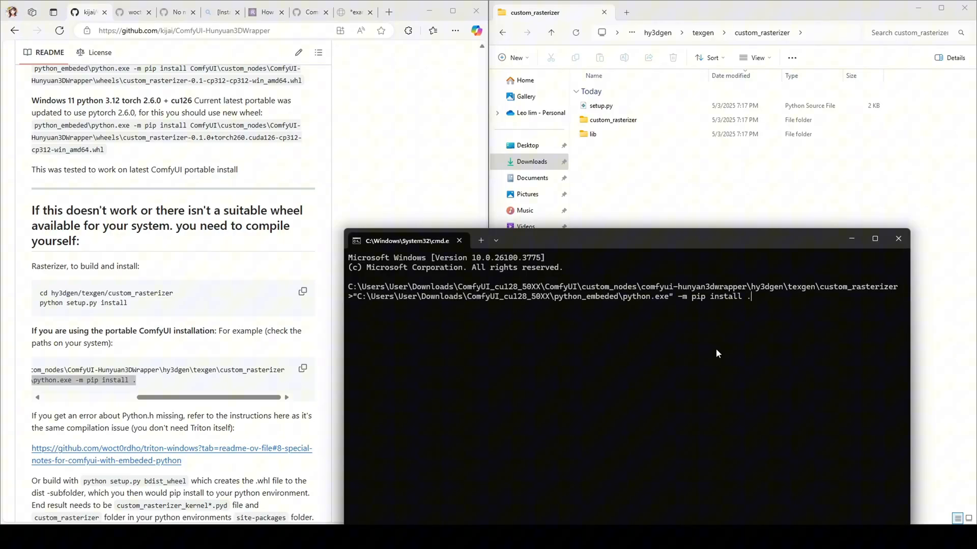
mouse_move(793, 302)
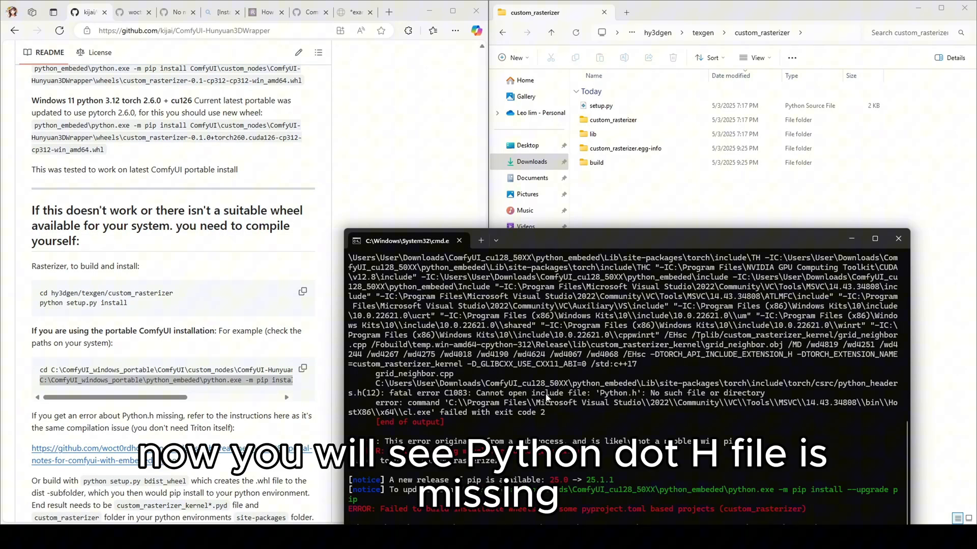
double_click(618, 393)
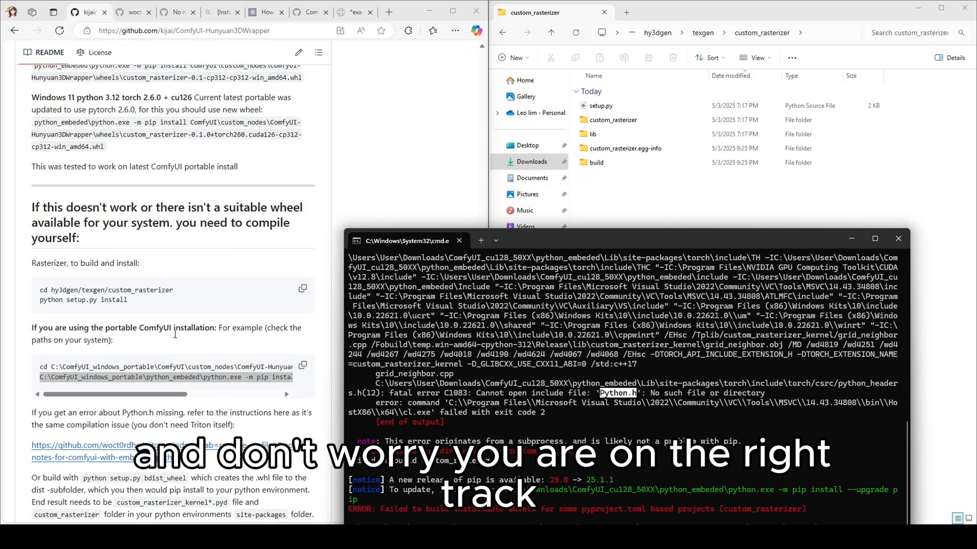
scroll(down, 3)
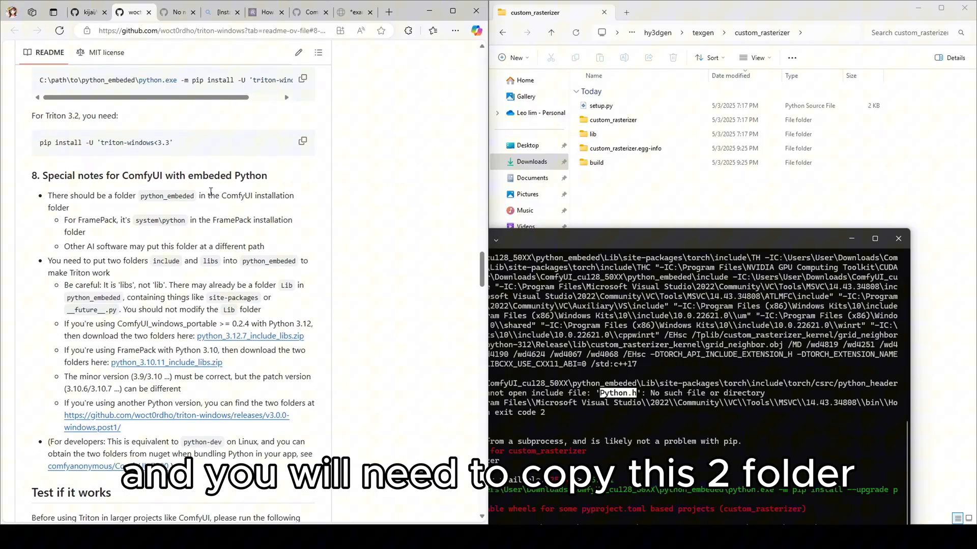
Step: Copy the include and libs folders from python_3.12.7_include_libs
scroll(down, 3)
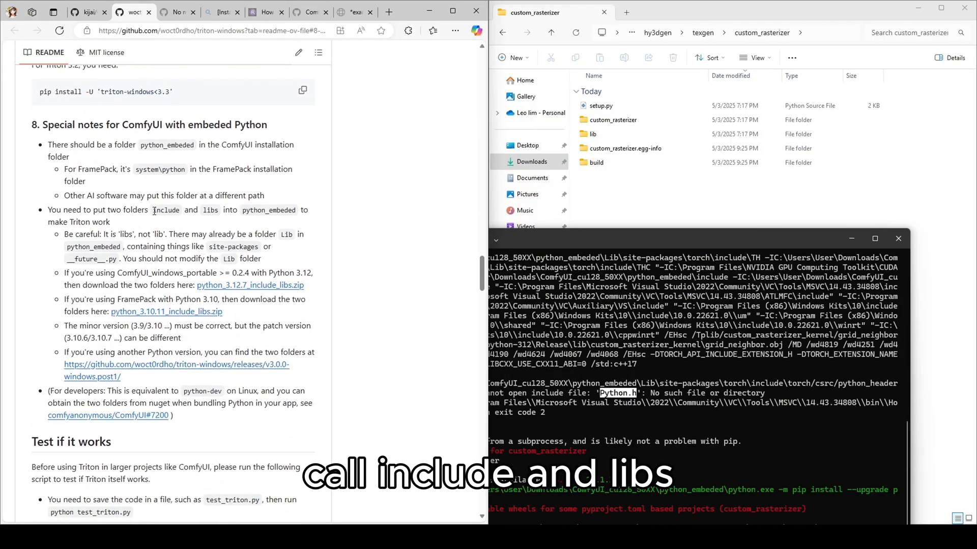
double_click(166, 211)
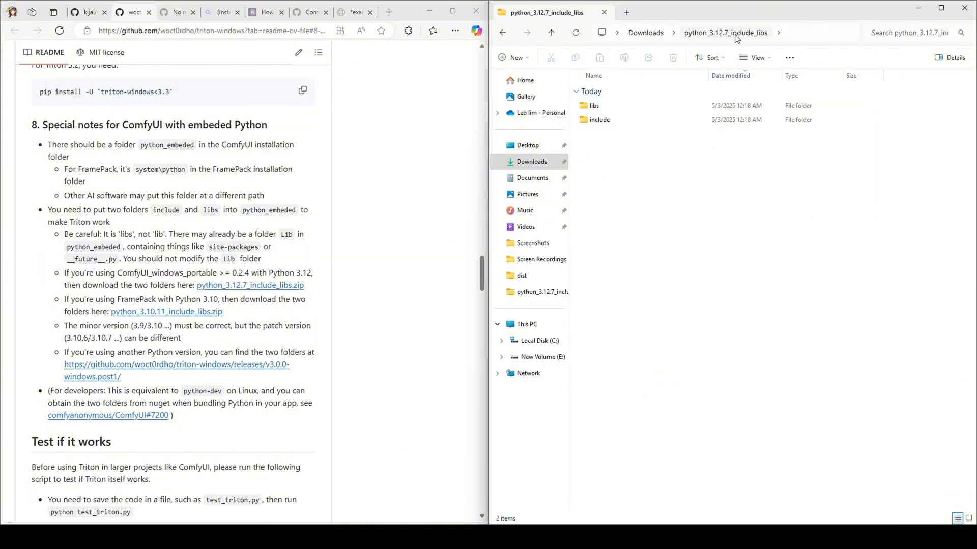
click(591, 119)
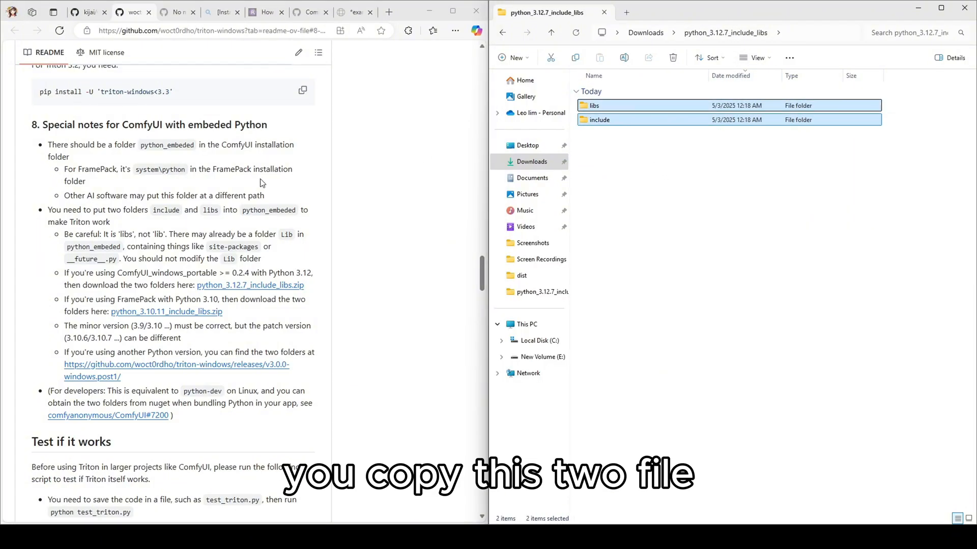
double_click(164, 211)
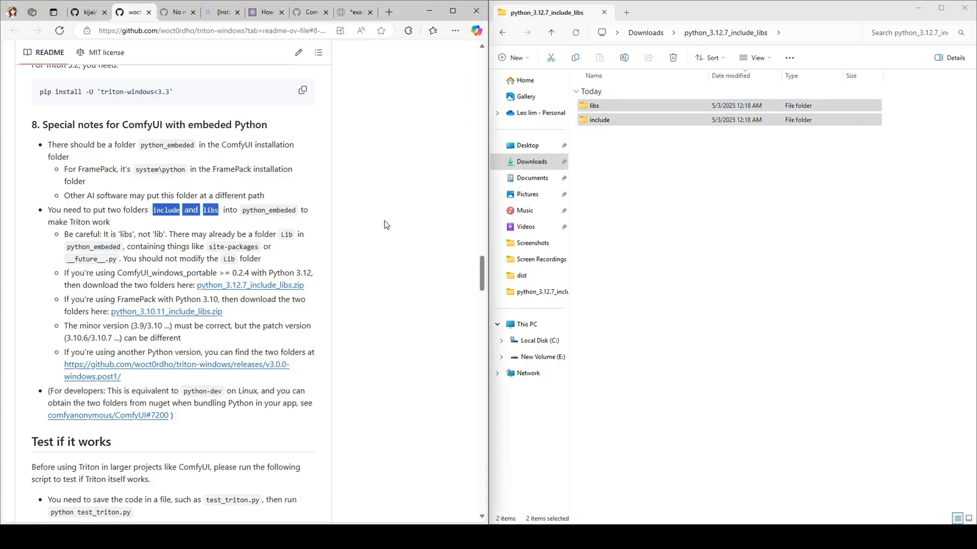
right_click(598, 112)
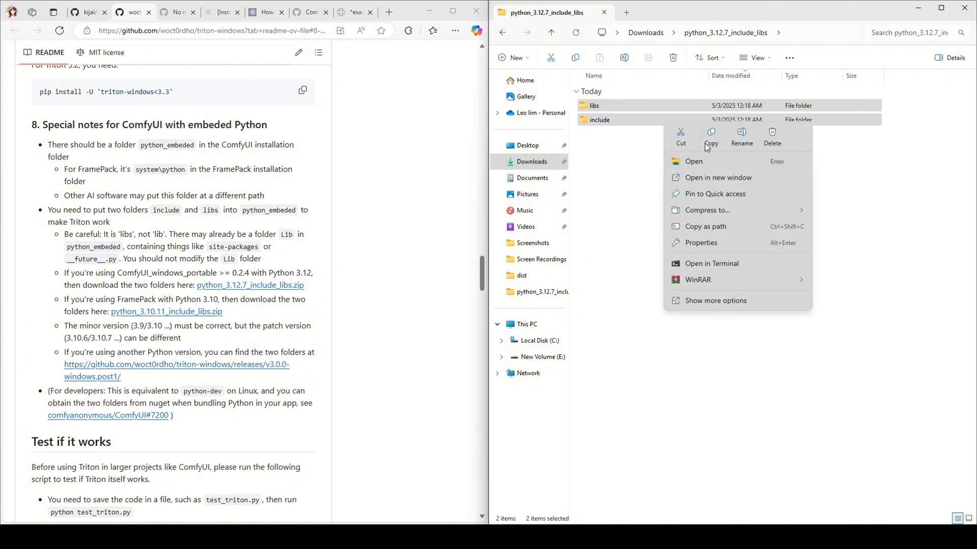
click(710, 135)
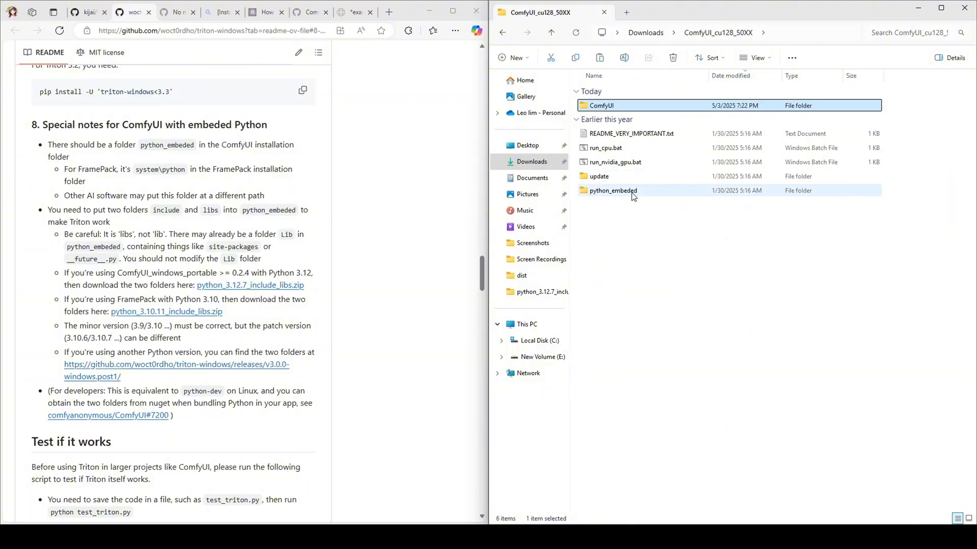
Step: Paste the include and libs folders into ComfyUI_cu128_50XX\python_embeded
double_click(613, 190)
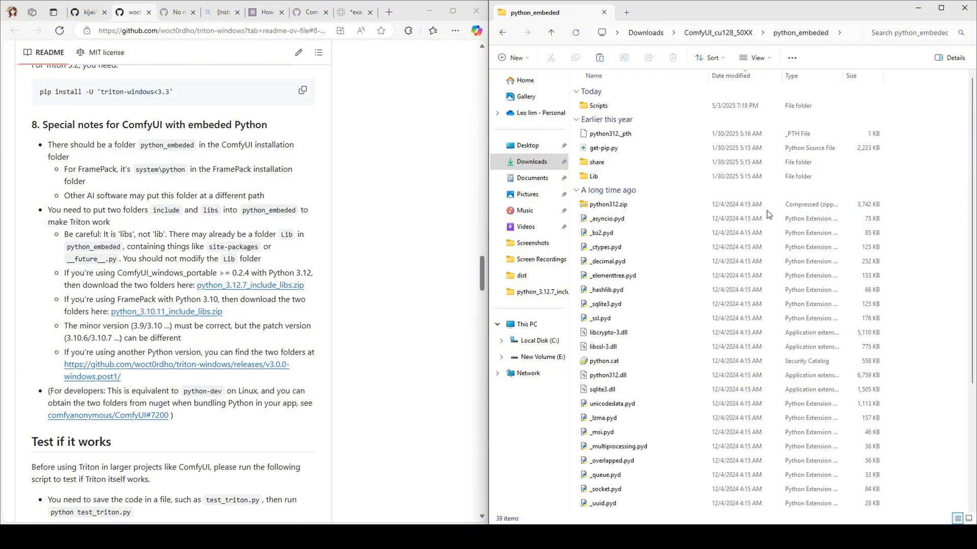
right_click(766, 213)
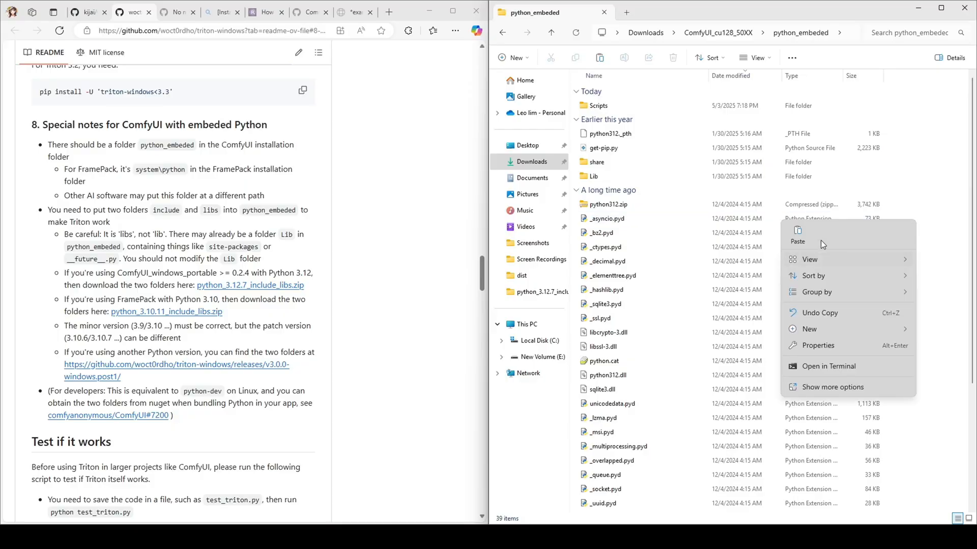
click(798, 241)
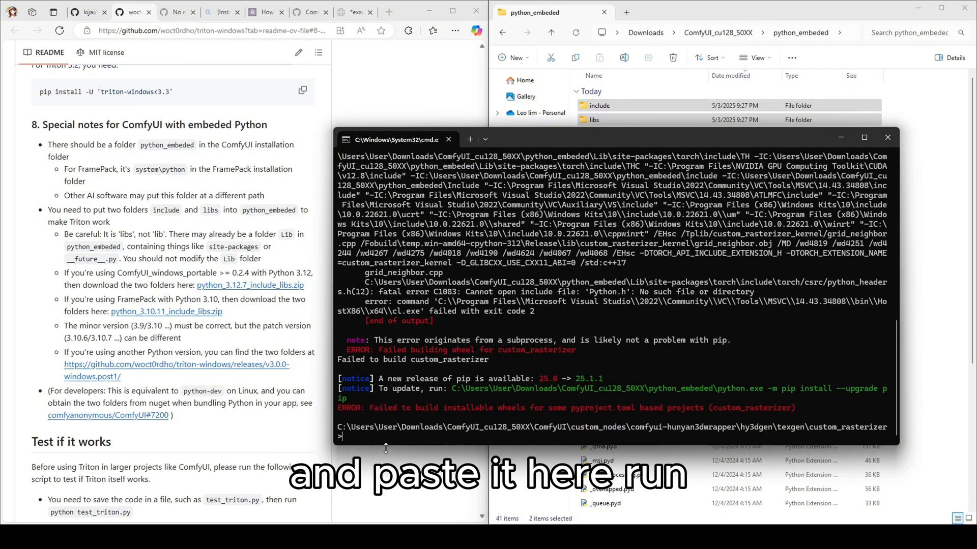
Step: Rerun the embedded python.exe -m pip install . command for custom_rasterizer
text("C:\Users\User\Downloads\ComfyUI_cu128_50XX\python_embeded\python.exe" -m pip install .)
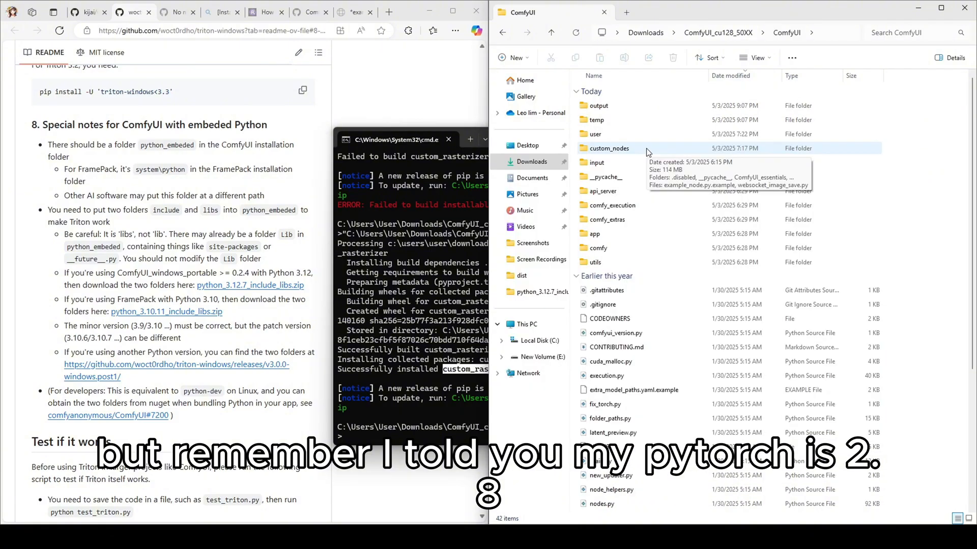
Step: Go via custom_nodes, comfyui-hunyuan3dwrapper and hy3dgen to custom_rasterizer, then launch cmd
double_click(608, 148)
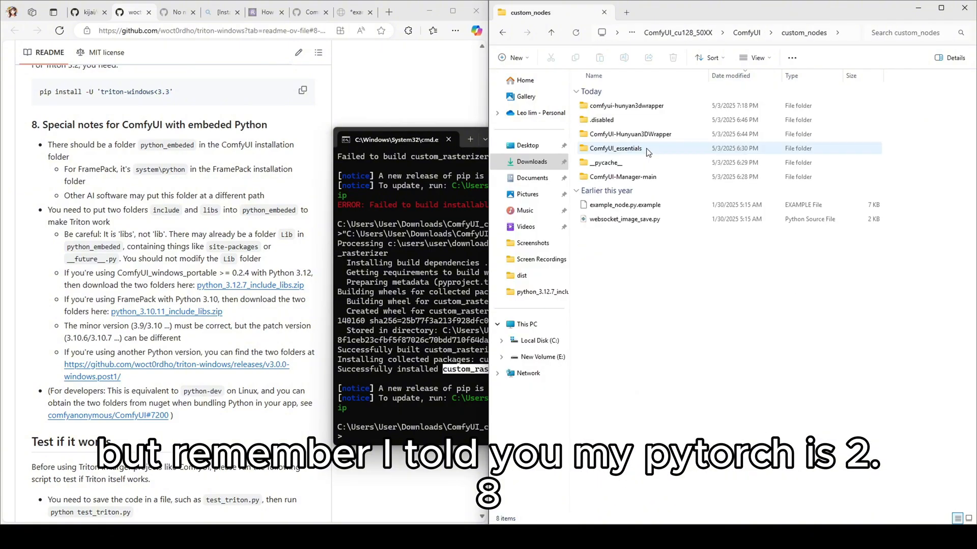
double_click(626, 105)
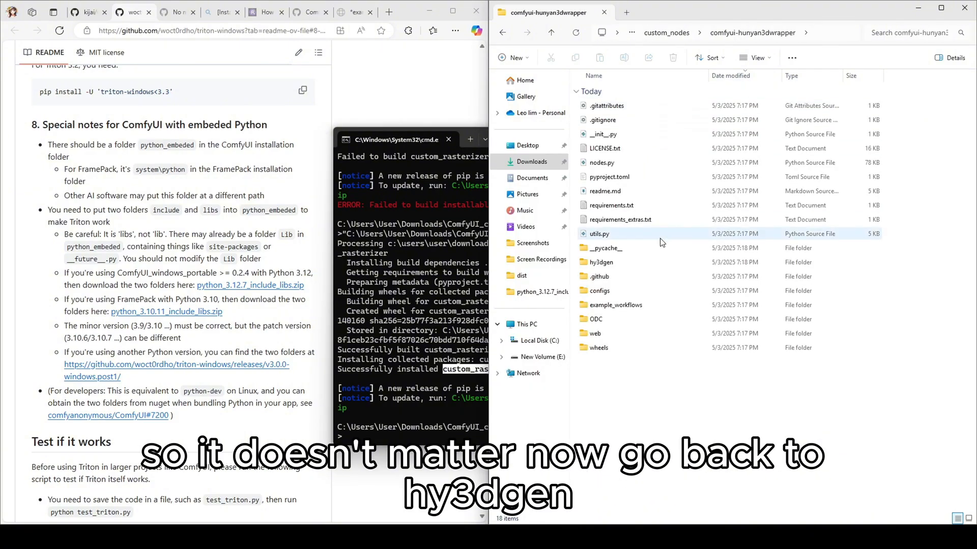
click(600, 261)
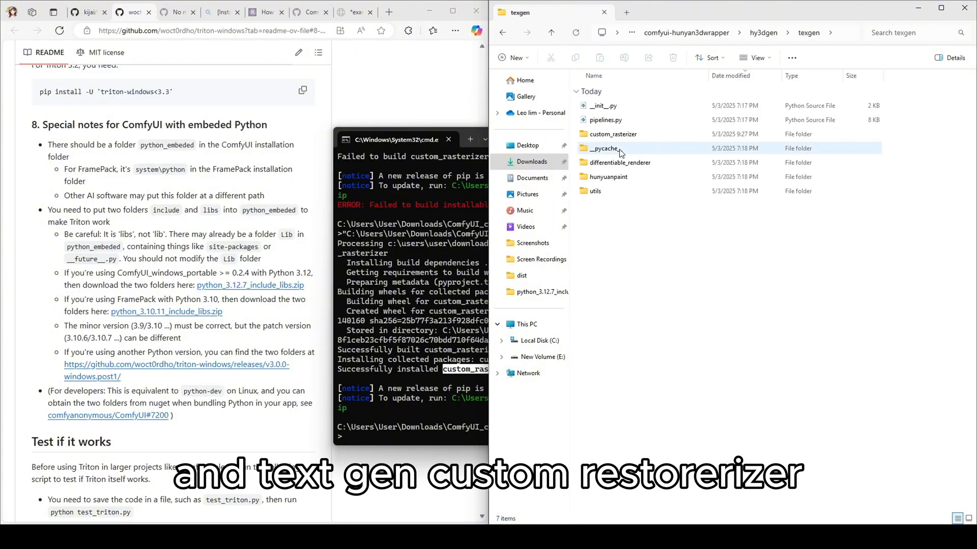
click(613, 134)
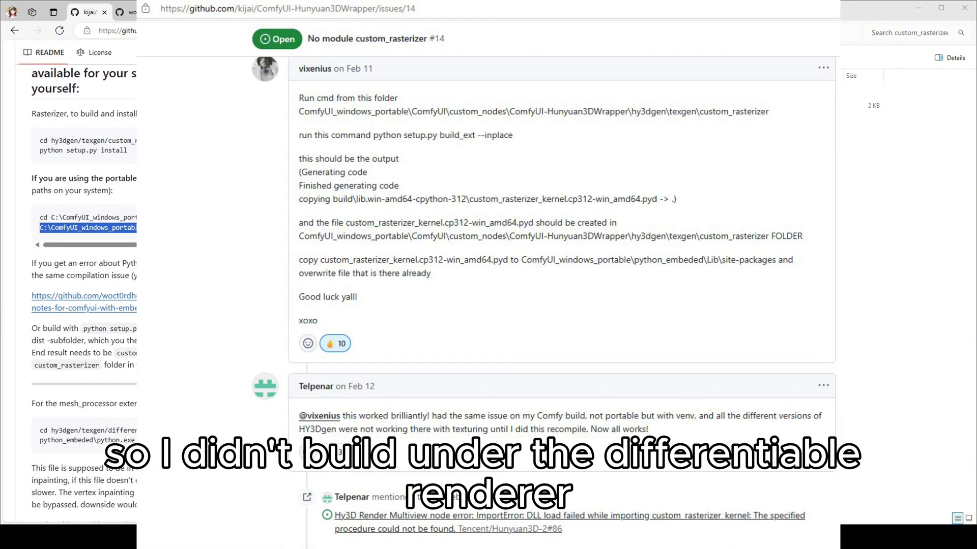
scroll(down, 3)
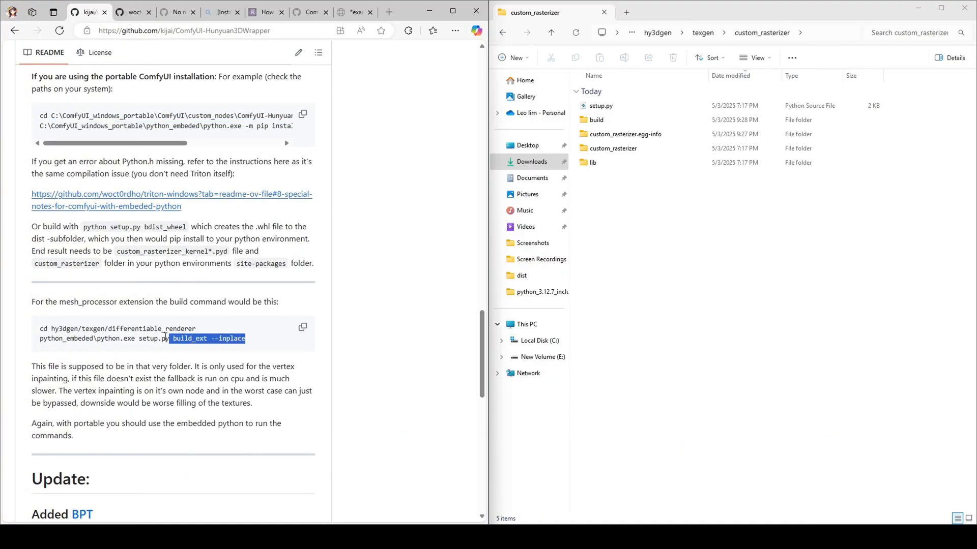
drag(169, 338, 40, 338)
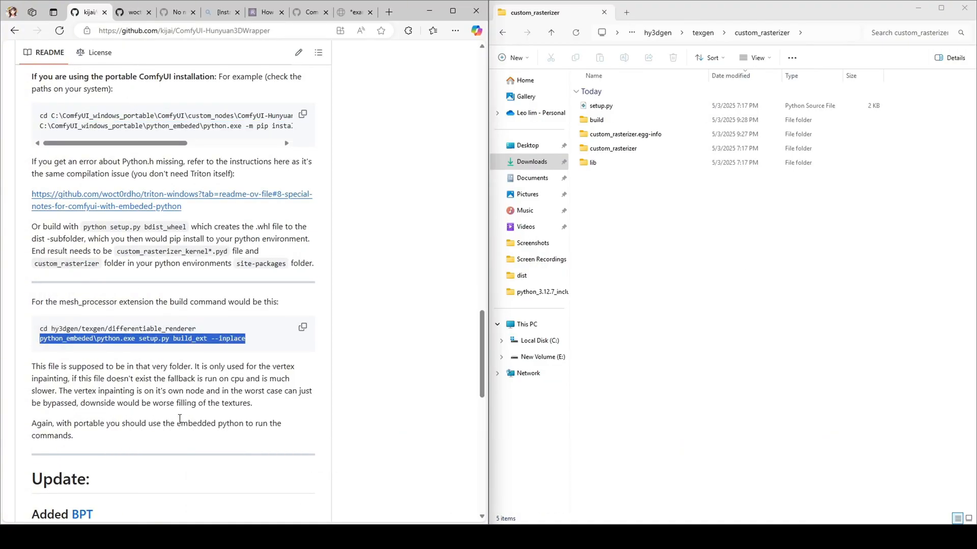
mouse_move(818, 33)
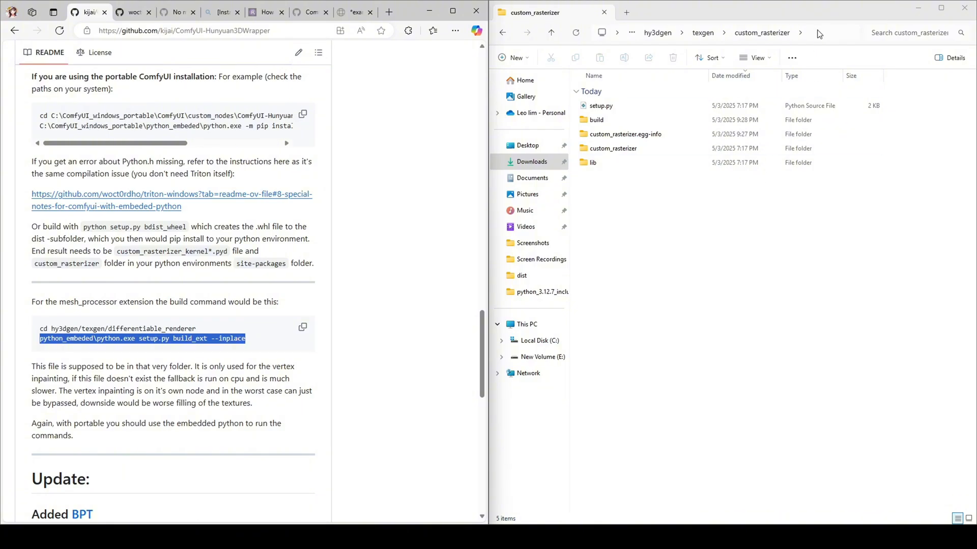
click(716, 32)
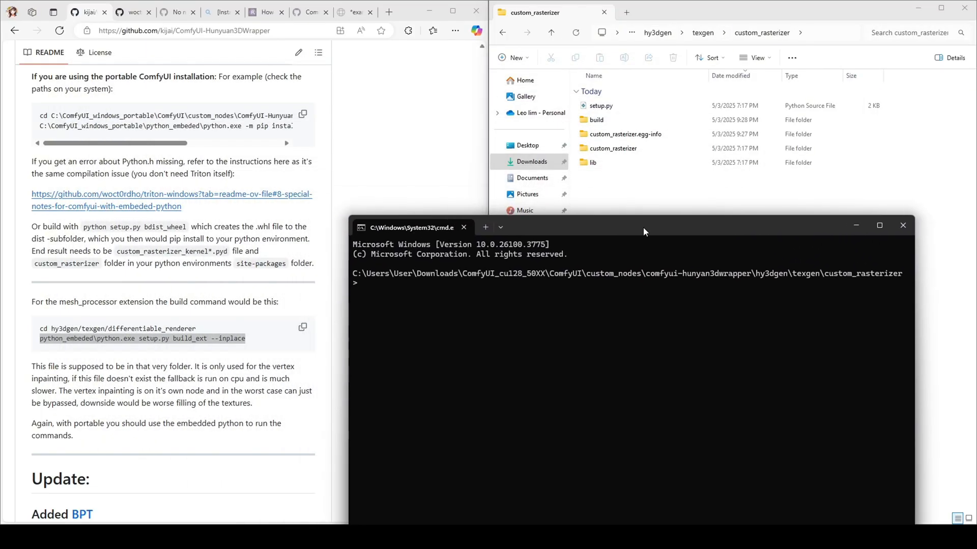
Step: Run embedded python.exe setup.py build_ext --inplace and select the resulting kernel .pyd
text("C:\Users\User\Downloads\ComfyUI_cu128_50XX\python_embeded\python.exe")
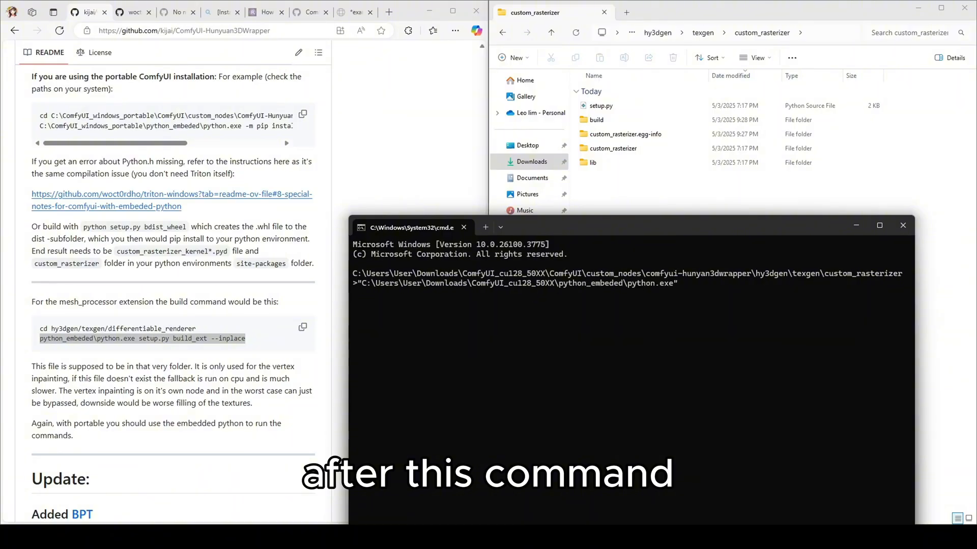
text(s)
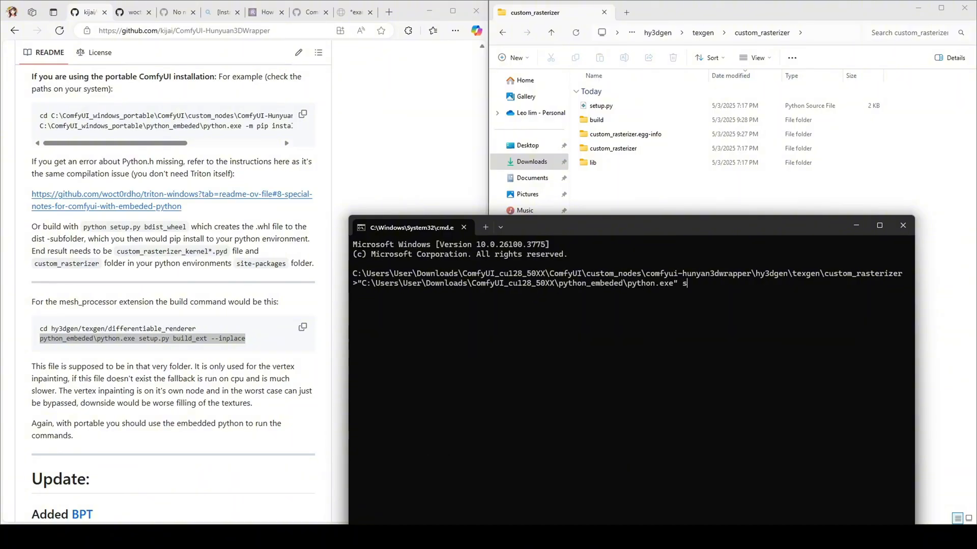
text(etu)
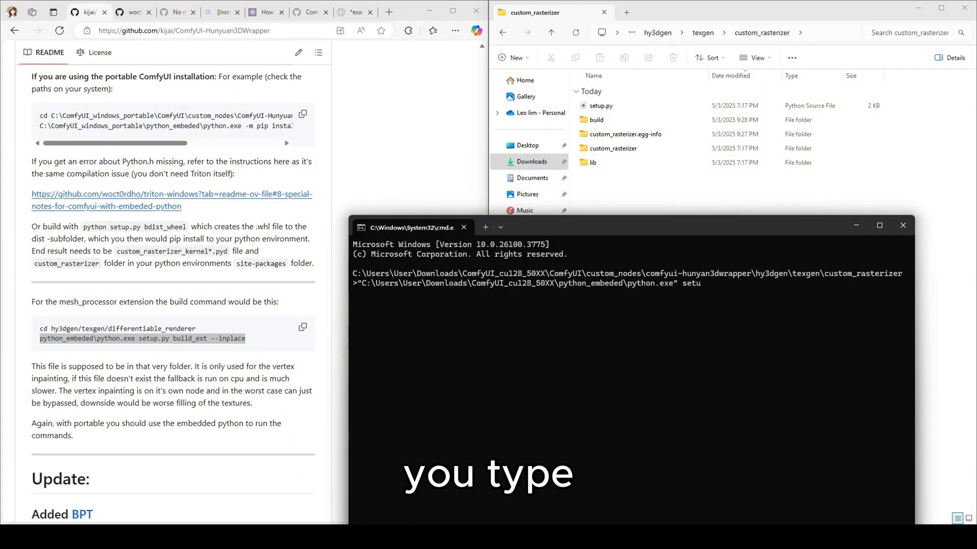
text(p.)
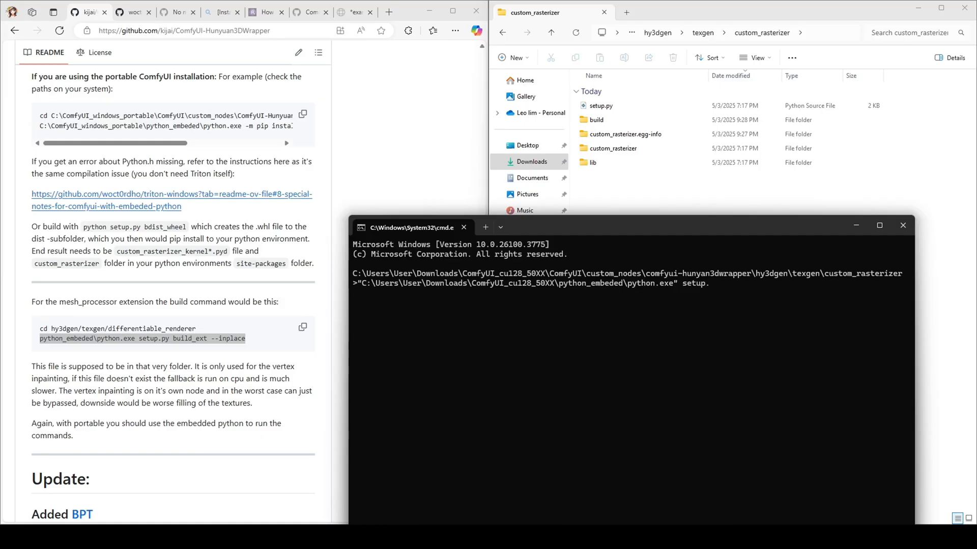
text(.py)
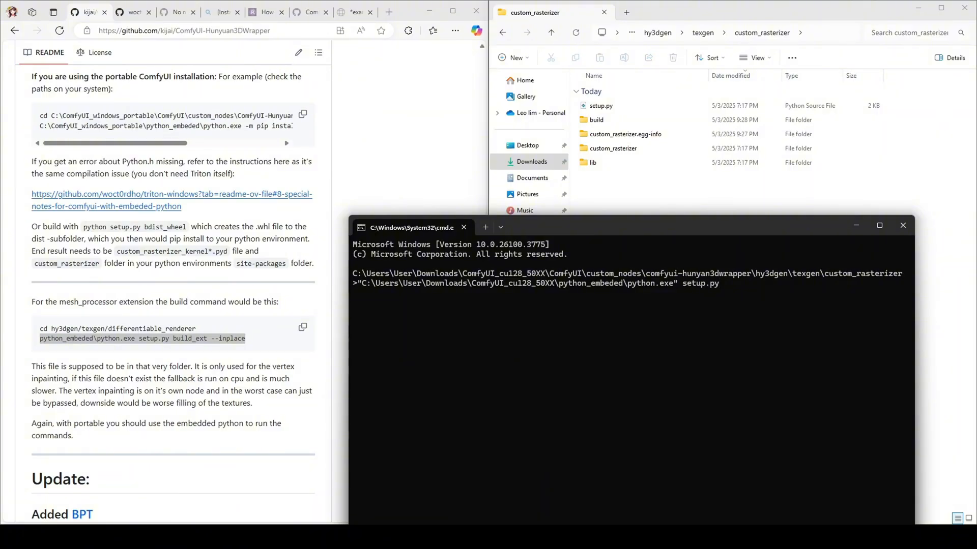
text(build)
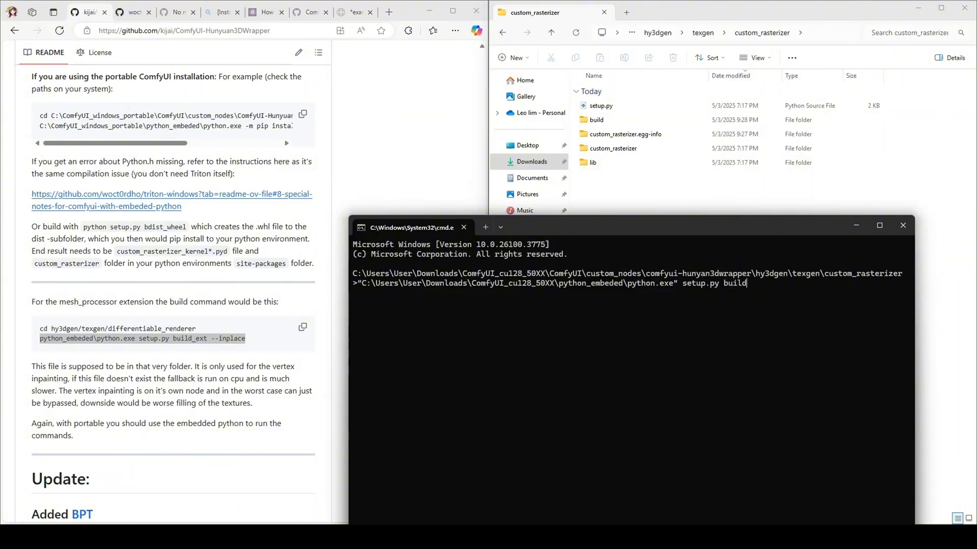
text(_)
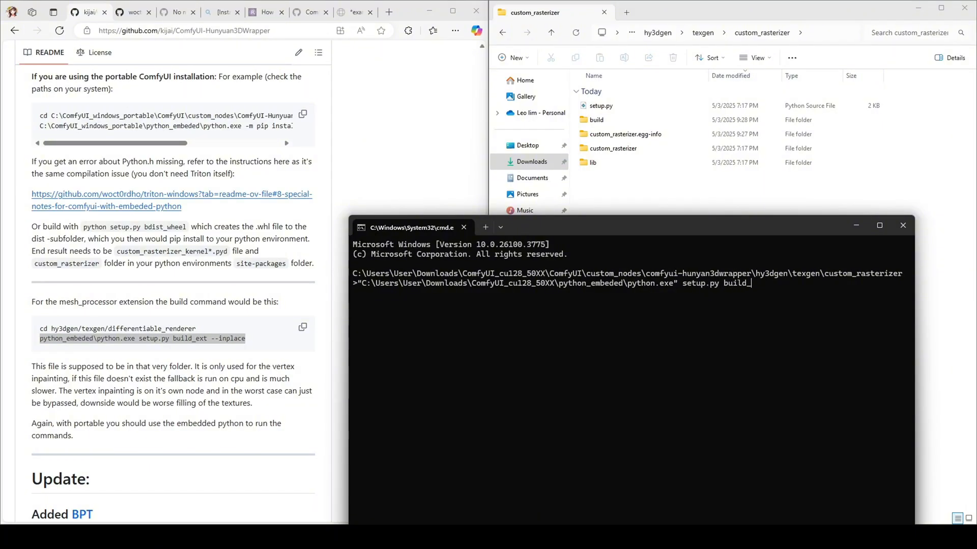
text(ext --)
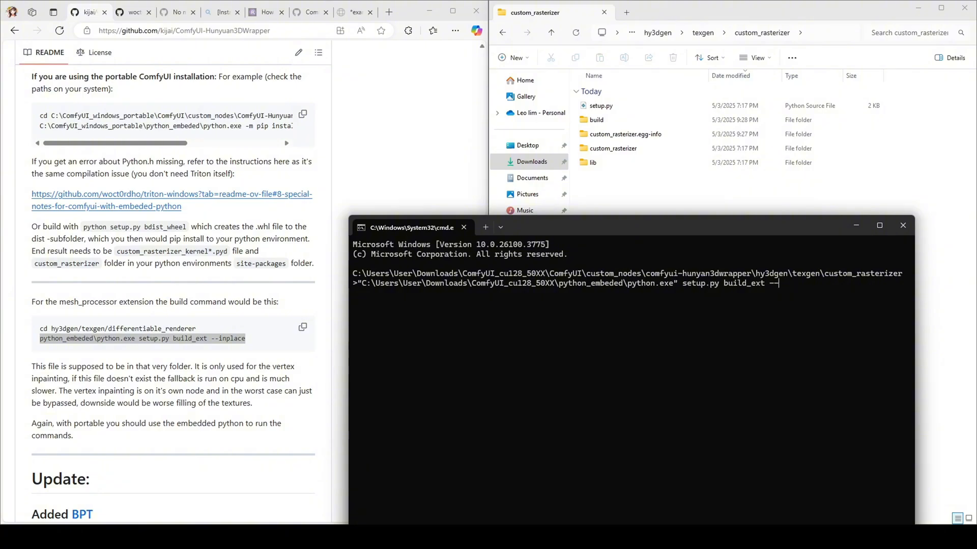
text(inpla)
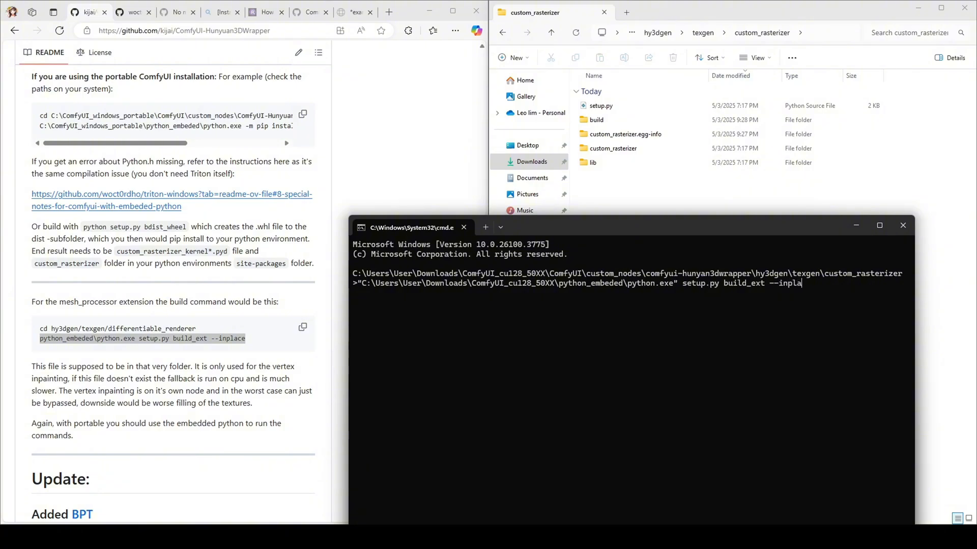
text(ce)
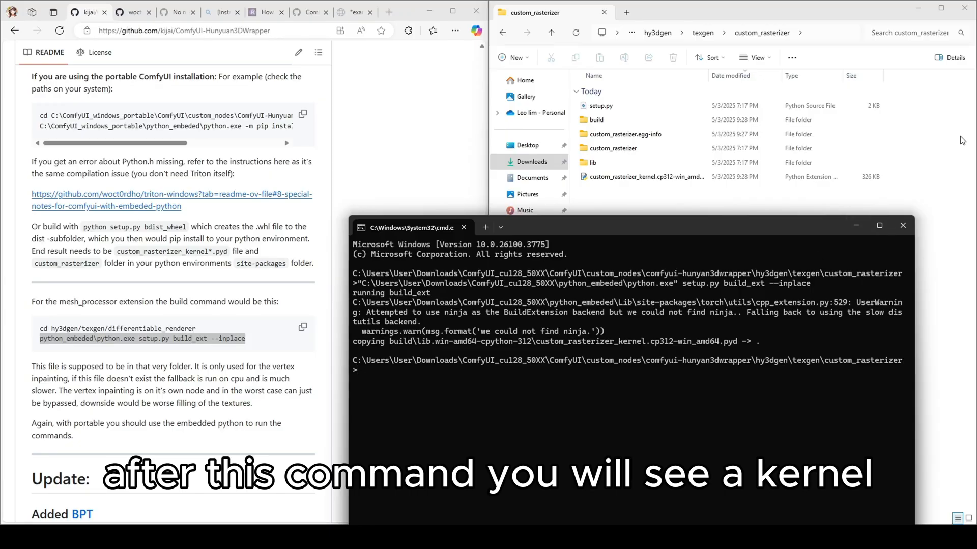
click(645, 177)
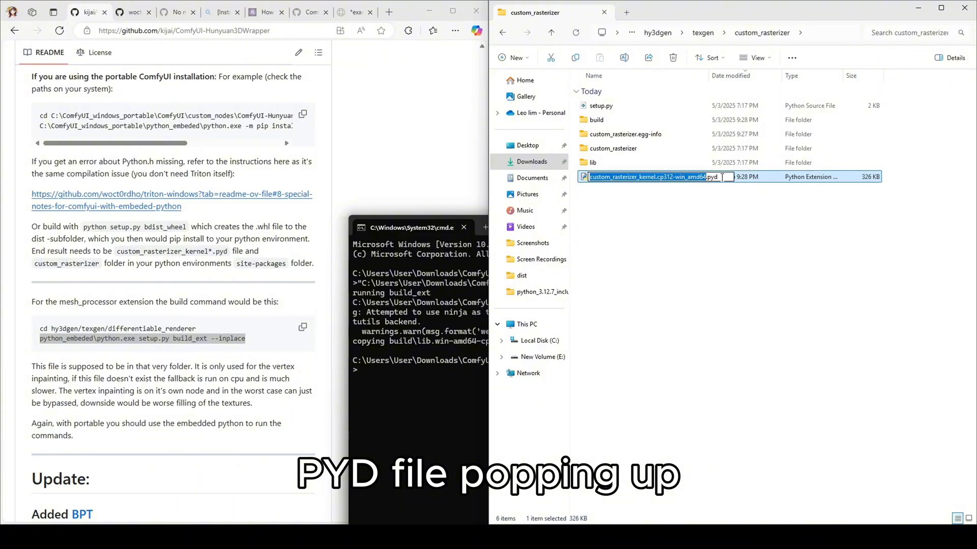
Step: Cancel the accidental rename and copy the custom_rasterizer_kernel .pyd file
key(enter)
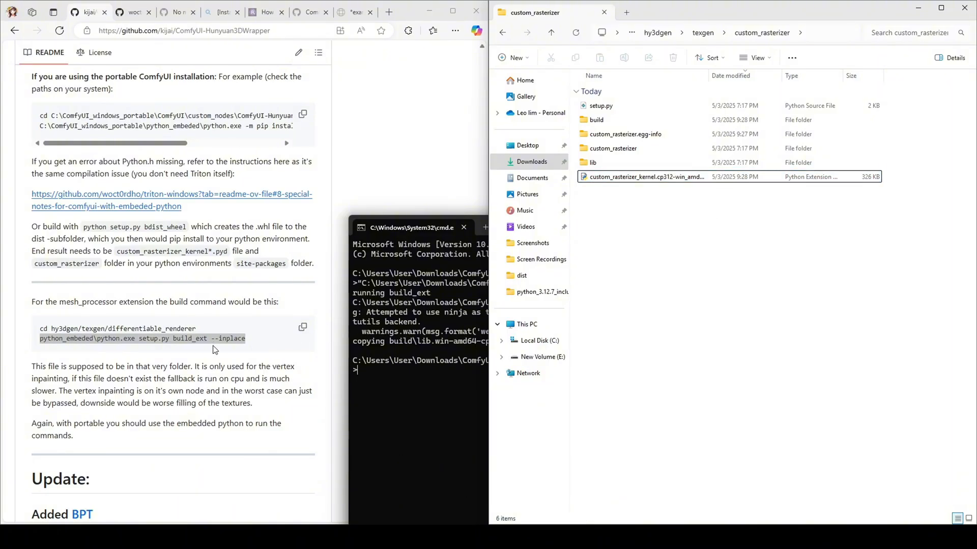
right_click(641, 176)
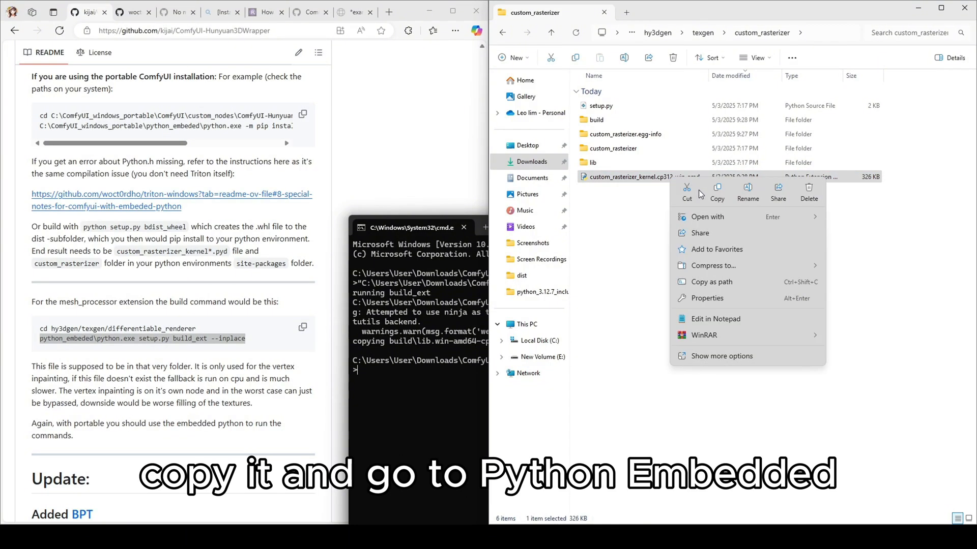
click(716, 193)
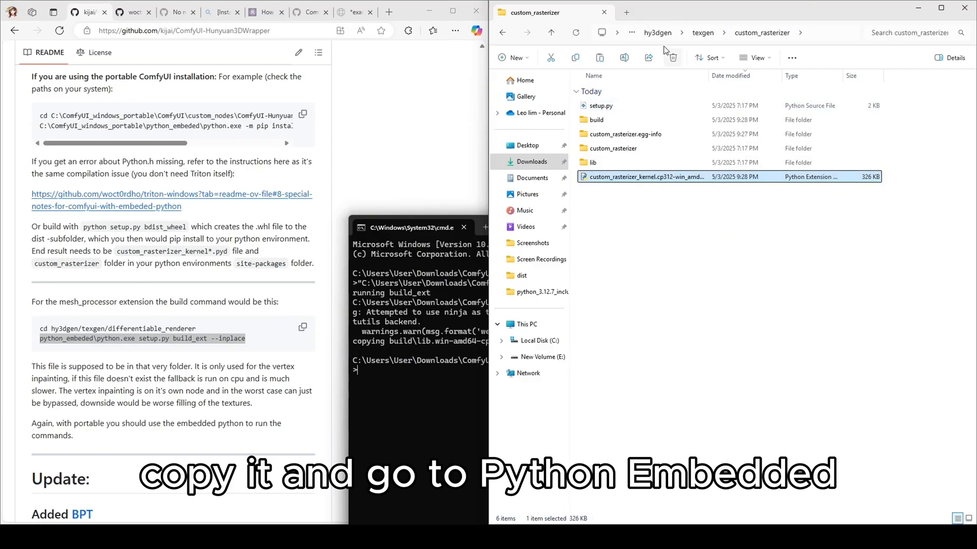
Step: Go up to ComfyUI_cu128_50XX, into python_embeded\Lib, and select site-packages
click(551, 32)
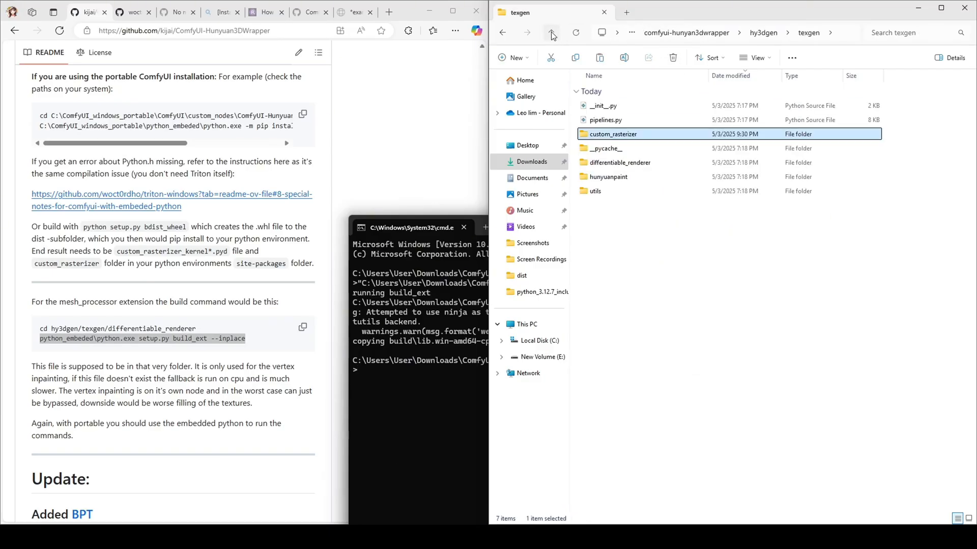
click(550, 33)
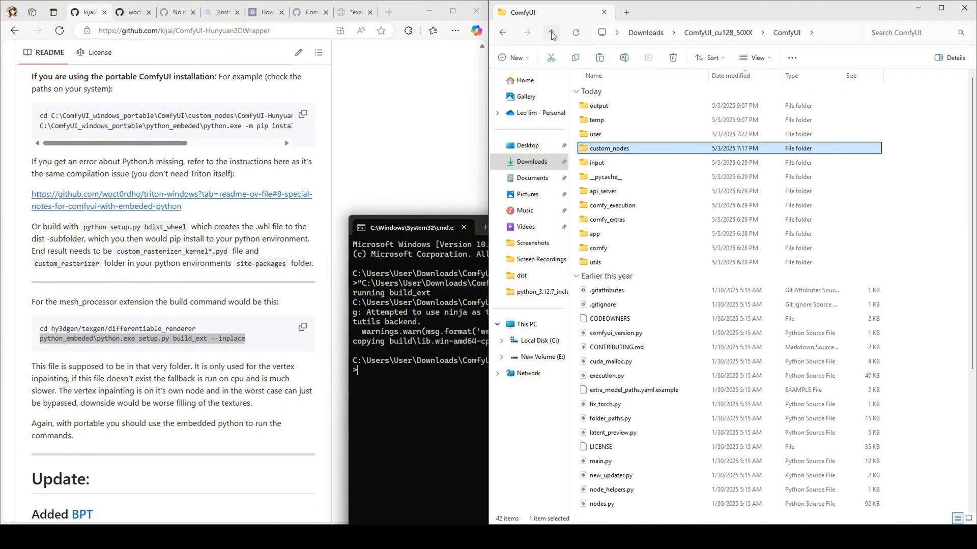
click(550, 33)
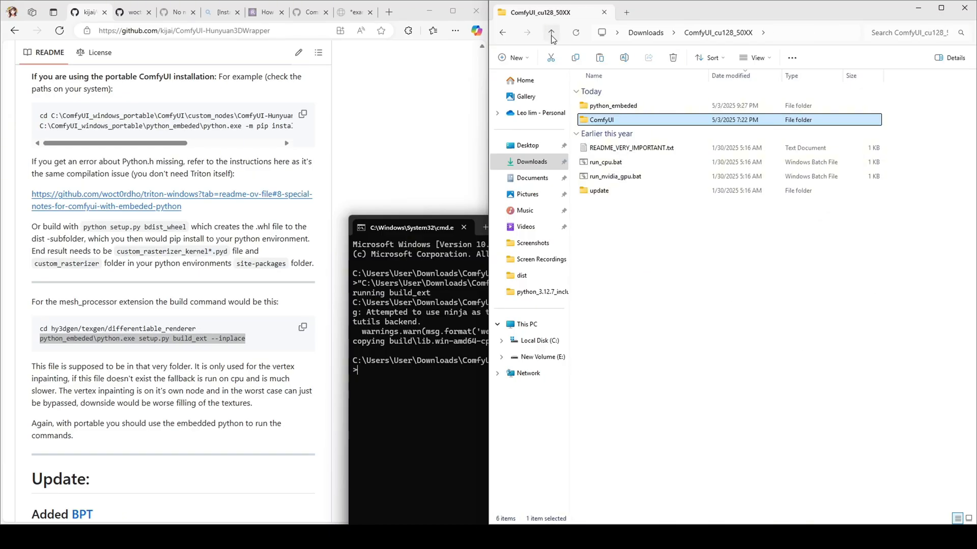
click(613, 106)
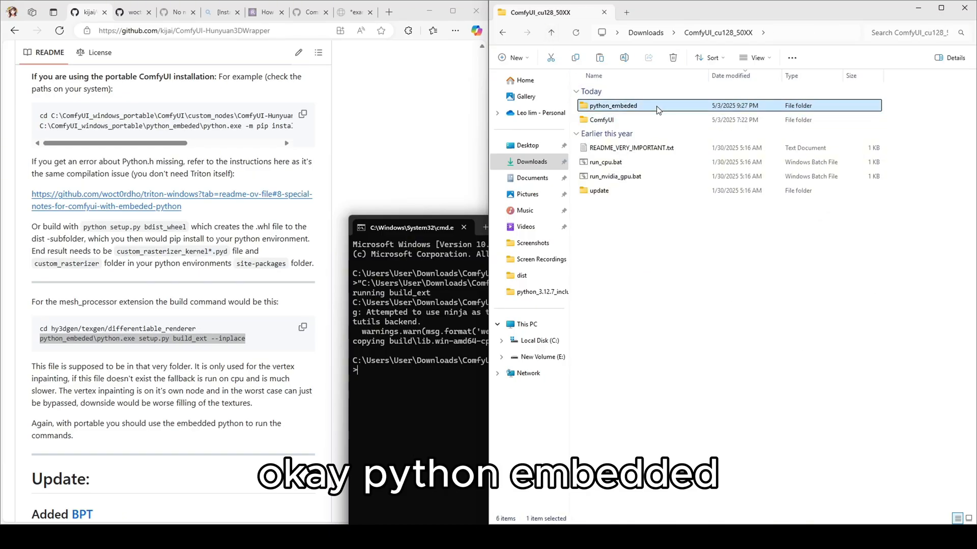
double_click(611, 105)
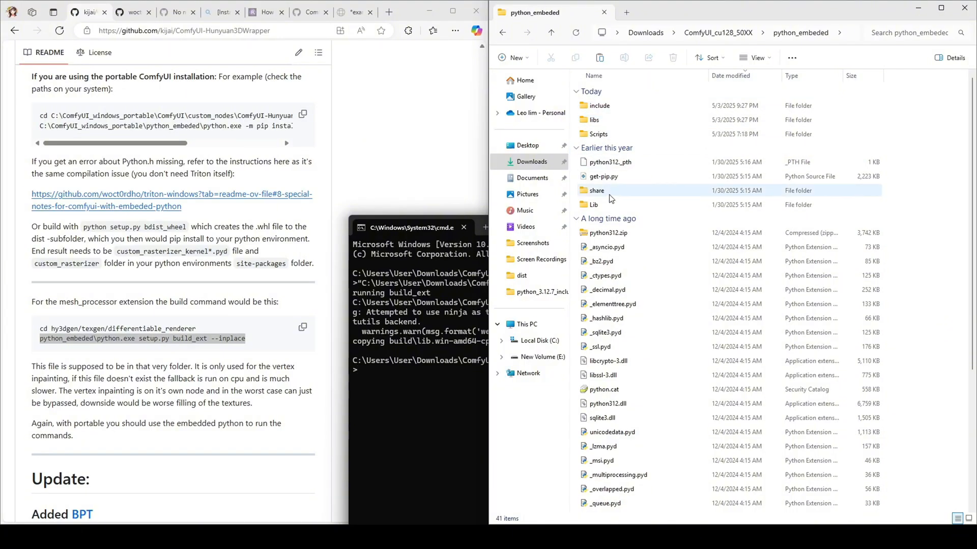
double_click(593, 204)
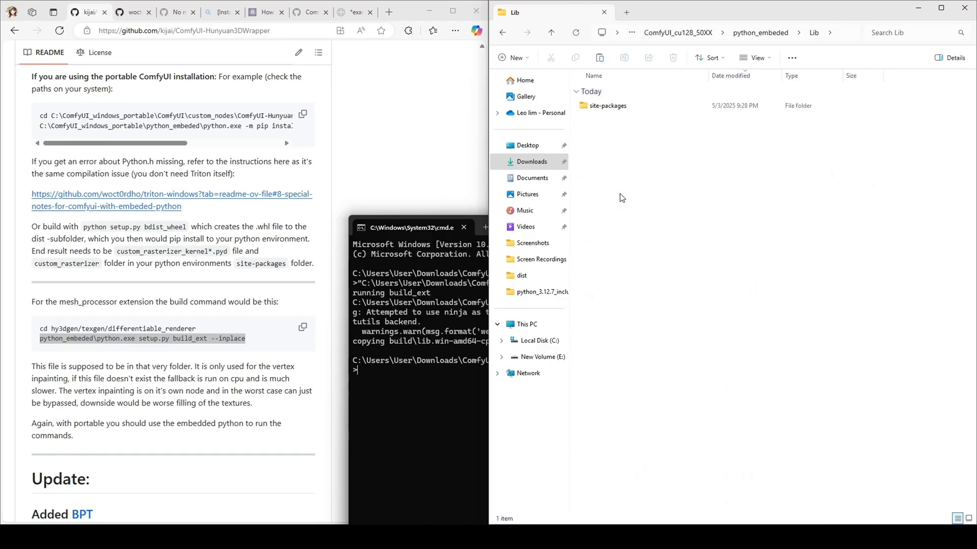
click(606, 105)
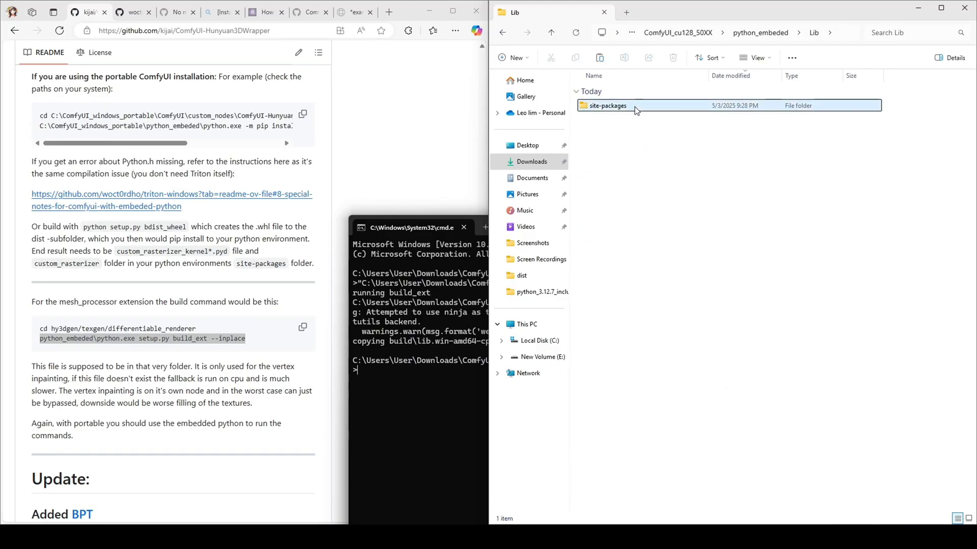
Step: Paste the compiled kernel .pyd into site-packages, replacing the older existing copy
double_click(607, 105)
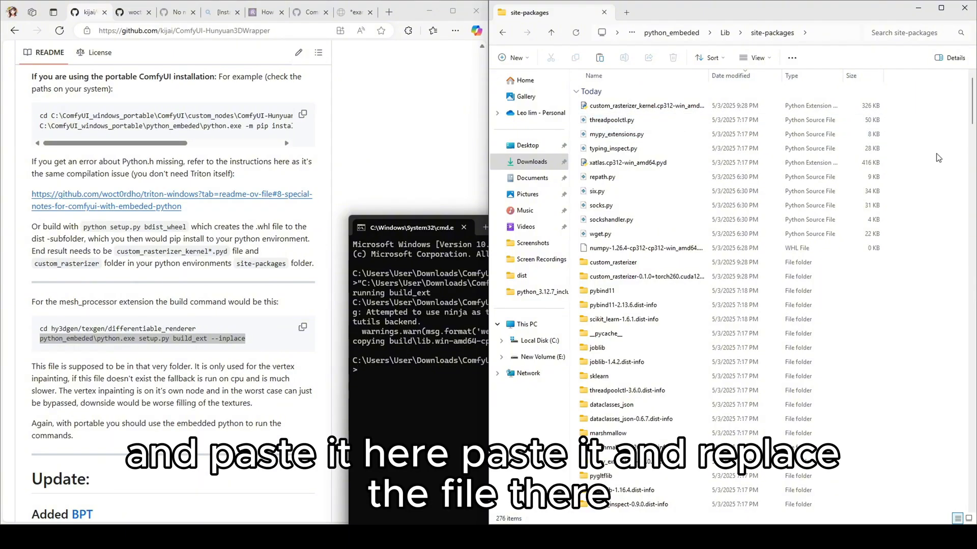
mouse_move(935, 144)
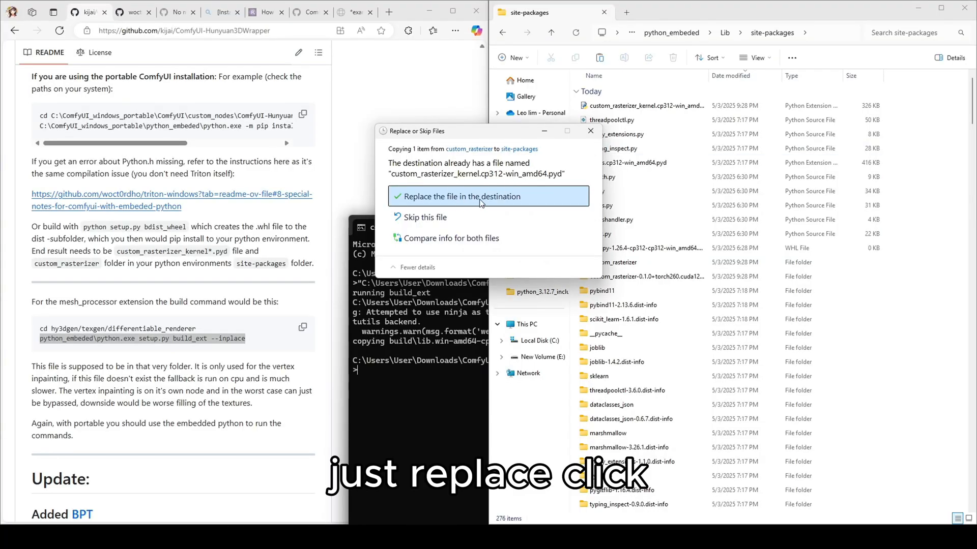
click(462, 196)
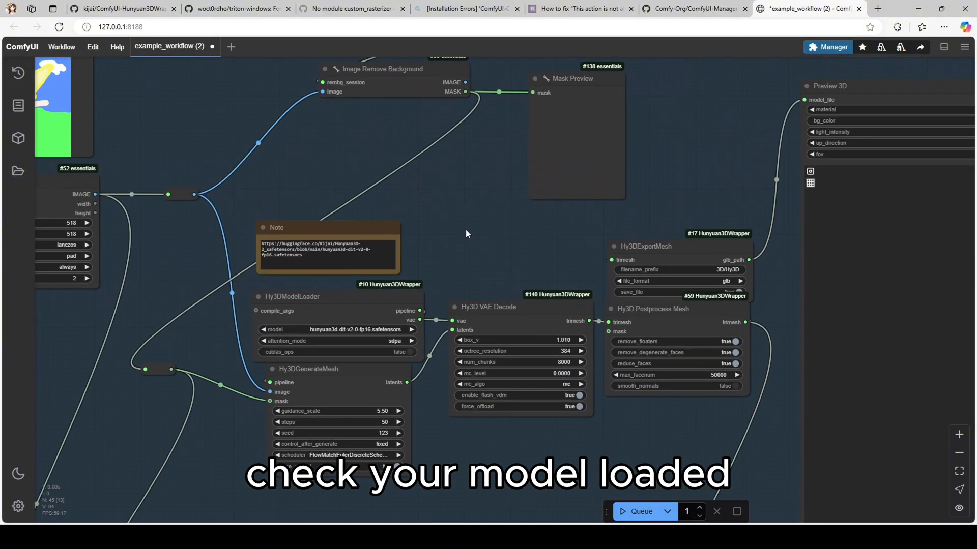
Step: Pan the workflow canvas to the Preview 3D node showing the textured character mesh
drag(467, 233, 563, 244)
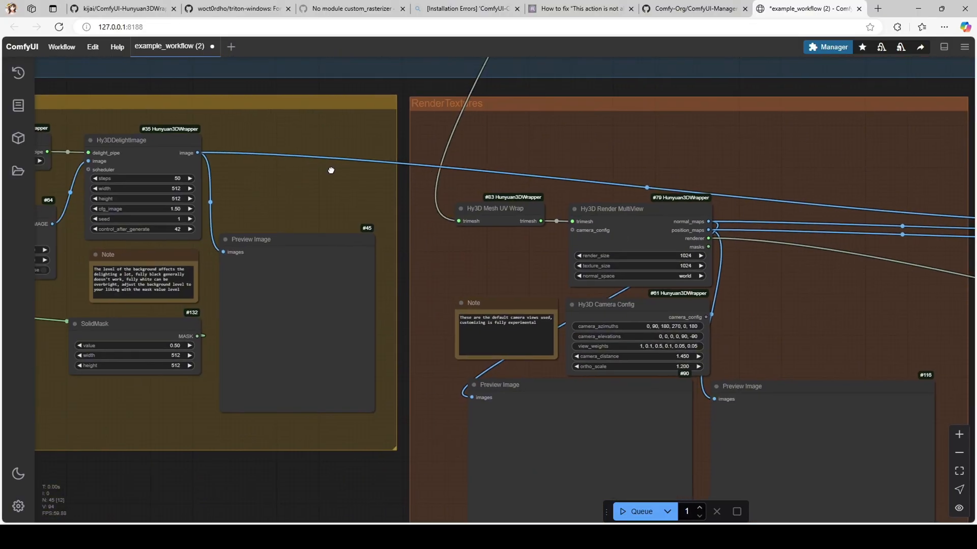
drag(330, 170, 234, 252)
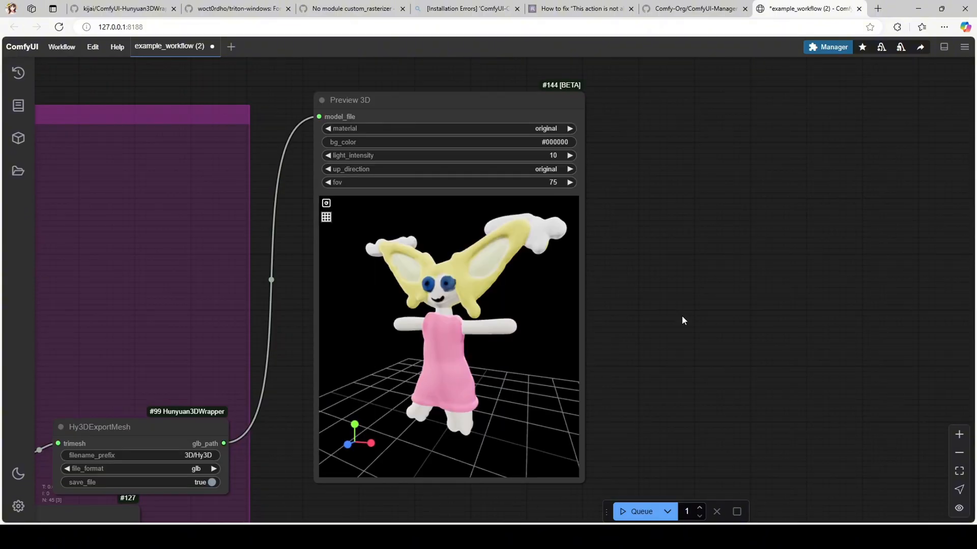
mouse_move(689, 330)
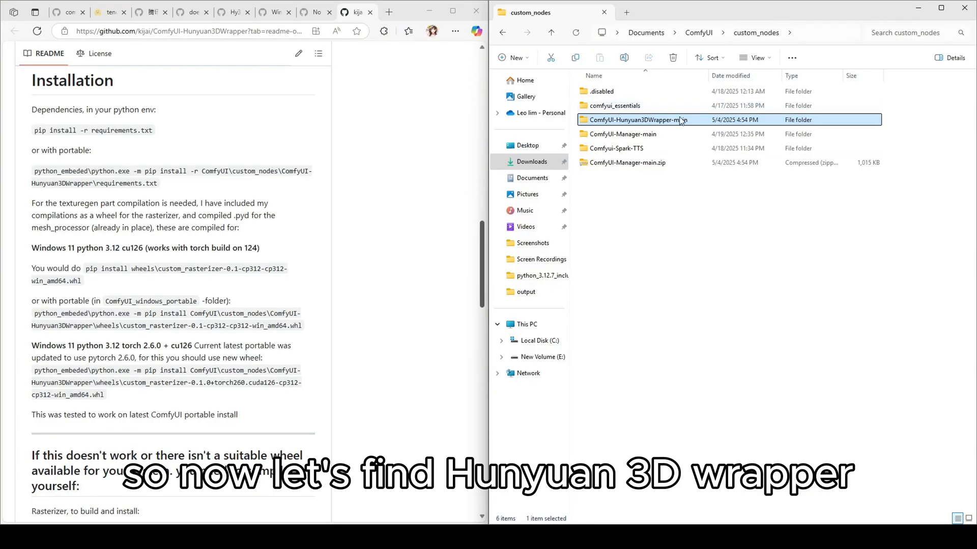
Step: Run pip install -r requirements.txt from ComfyUI-Hunyuan3DWrapper-main in Command Prompt, then close it
double_click(635, 120)
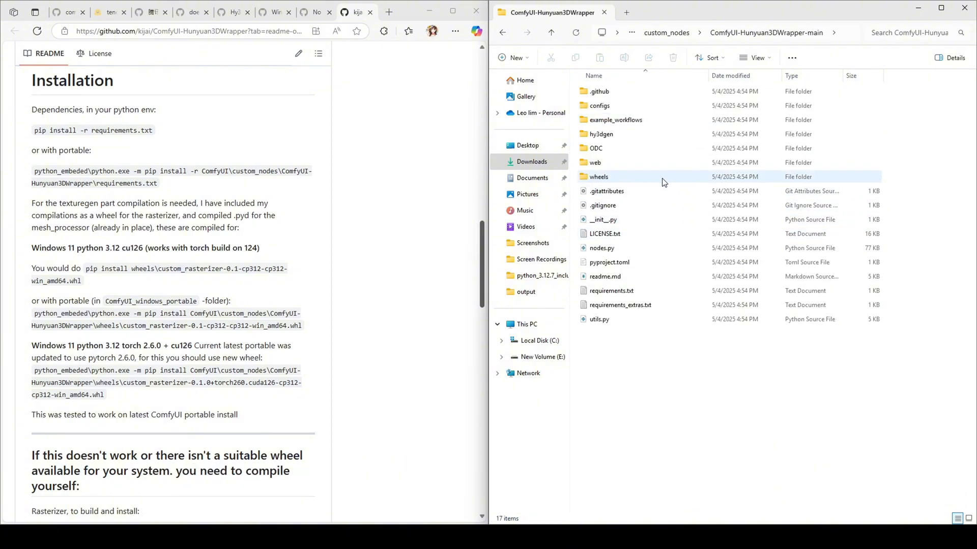
click(601, 134)
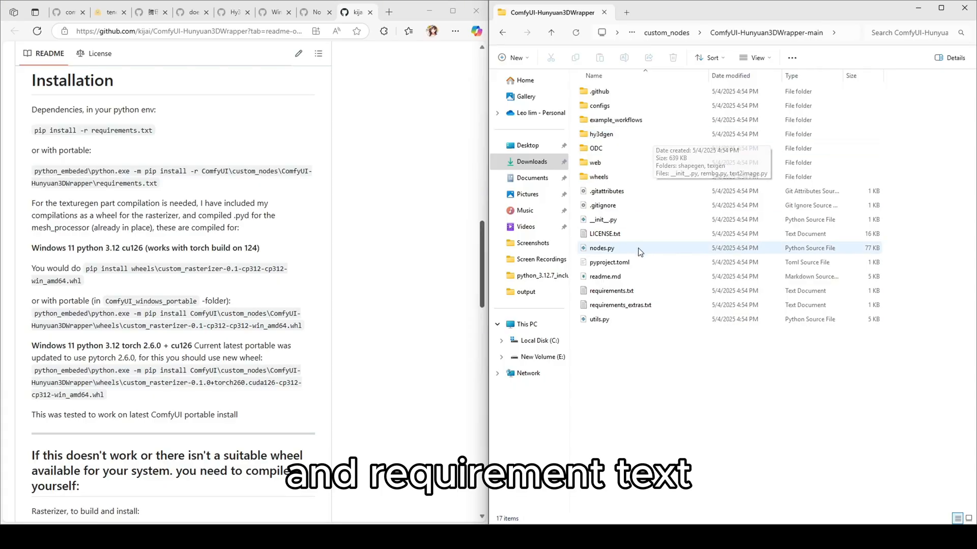
click(611, 291)
text(c)
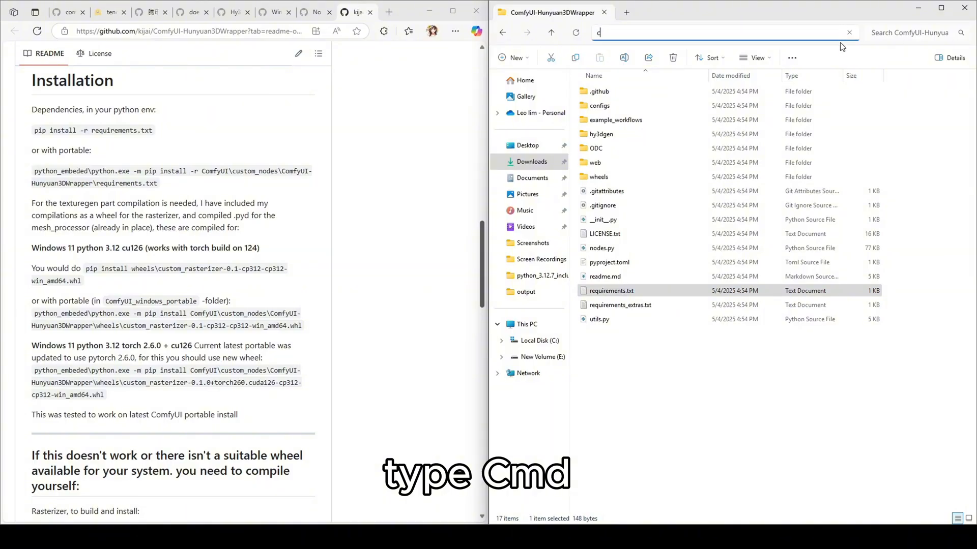
text(md)
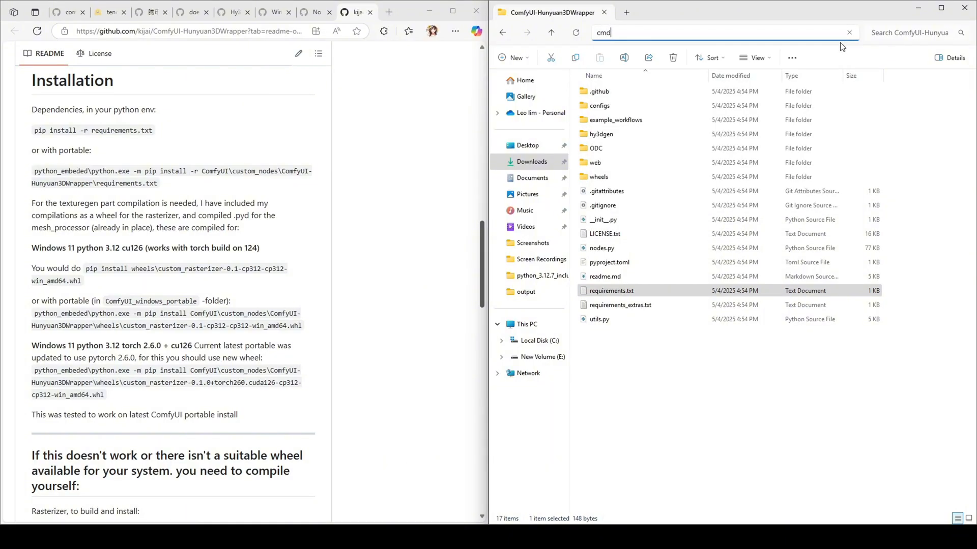
key(Enter)
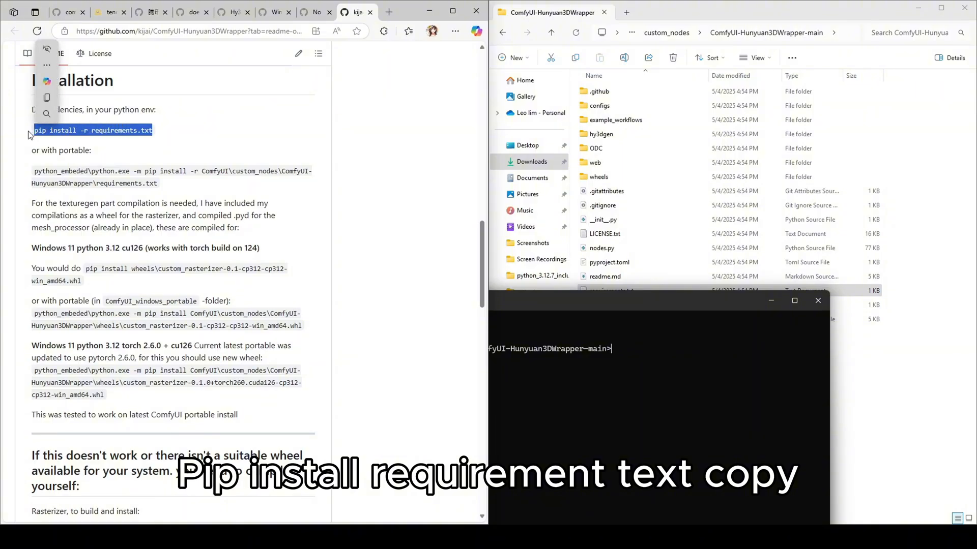
click(794, 300)
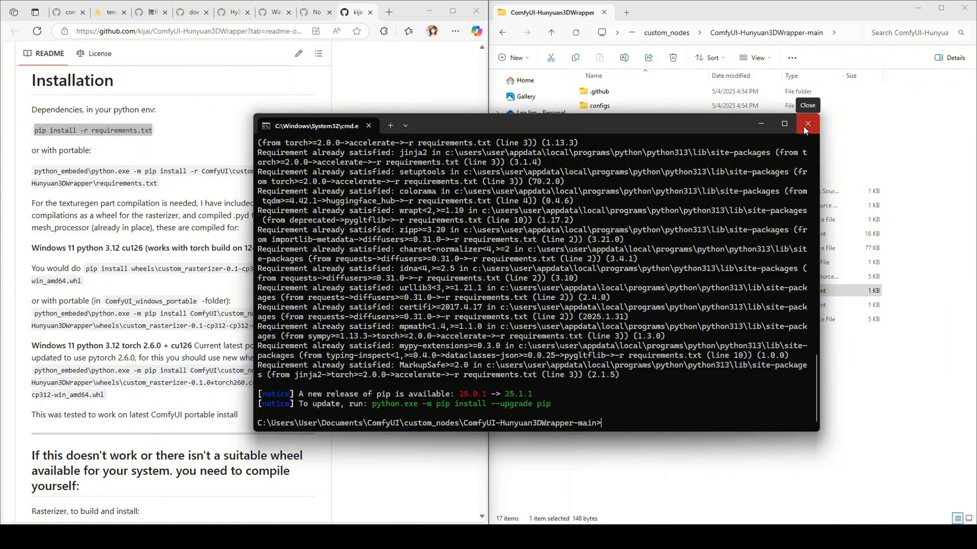
click(807, 124)
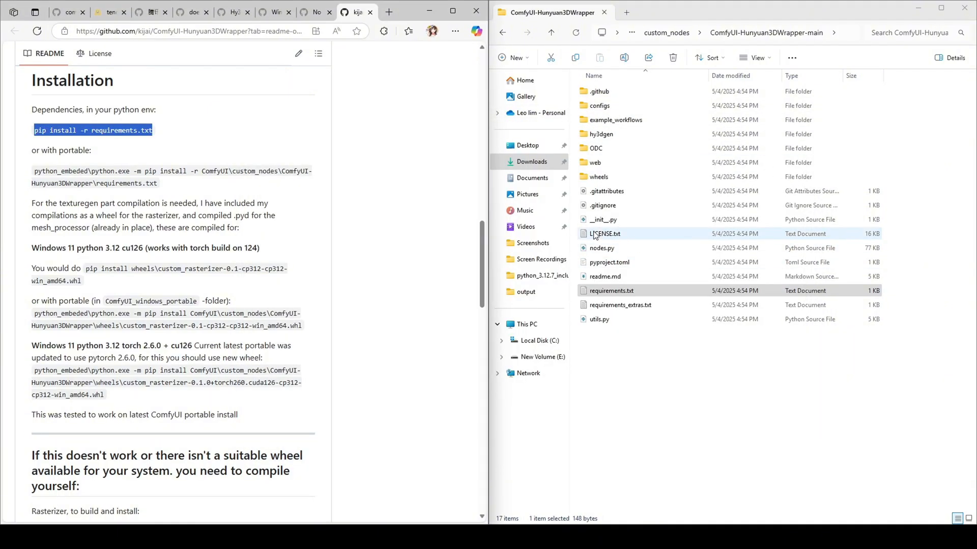
Step: Scroll the README to the compile section, noting the CUDA version the wheels target
click(610, 291)
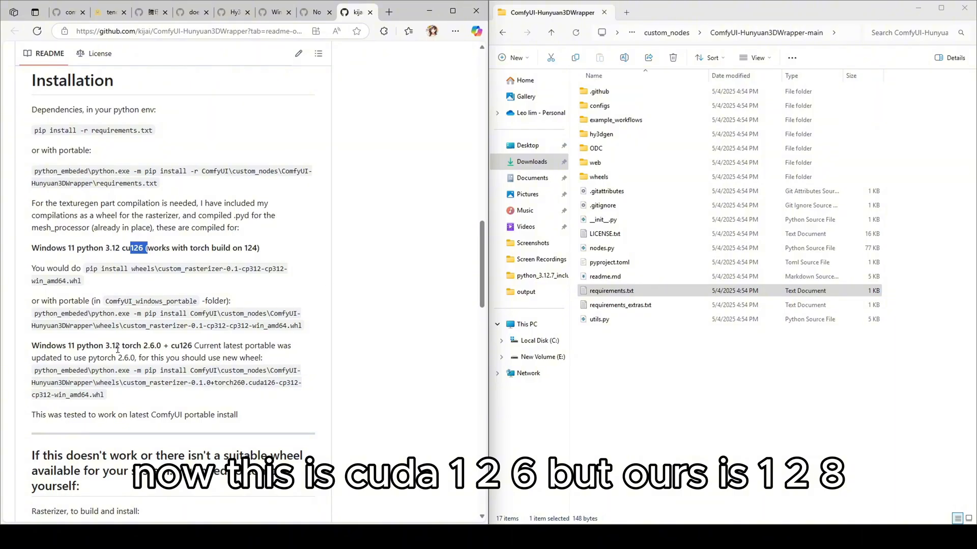
scroll(down, 3)
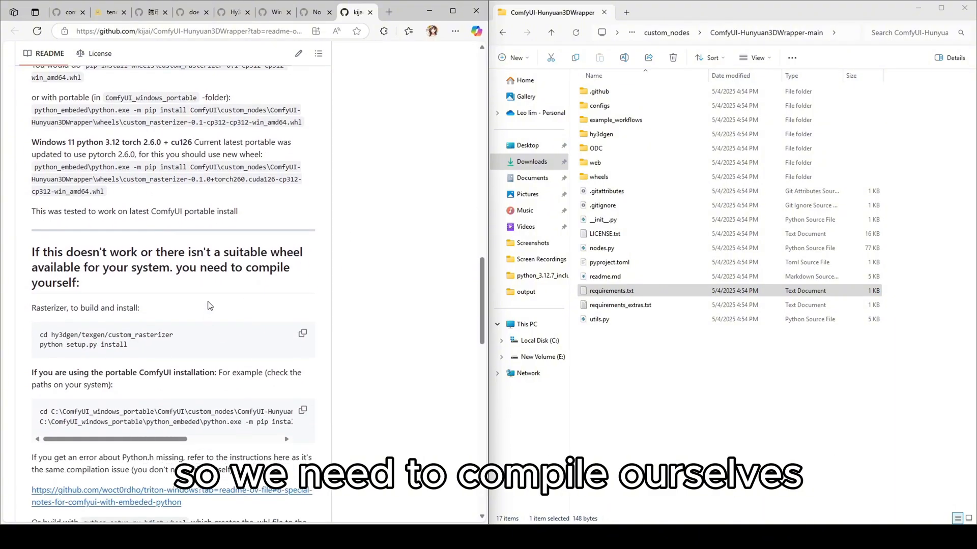
scroll(down, 3)
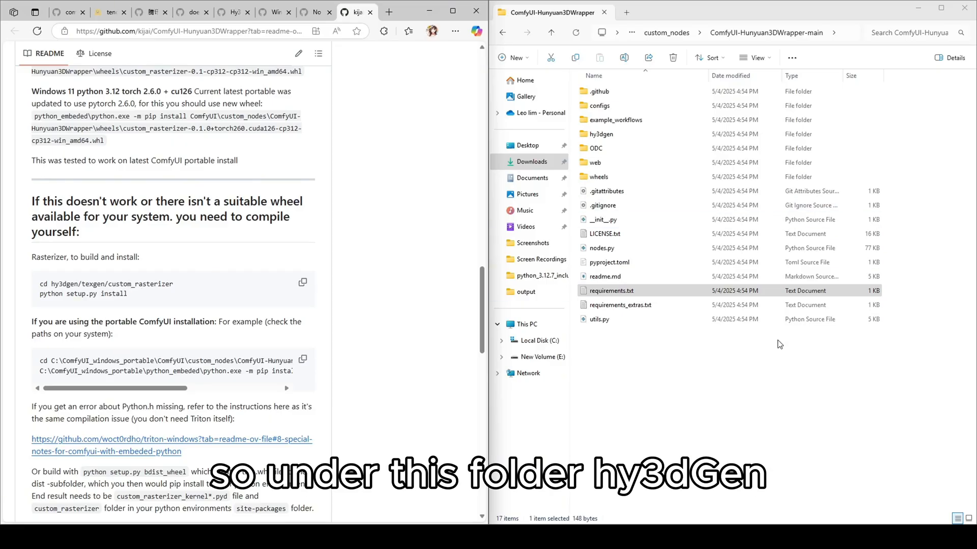
mouse_move(677, 136)
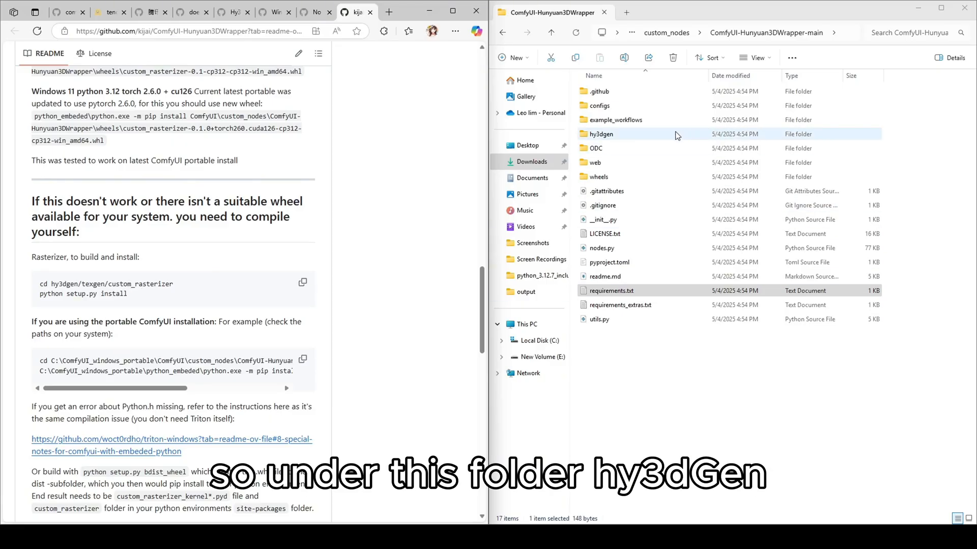
Step: Navigate into hy3dgen, then texgen, then custom_rasterizer in the wrapper folder
double_click(600, 134)
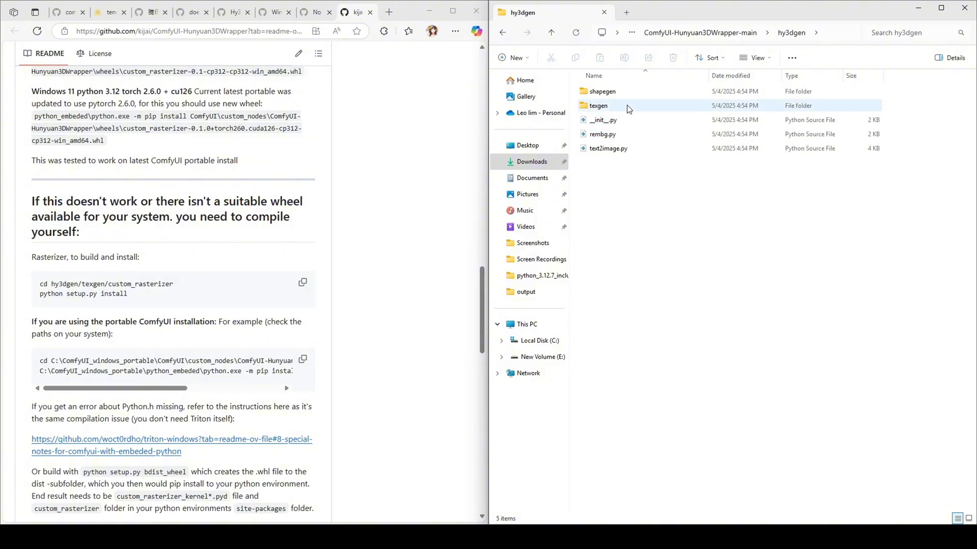
double_click(598, 105)
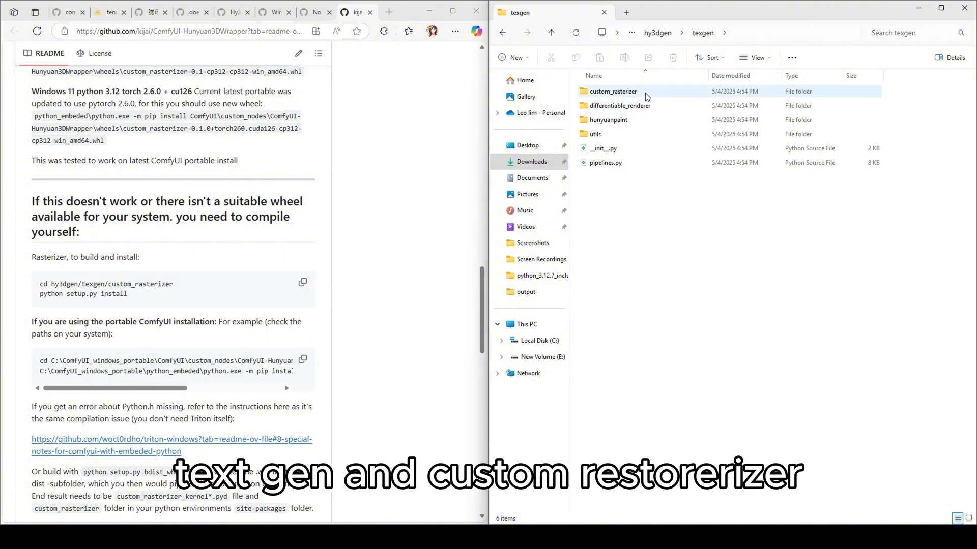
double_click(611, 91)
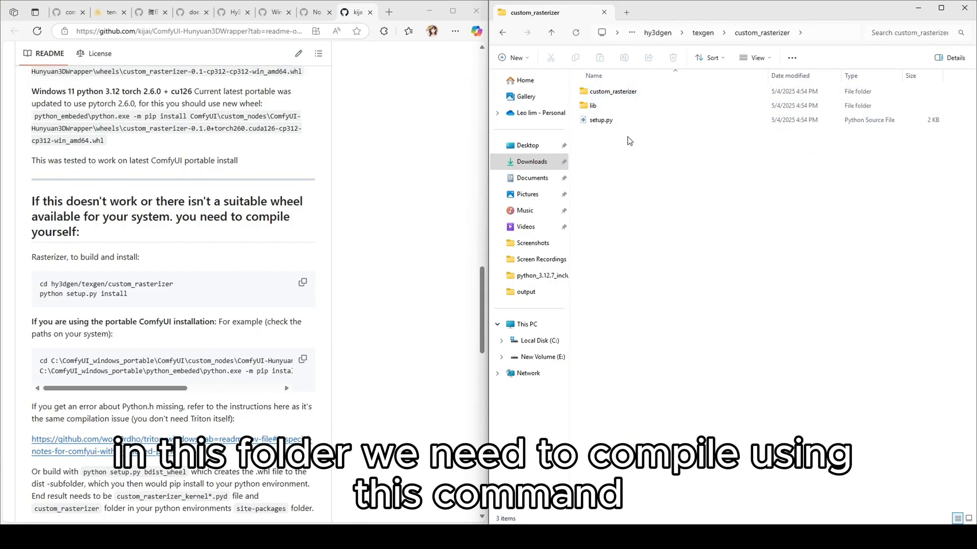
mouse_move(132, 303)
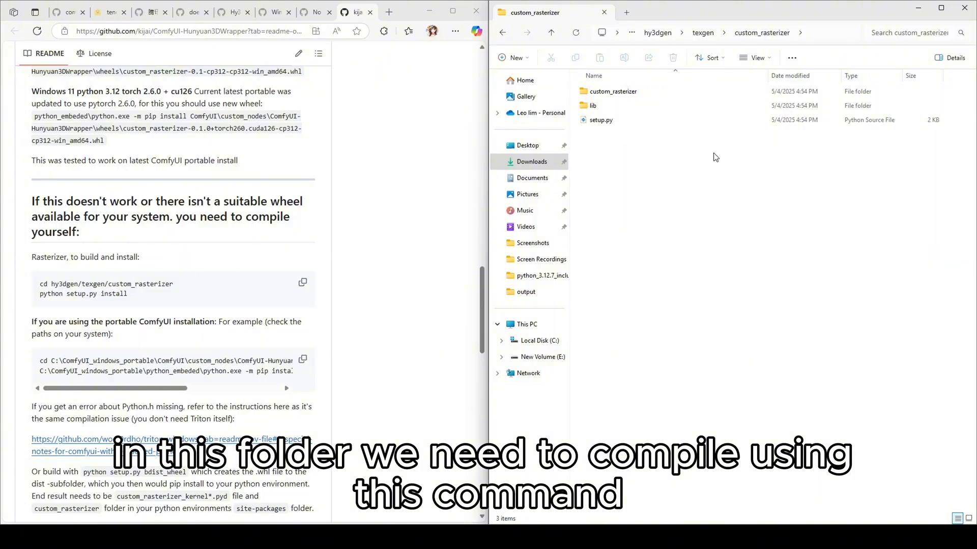
click(599, 119)
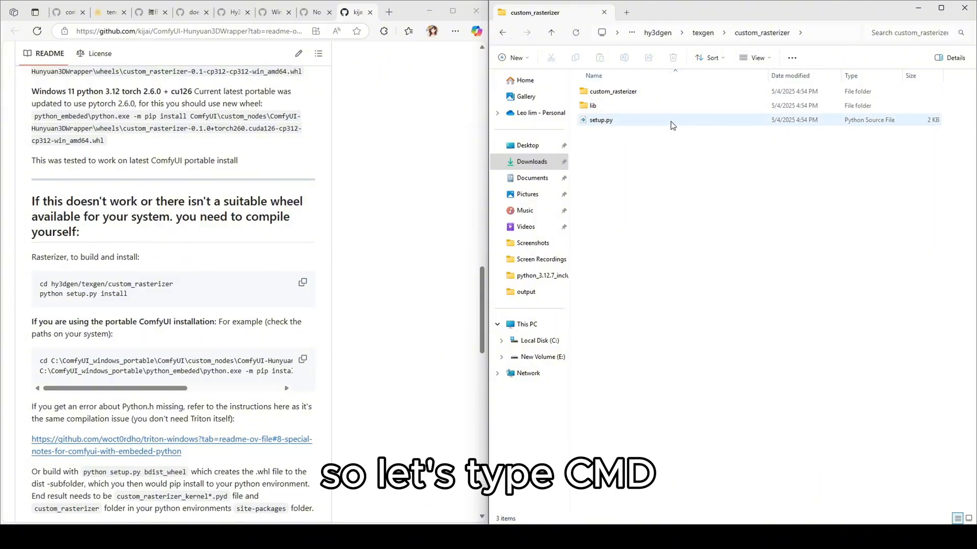
click(716, 32)
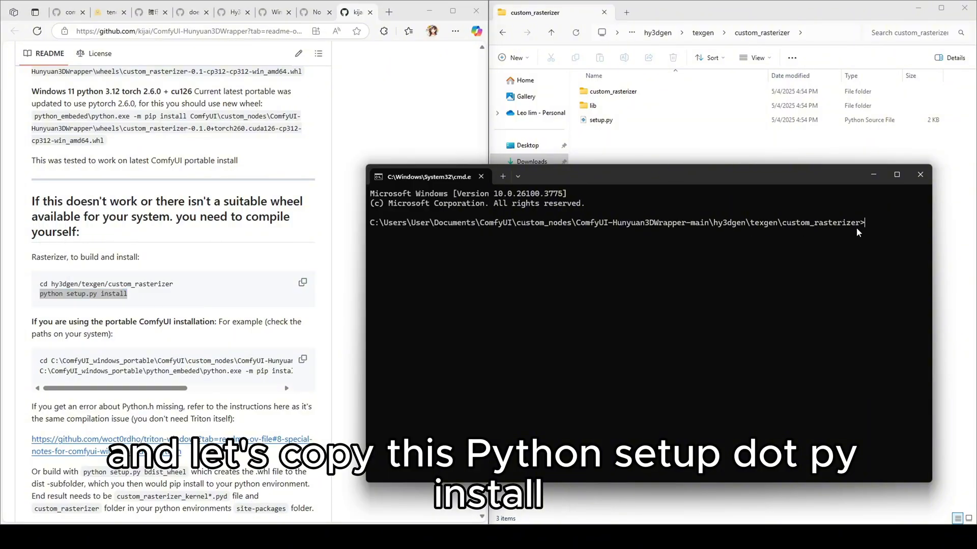
Step: Run 'python setup.py install' to compile custom_rasterizer into build, dist and egg-info folders
text(python setup.py install)
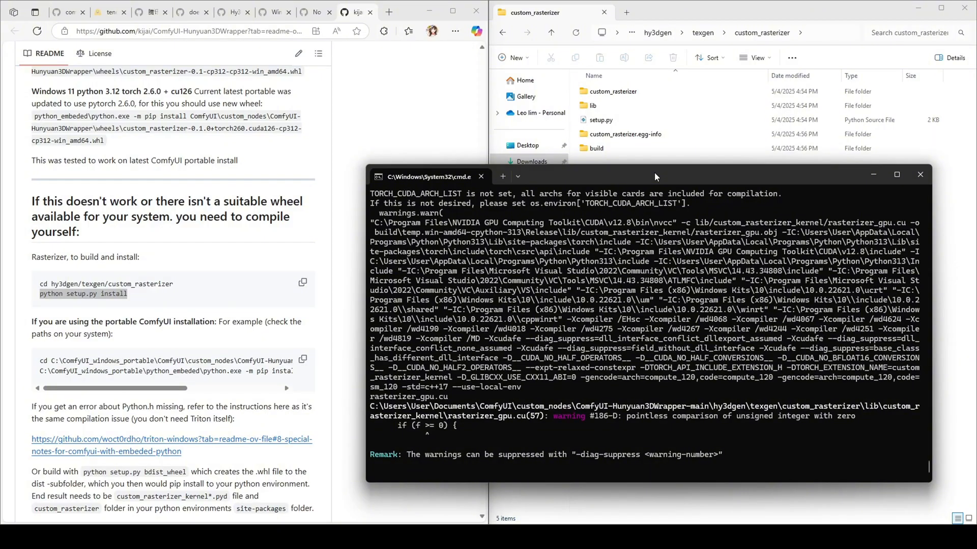
scroll(down, 3)
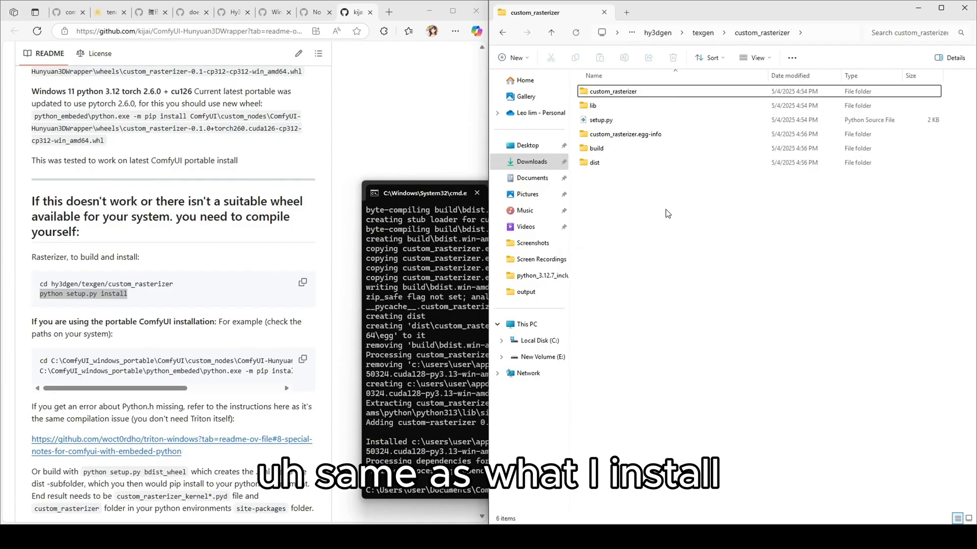
mouse_move(628, 173)
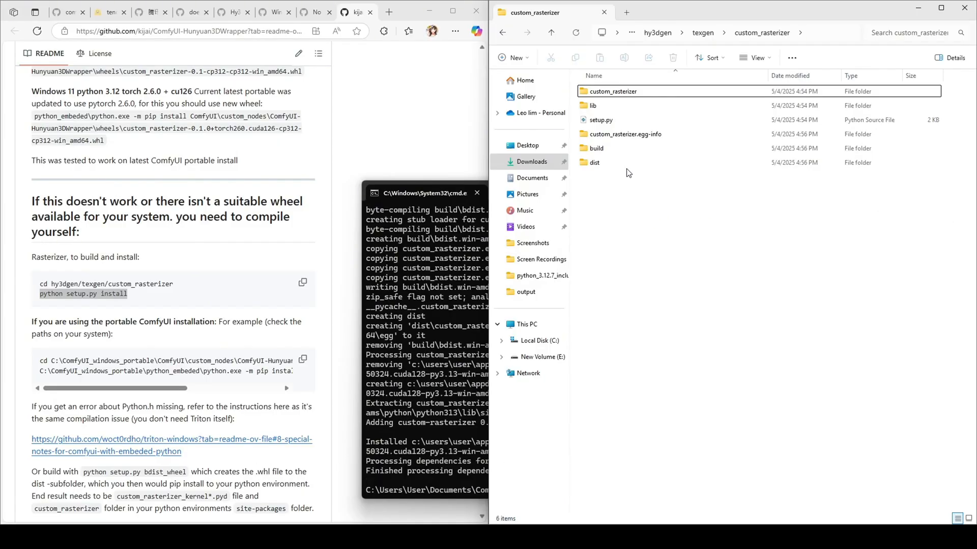
Step: Scroll GitHub past the mesh_processor section to the custom_rasterizer recompile-and-copy fix
click(613, 92)
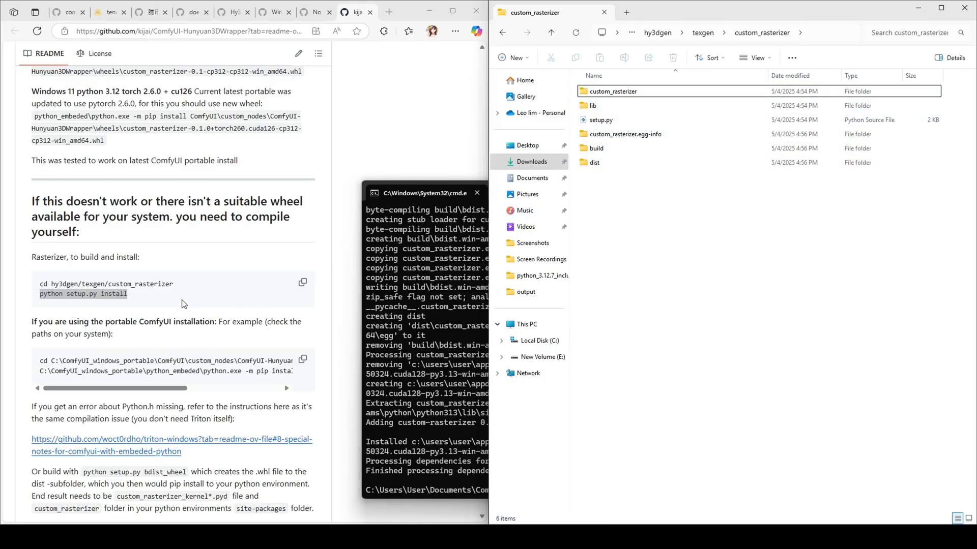
scroll(down, 3)
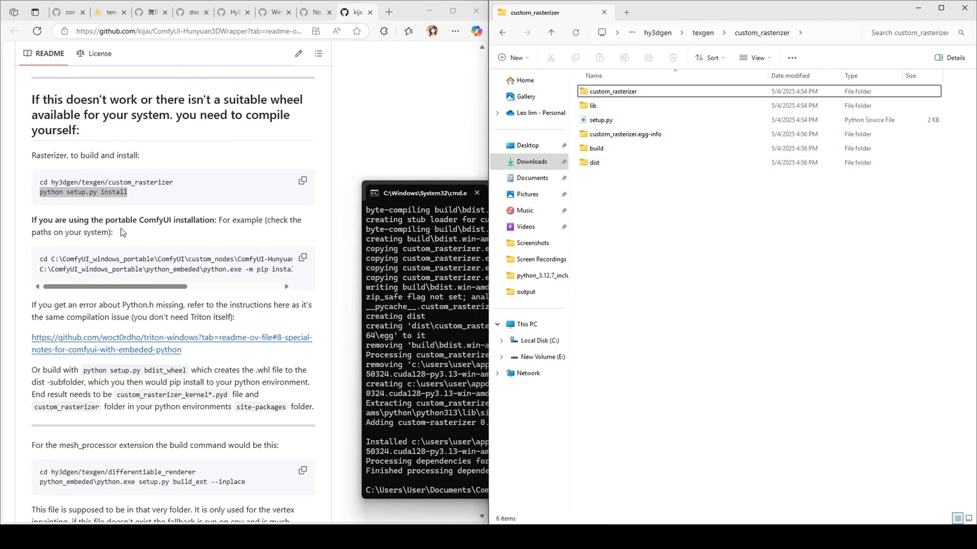
scroll(down, 3)
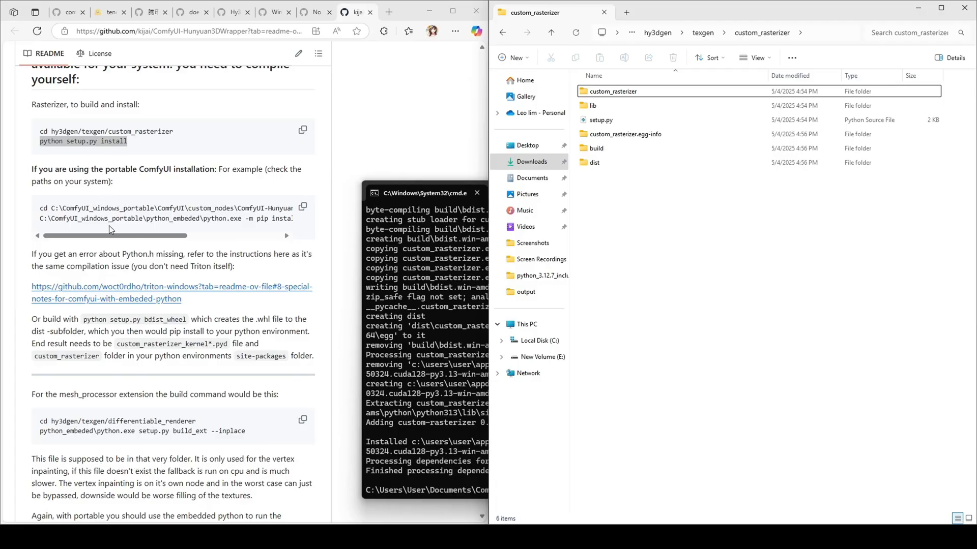
scroll(down, 3)
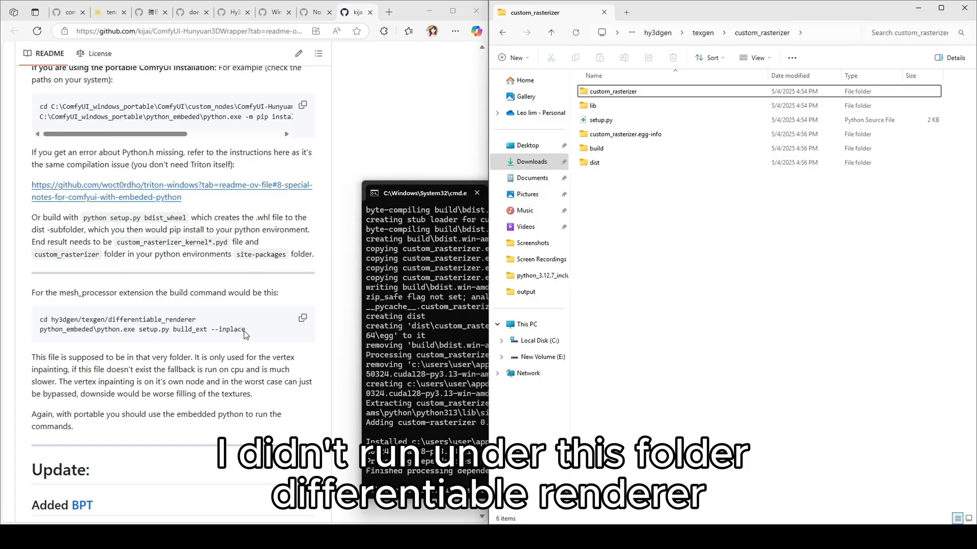
mouse_move(200, 322)
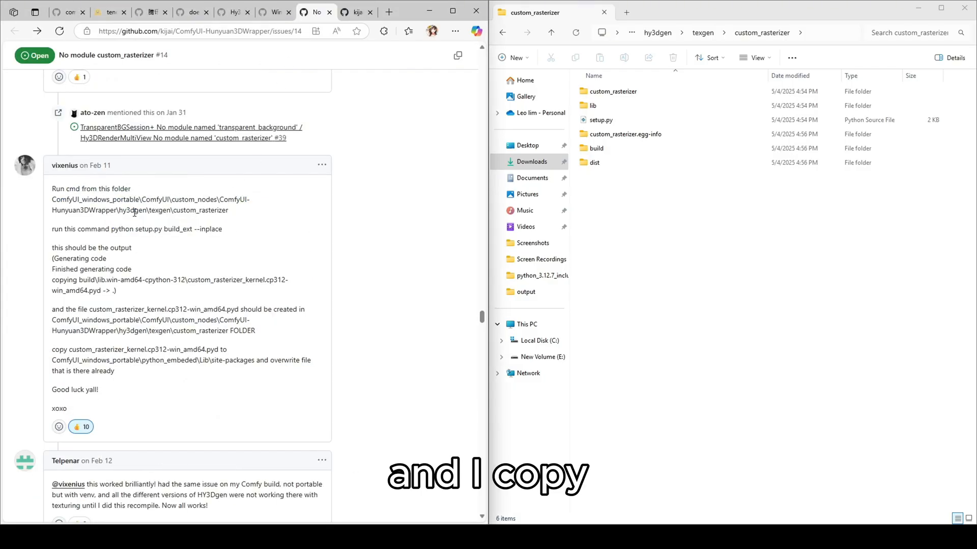
Step: Select the build command in the issue comment and scroll the README to its build section
drag(118, 210, 229, 210)
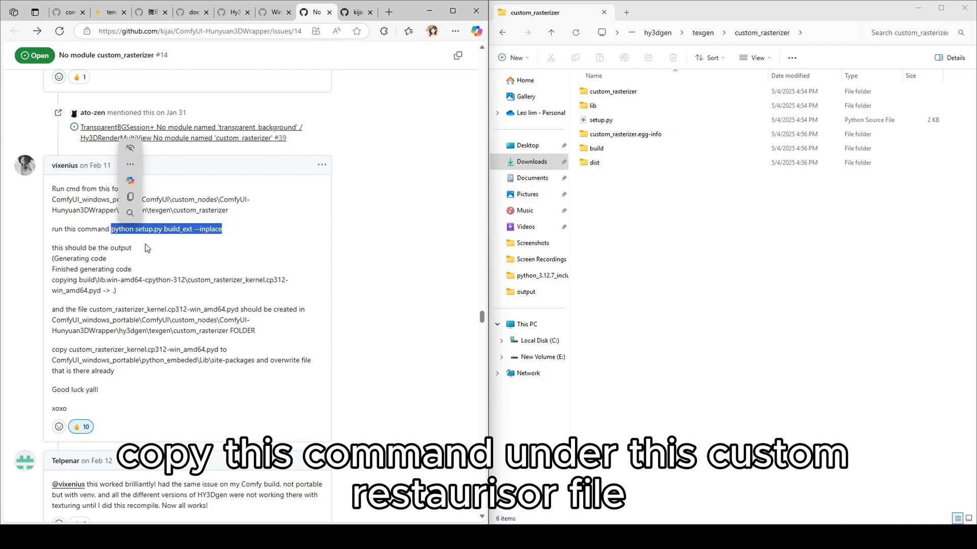
mouse_move(150, 249)
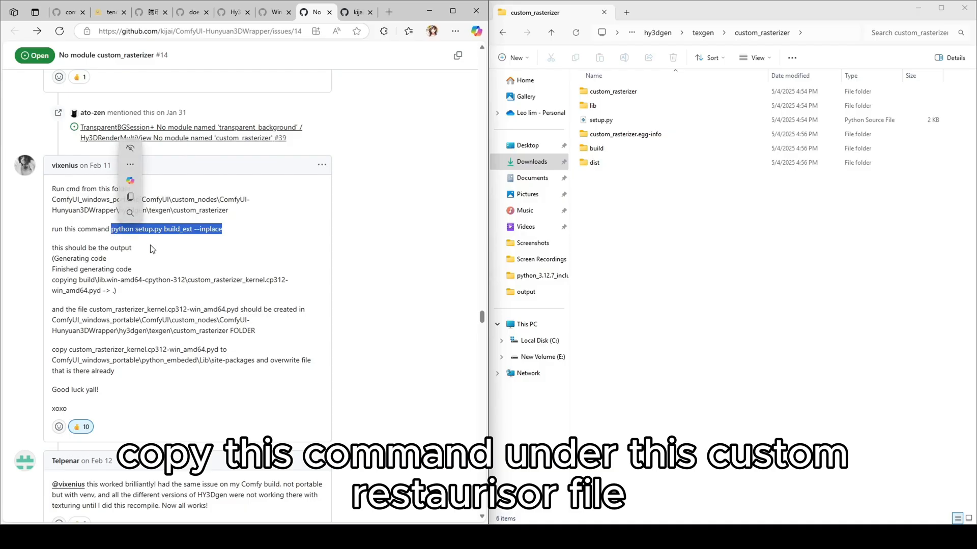
click(354, 12)
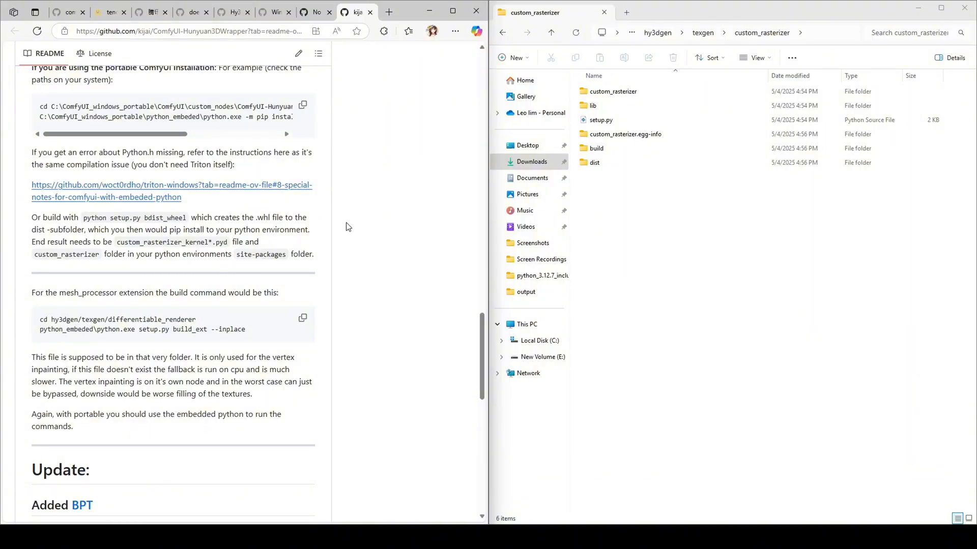
scroll(down, 3)
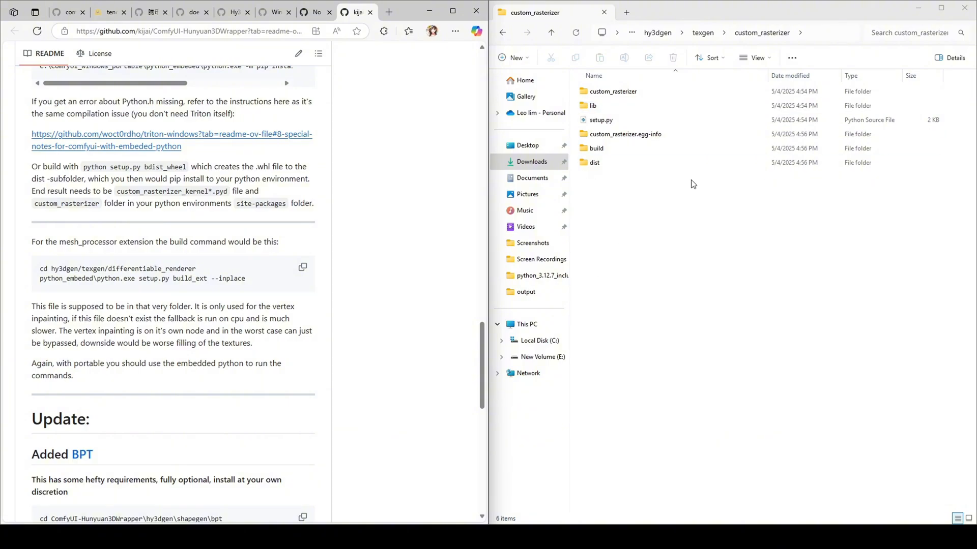
mouse_move(682, 191)
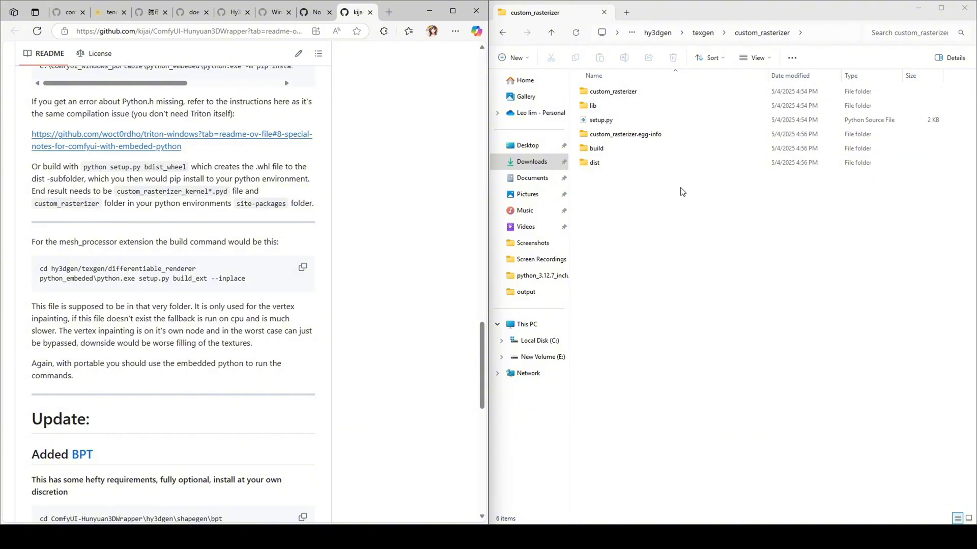
Step: Run 'python setup.py build_ext --inplace' in a Command Prompt opened in custom_rasterizer
click(716, 32)
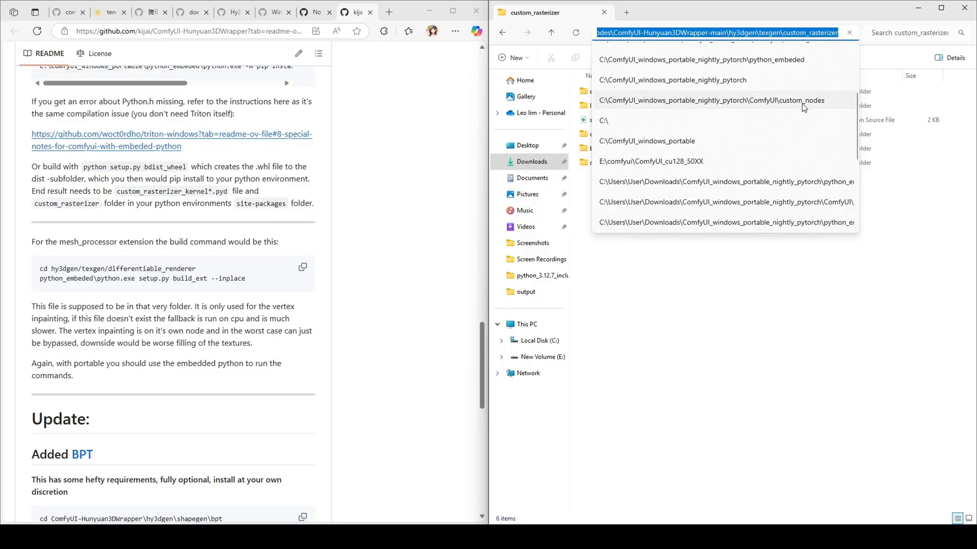
text(cm)
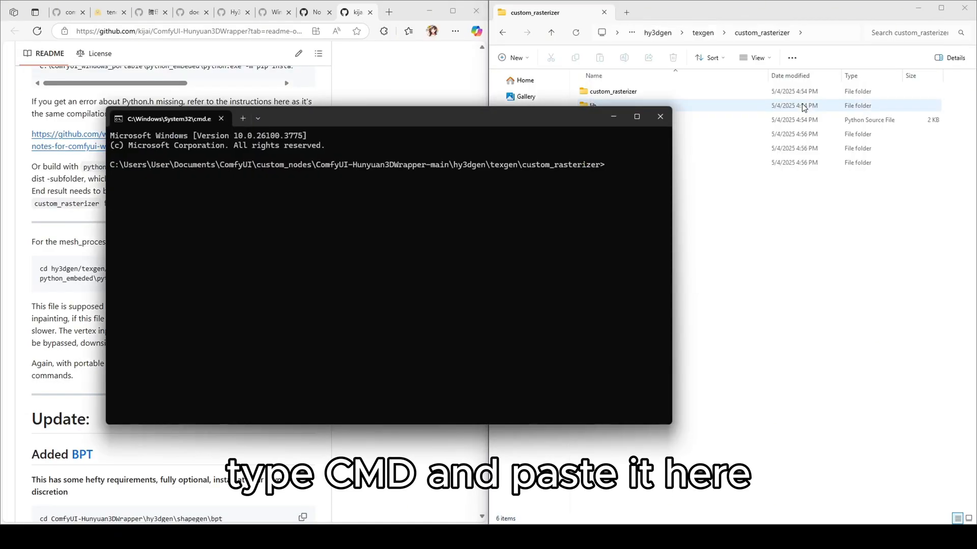
text(python setup.py build_ext --inplace)
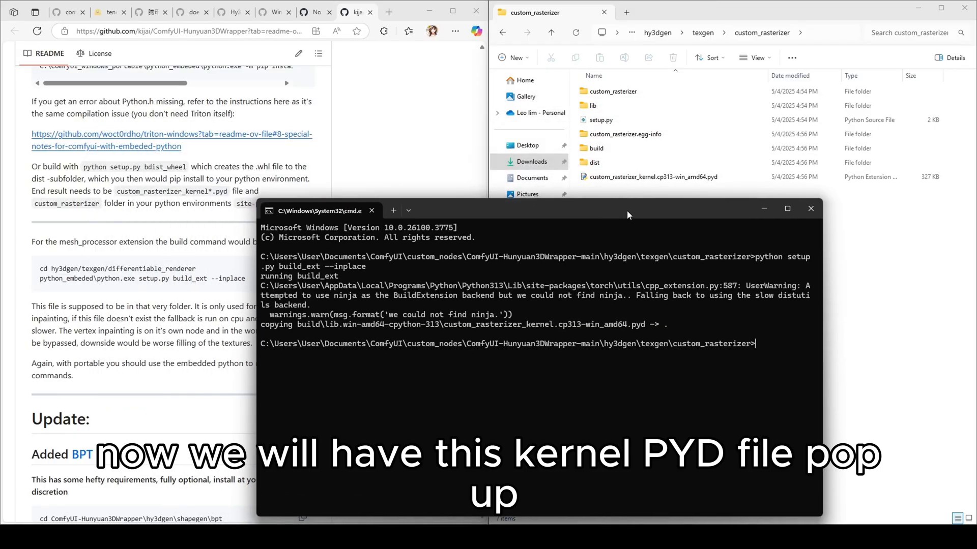
click(652, 177)
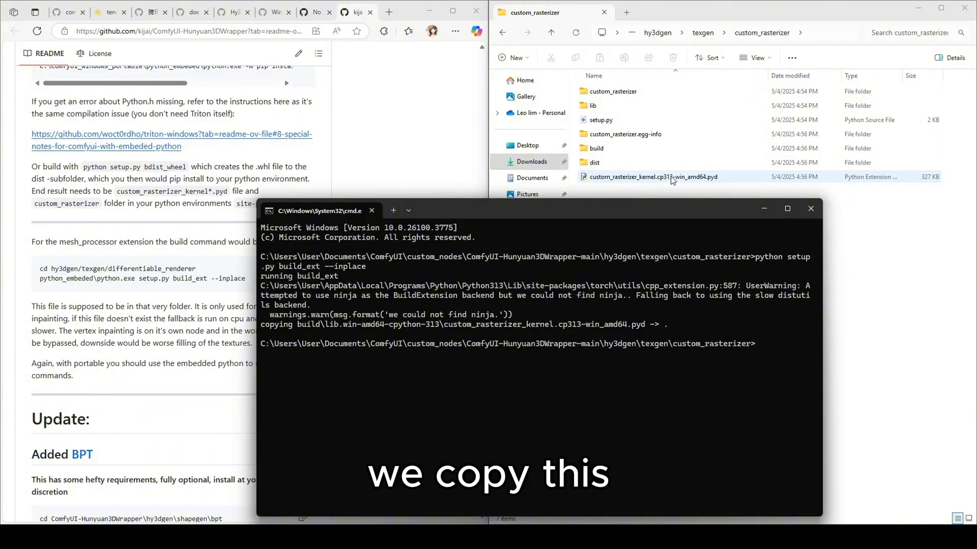
Step: Copy custom_rasterizer_kernel.cp313-win_amd64.pyd into ComfyUI's .venv\Lib\site-packages folder
click(652, 177)
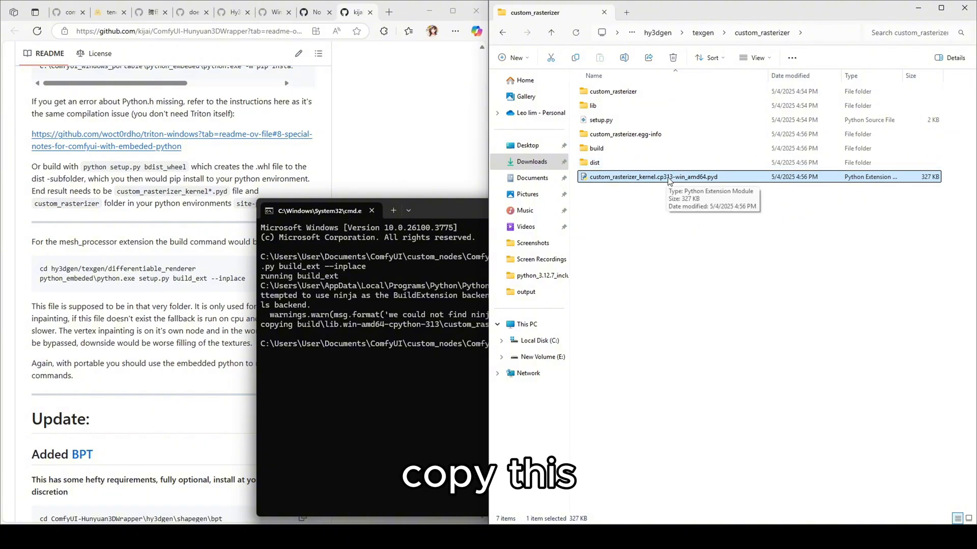
mouse_move(669, 180)
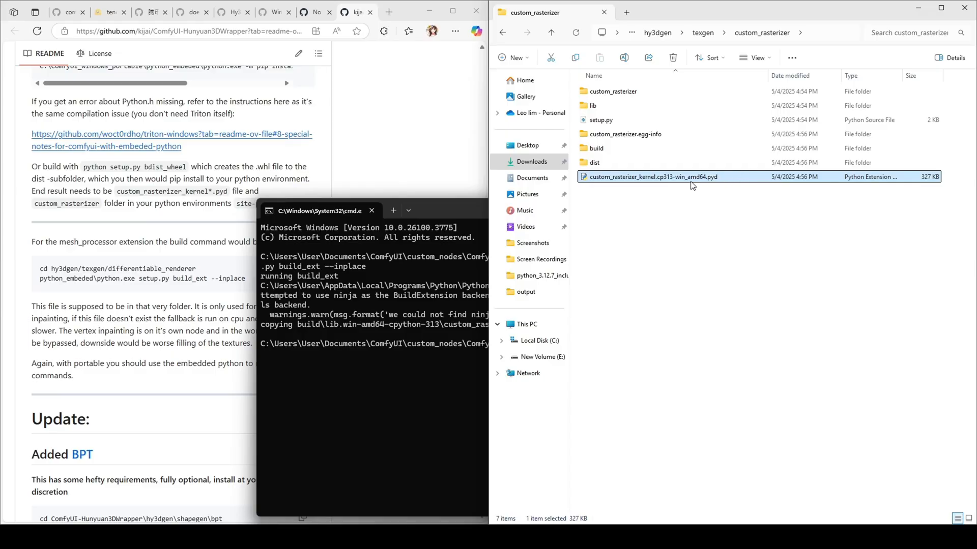
mouse_move(683, 189)
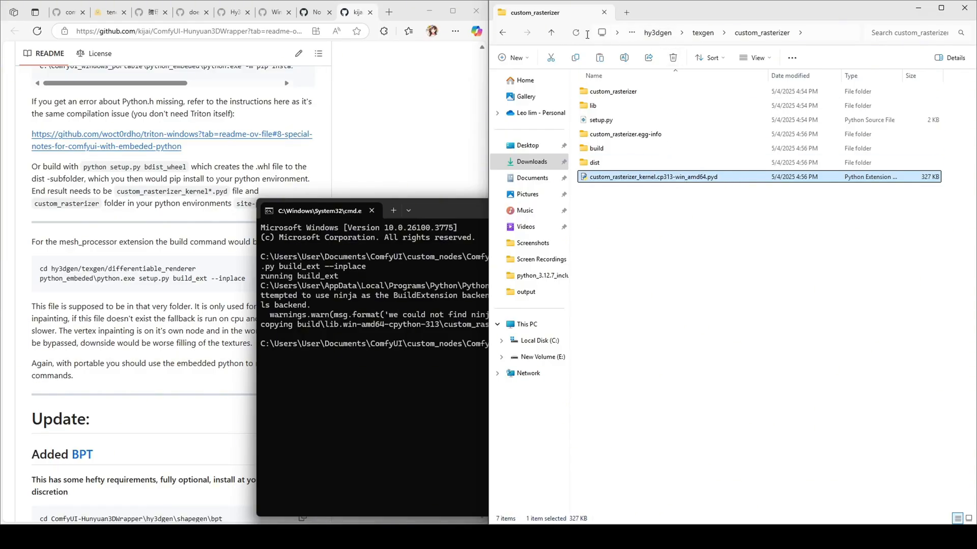
click(552, 32)
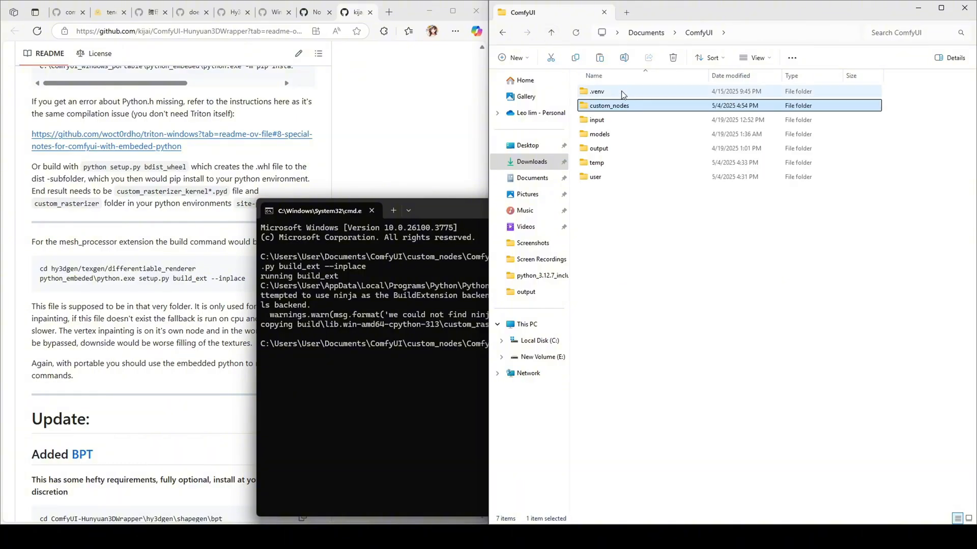
double_click(597, 91)
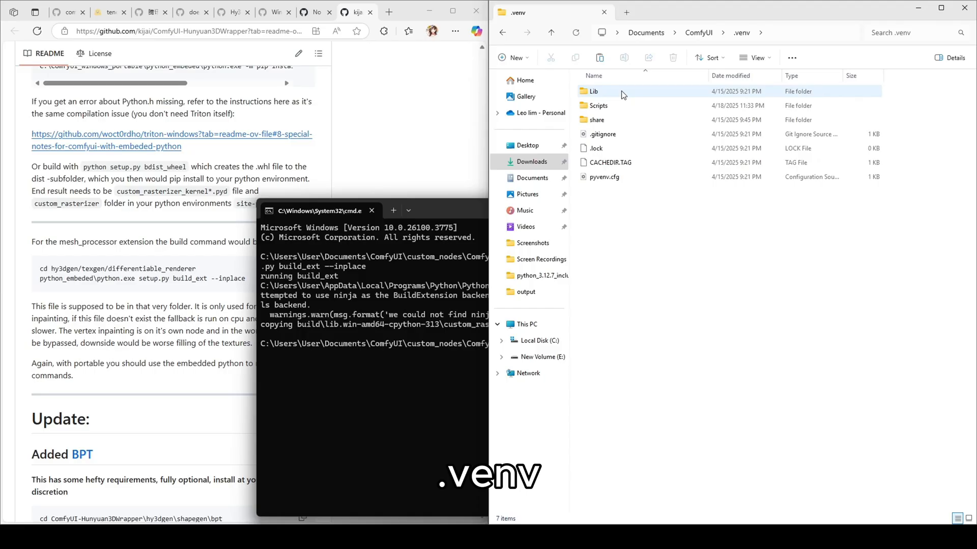
mouse_move(622, 93)
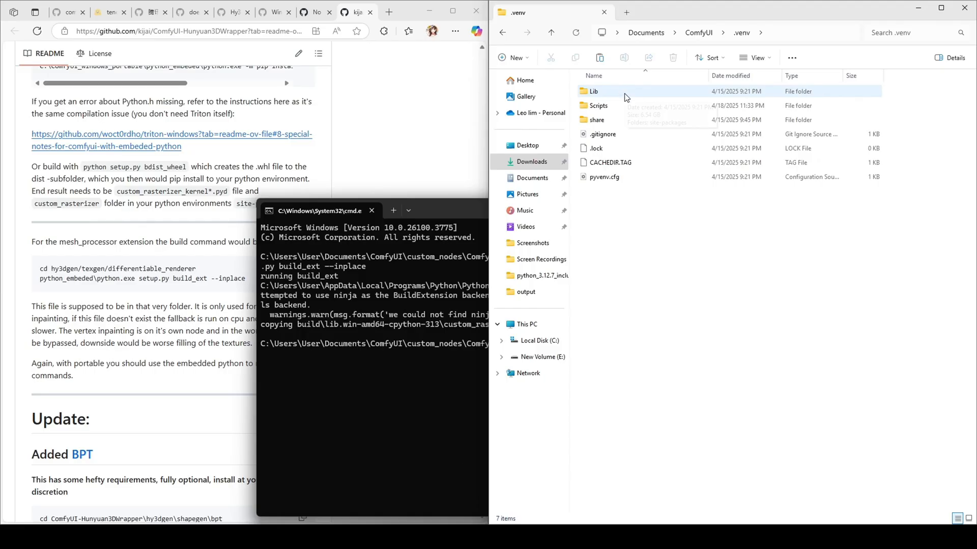
double_click(592, 91)
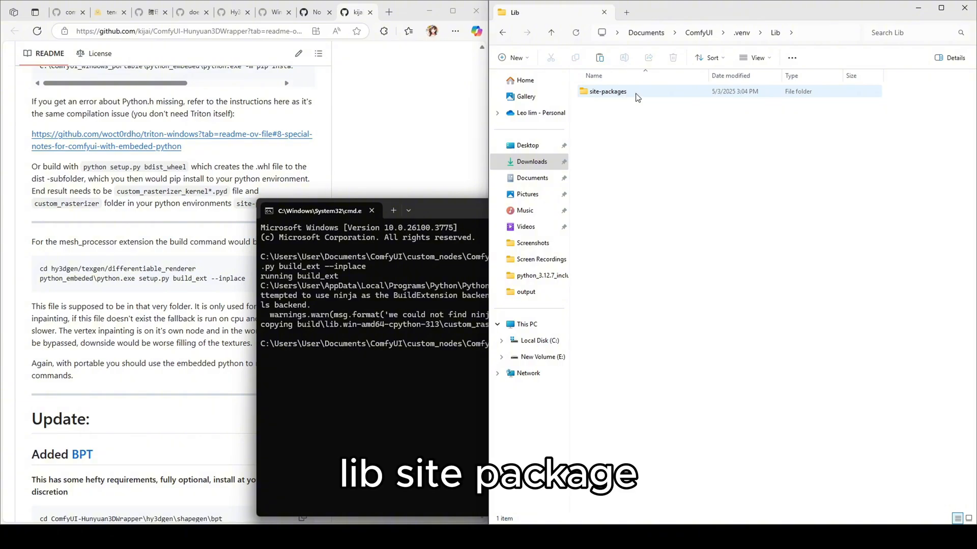
double_click(607, 92)
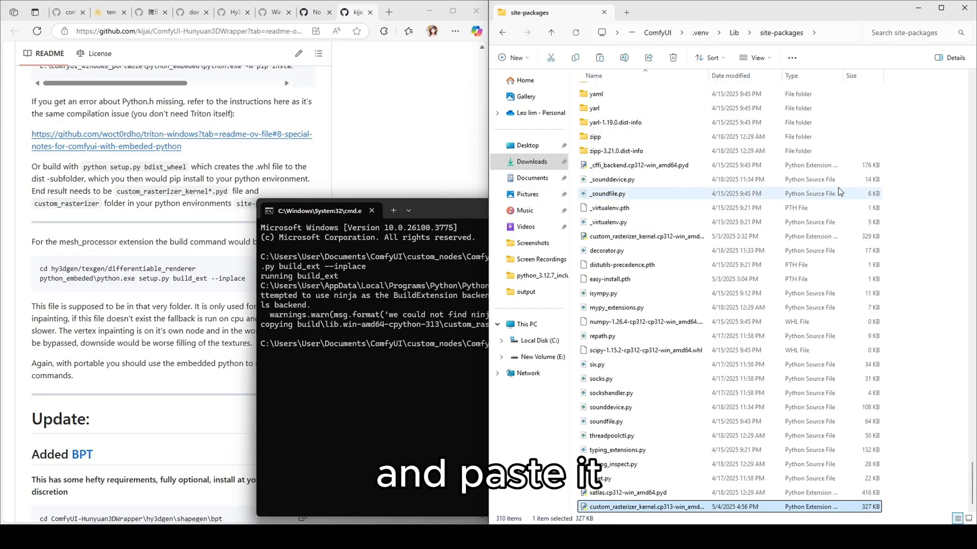
mouse_move(604, 194)
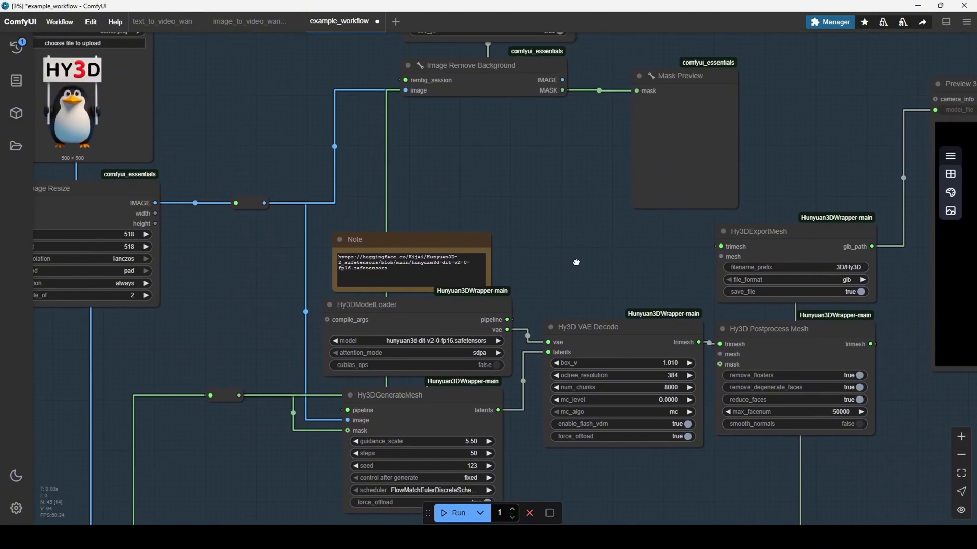
Step: Pan the example workflow canvas to follow the Hy3D nodes
drag(576, 263, 548, 234)
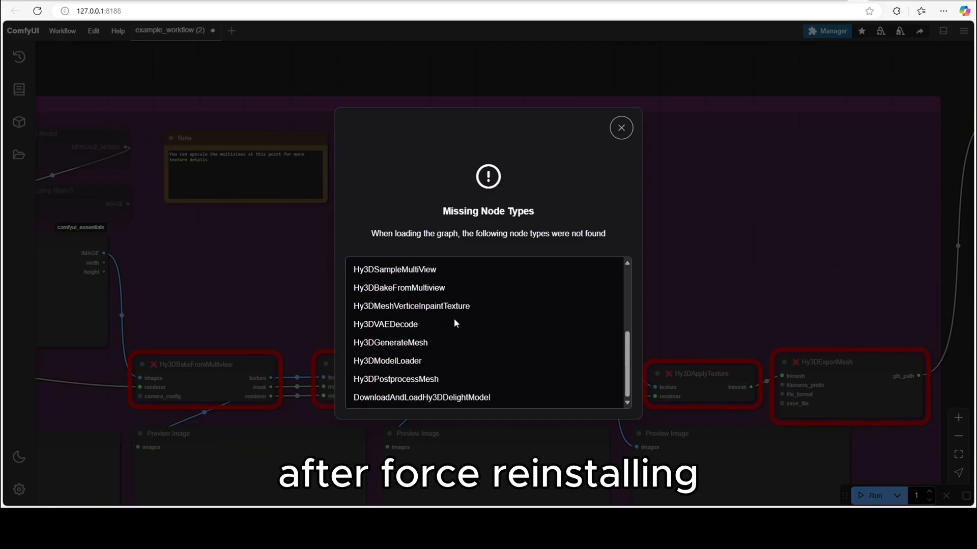
Step: Dismiss the missing-nodes warning, then search 'hun' in the Custom Nodes Manager to find ComfyUI-Hunyuan3DWrapper
click(621, 128)
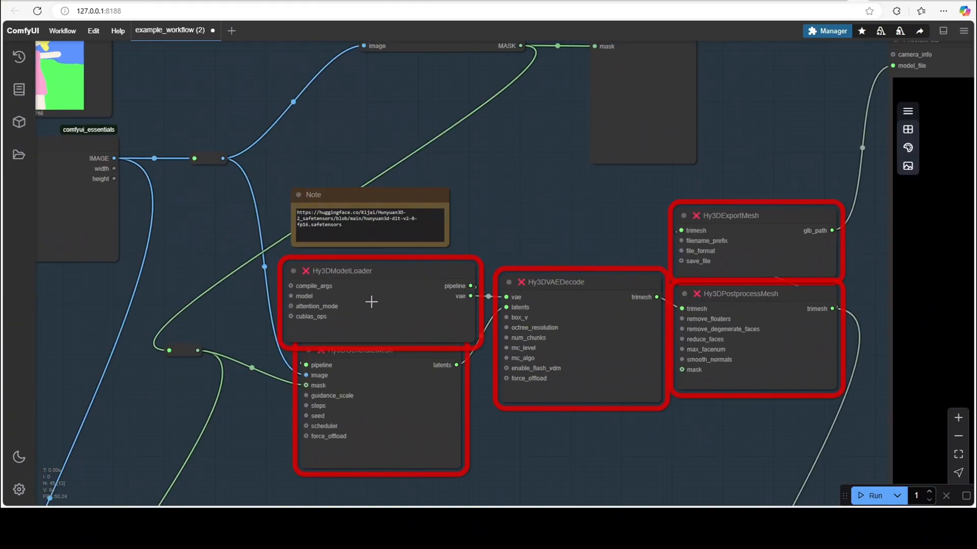
click(831, 30)
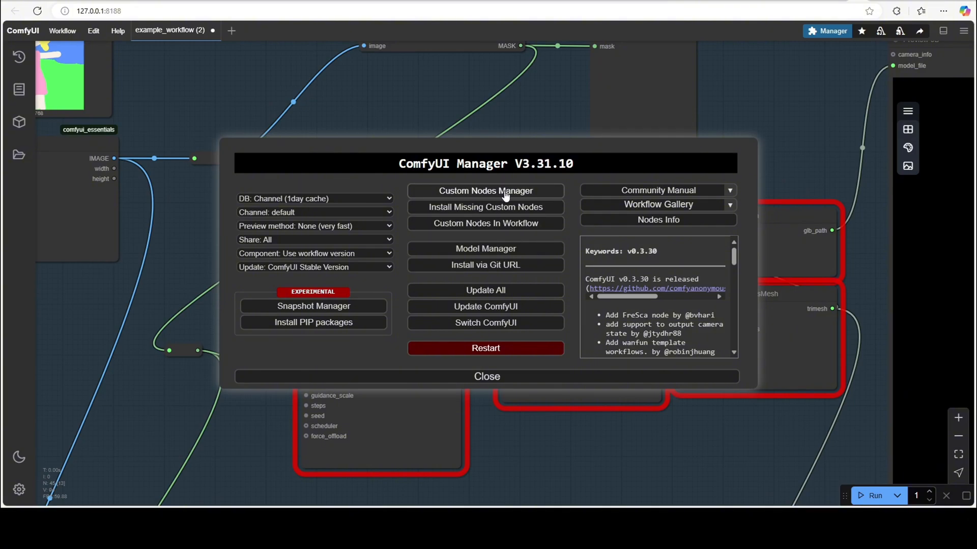
click(485, 191)
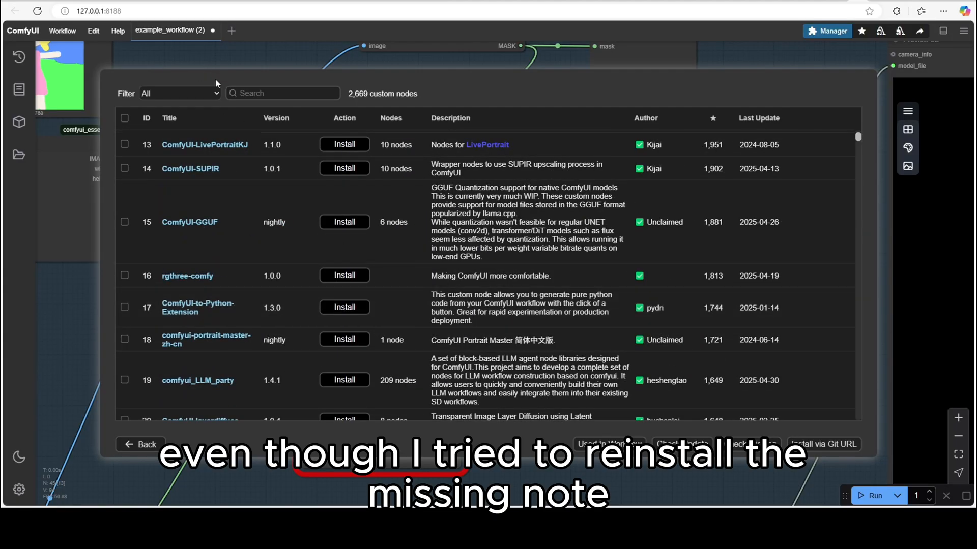
text(hunyuan)
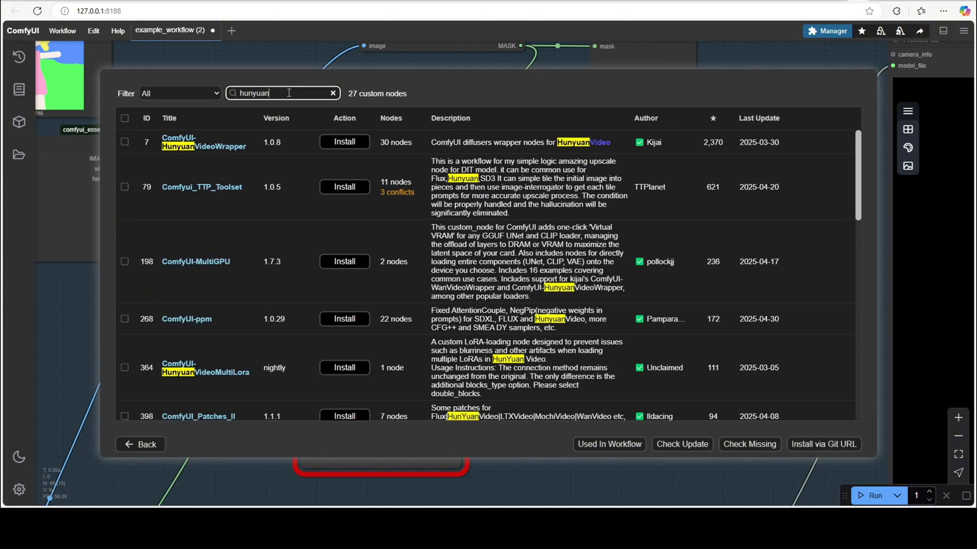
scroll(down, 3)
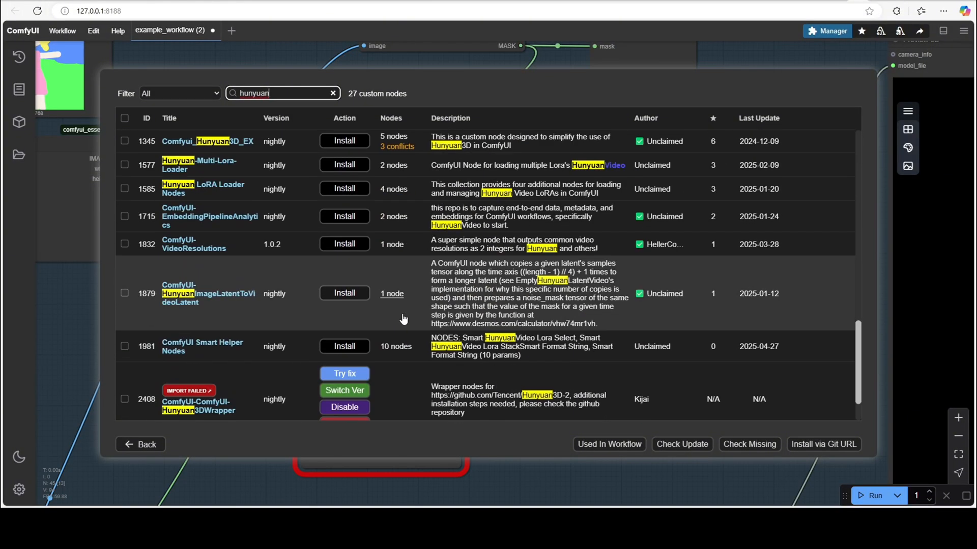